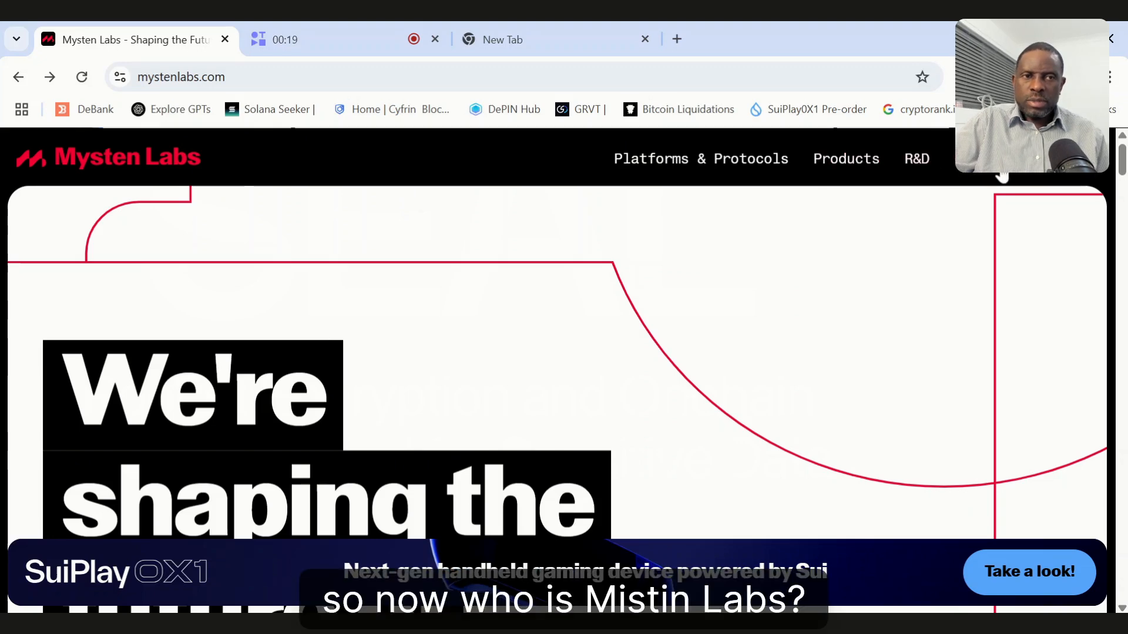
# Scroll through the Seal Testnet launch post's introduction and follow its link to the Seal website.
pyautogui.scroll(-3)
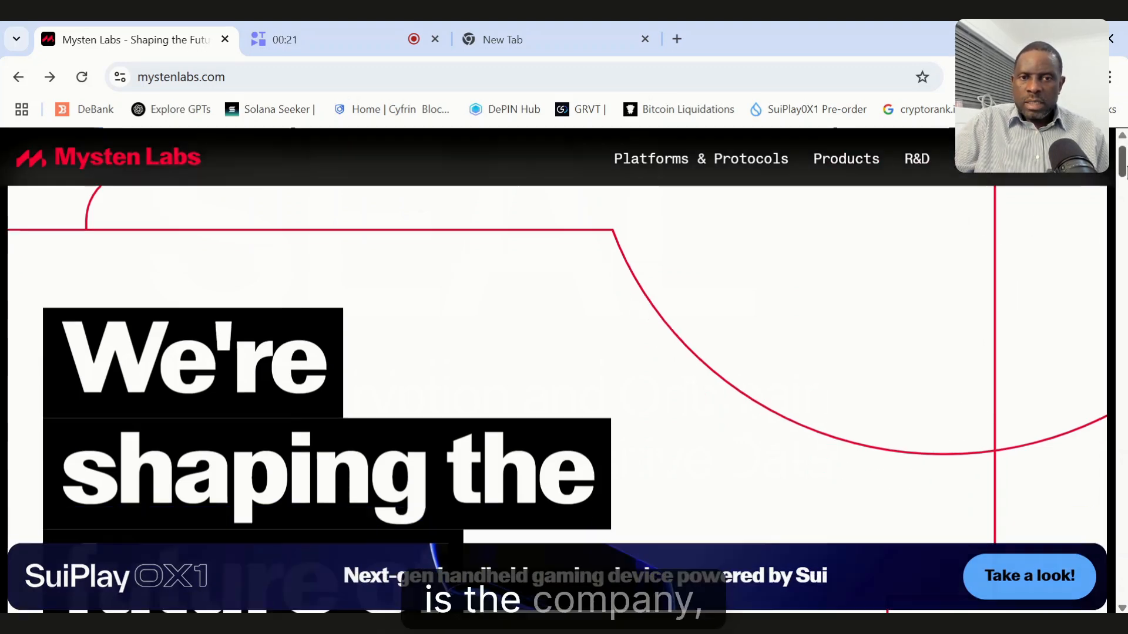
pyautogui.scroll(-3)
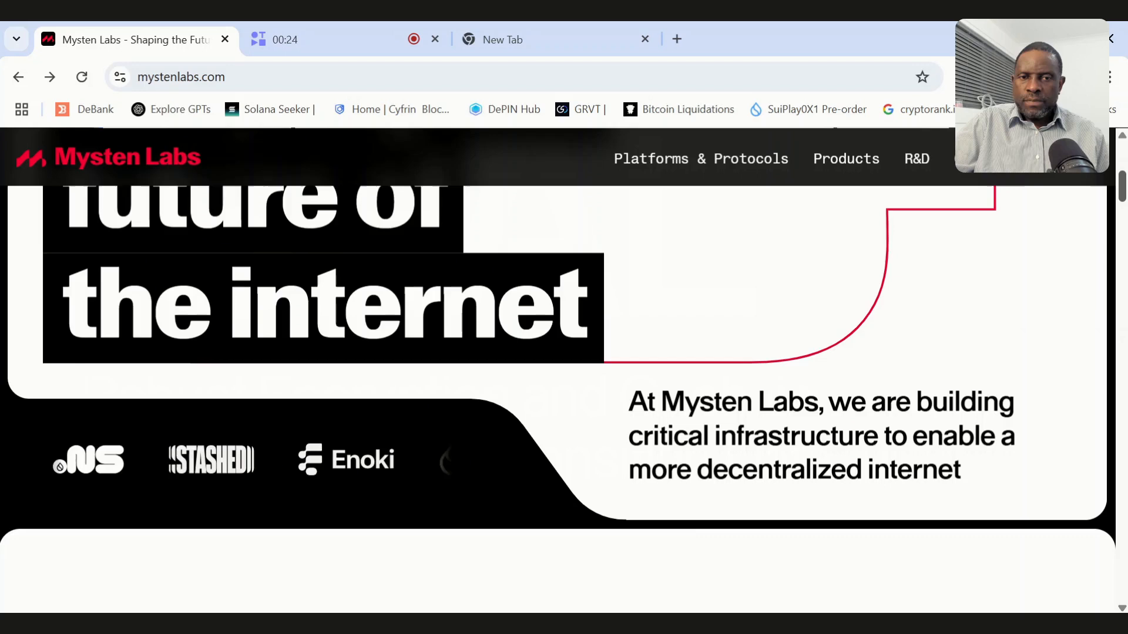
pyautogui.scroll(-3)
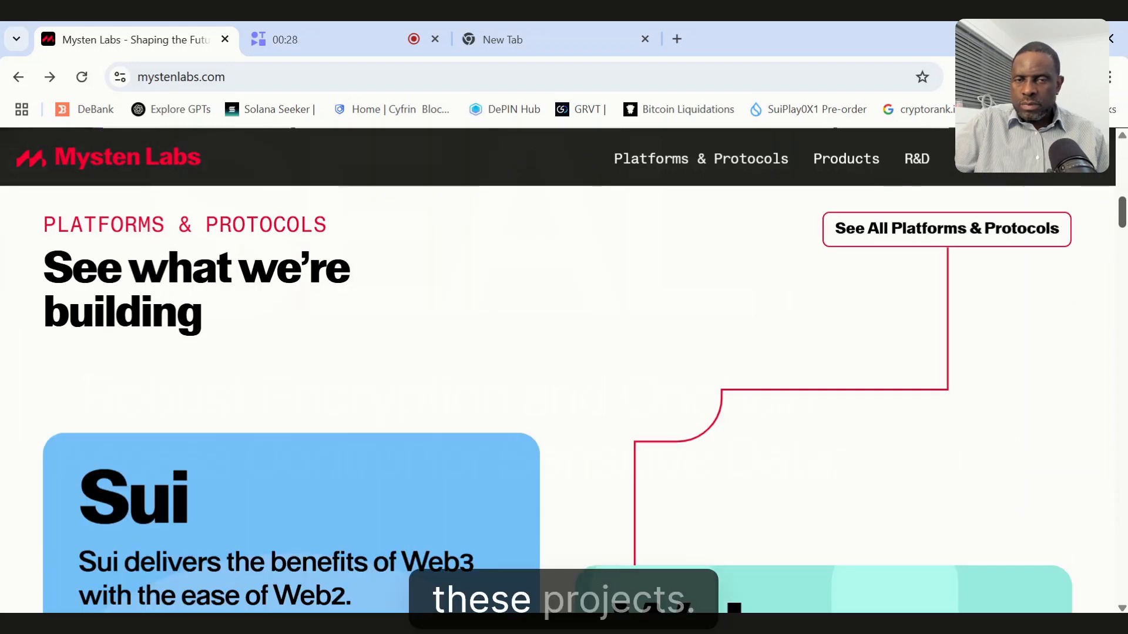
pyautogui.scroll(-3)
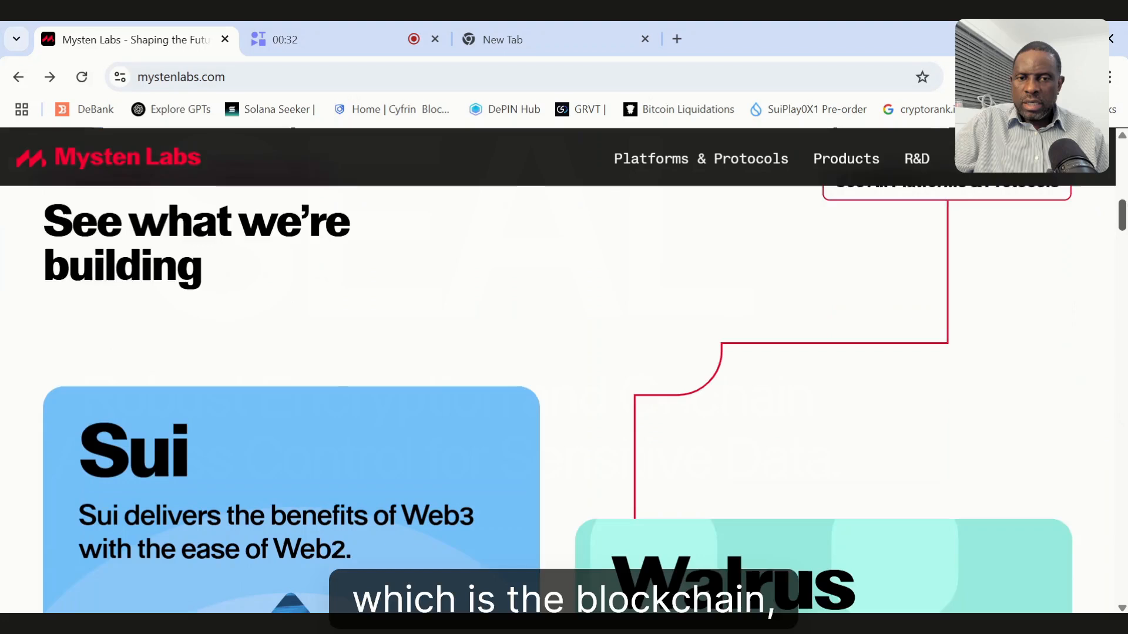
pyautogui.scroll(-3)
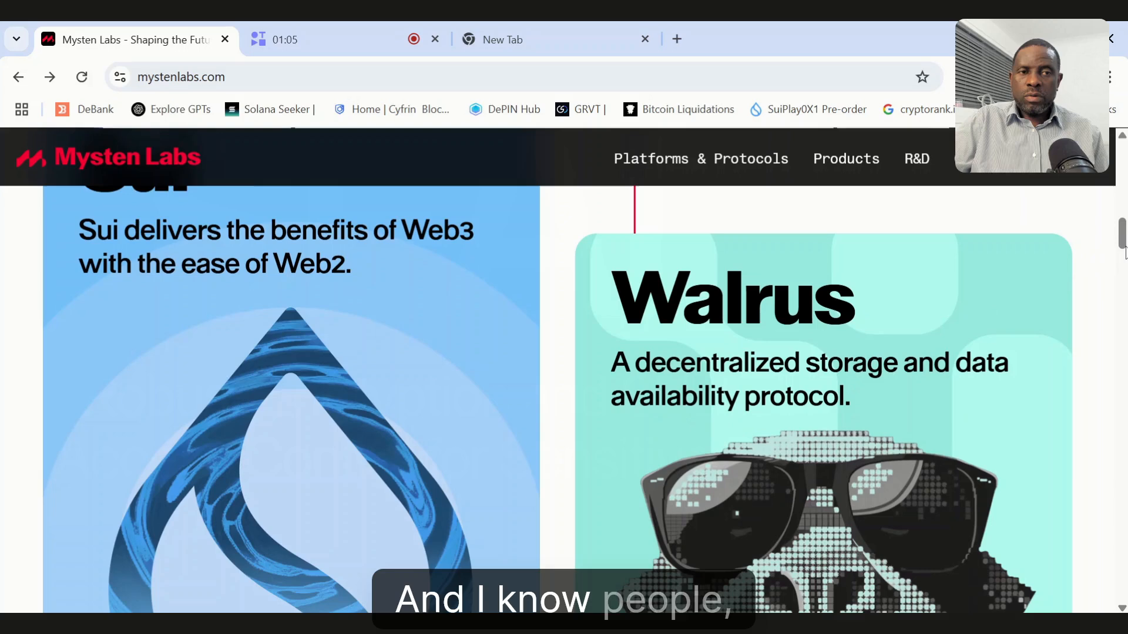
pyautogui.scroll(-3)
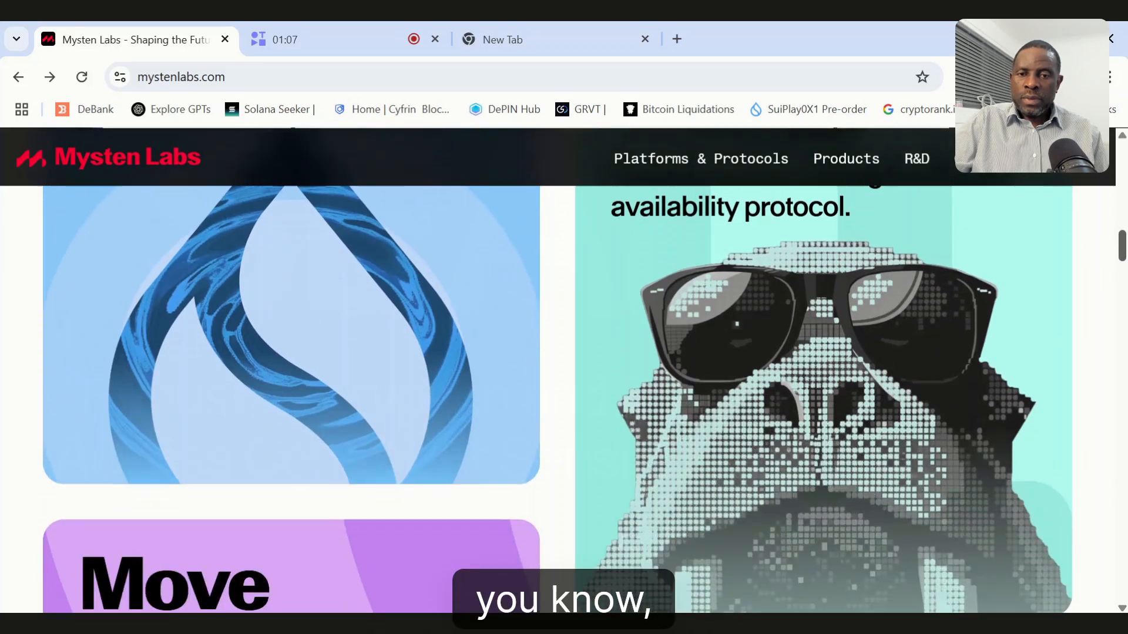
pyautogui.scroll(-3)
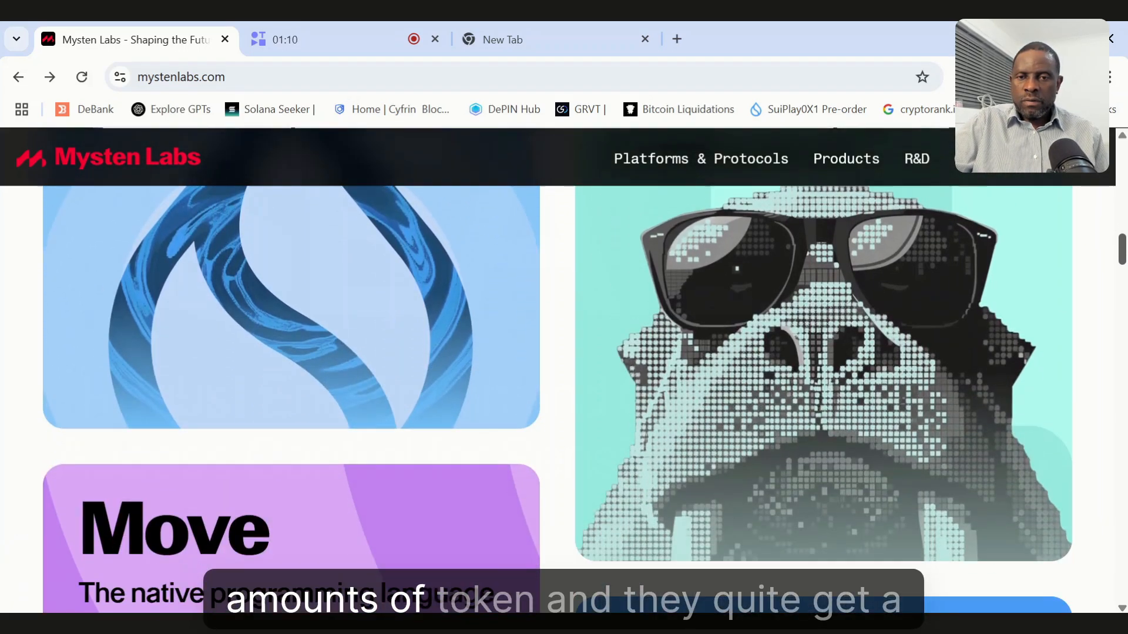
pyautogui.scroll(-3)
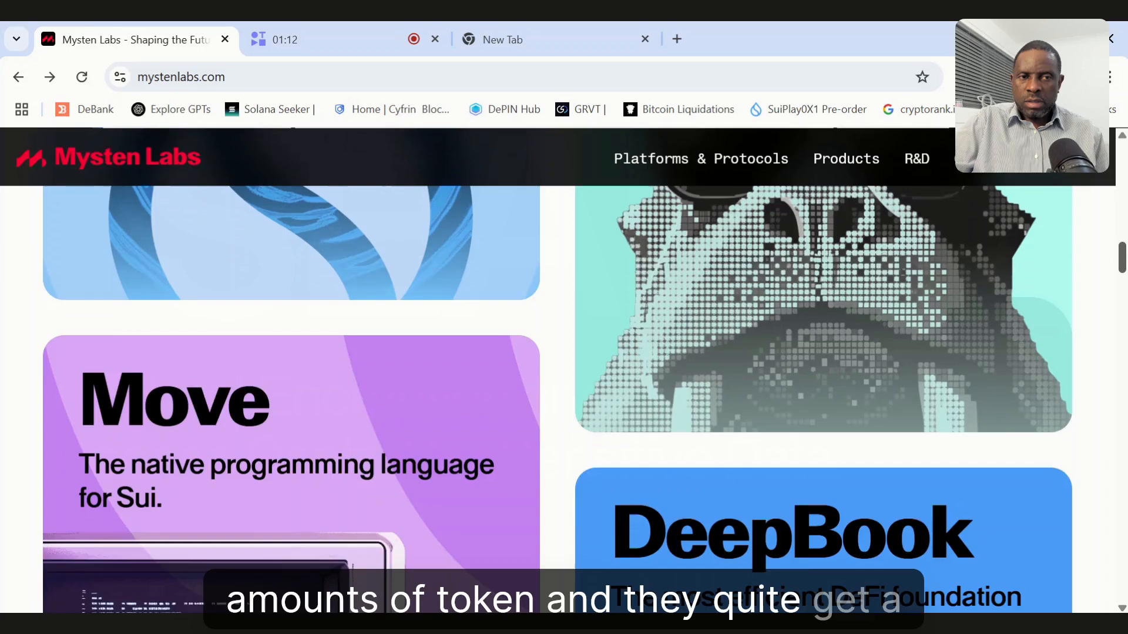
pyautogui.scroll(-3)
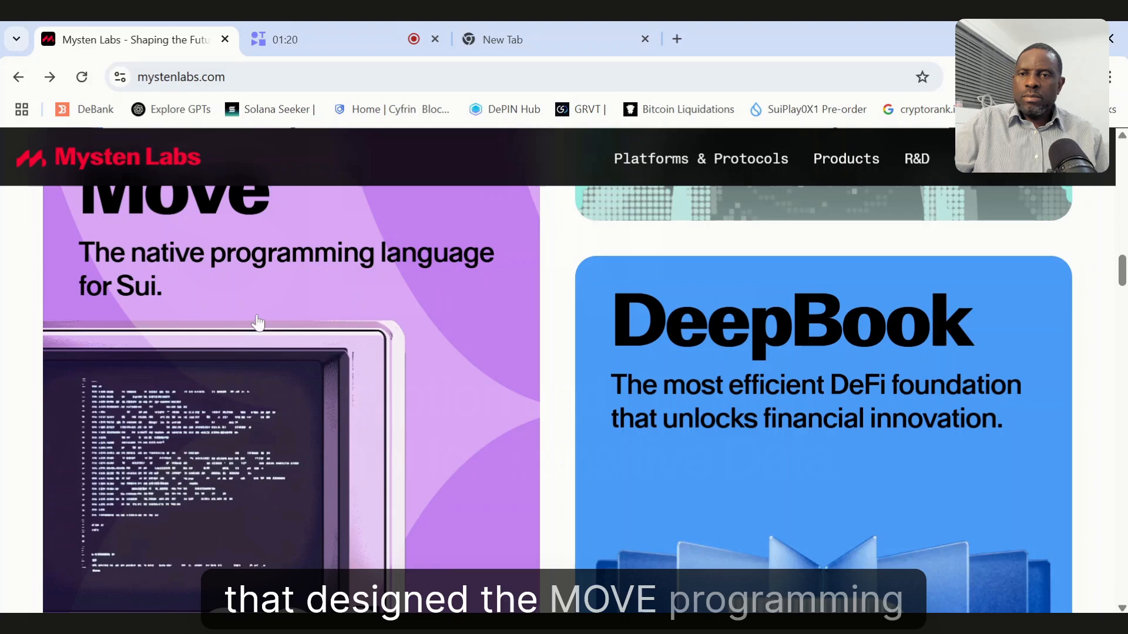
pyautogui.moveTo(461, 531)
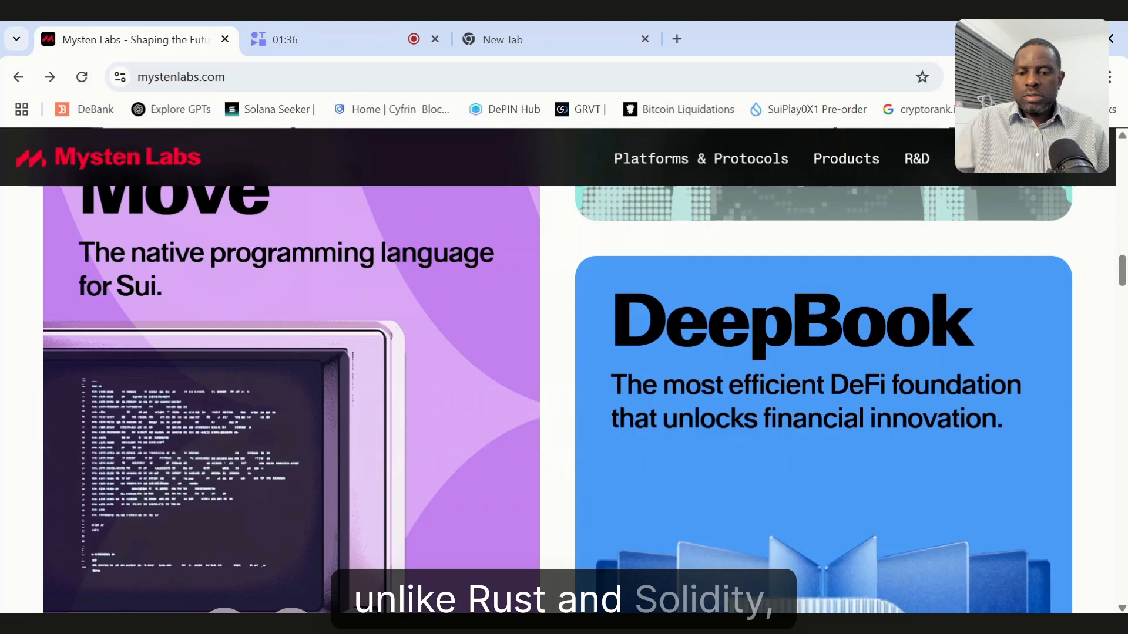
pyautogui.moveTo(589, 443)
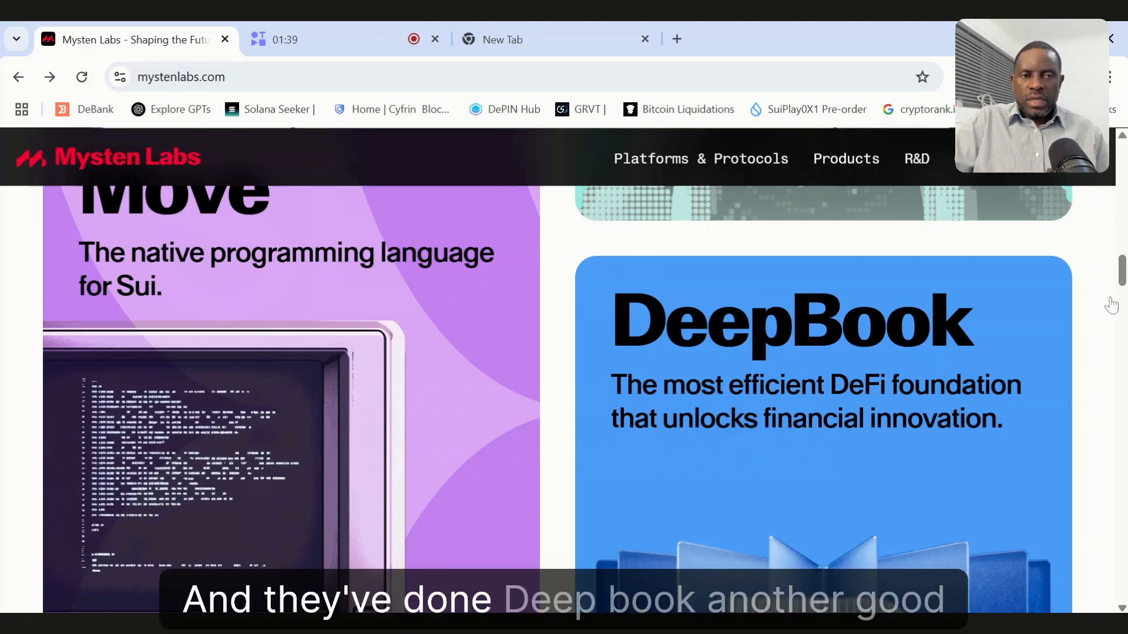
pyautogui.scroll(-3)
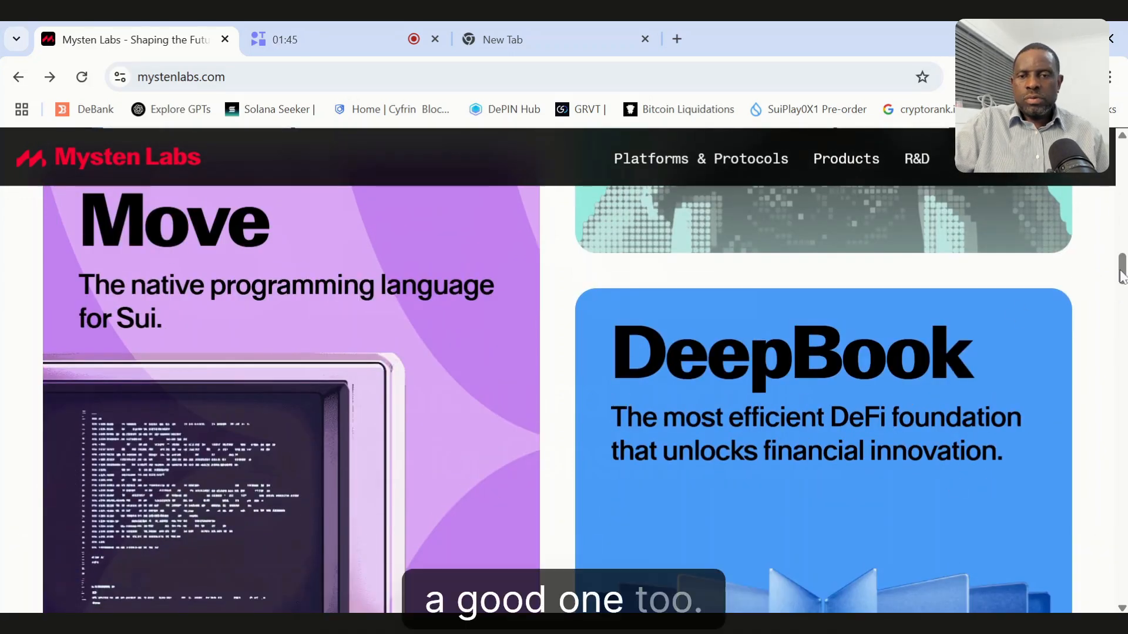
pyautogui.scroll(-3)
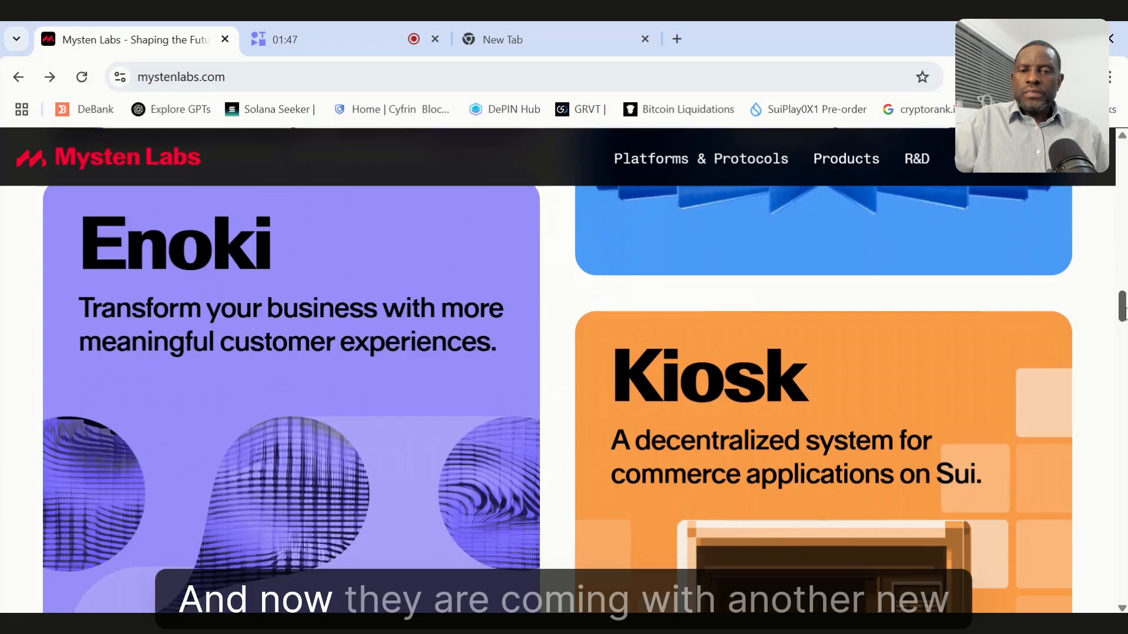
pyautogui.scroll(-3)
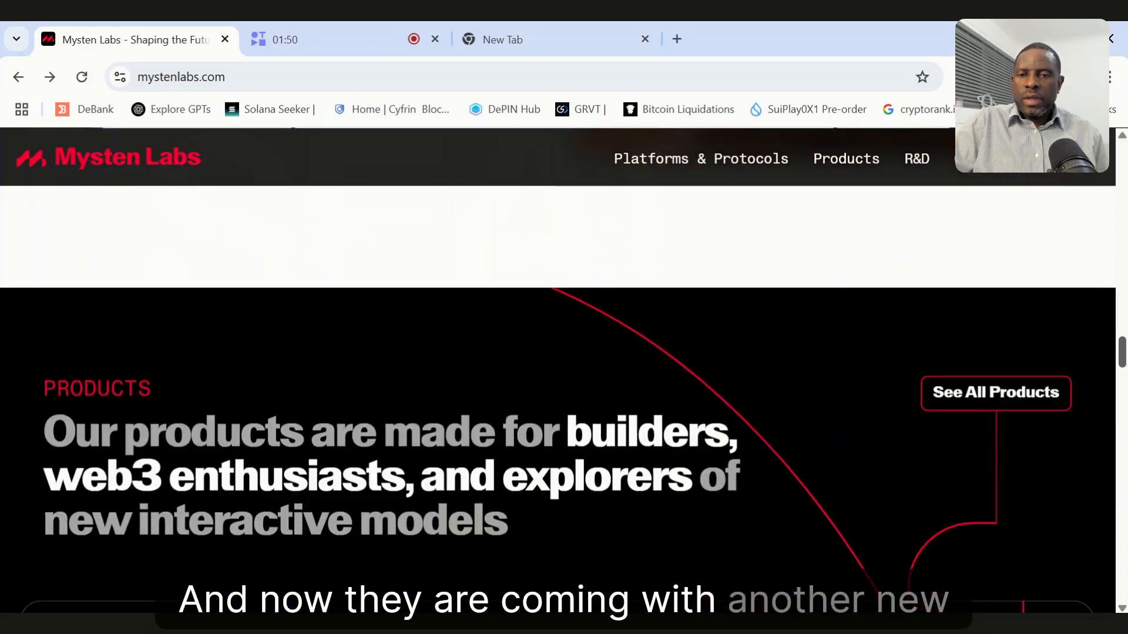
pyautogui.scroll(-3)
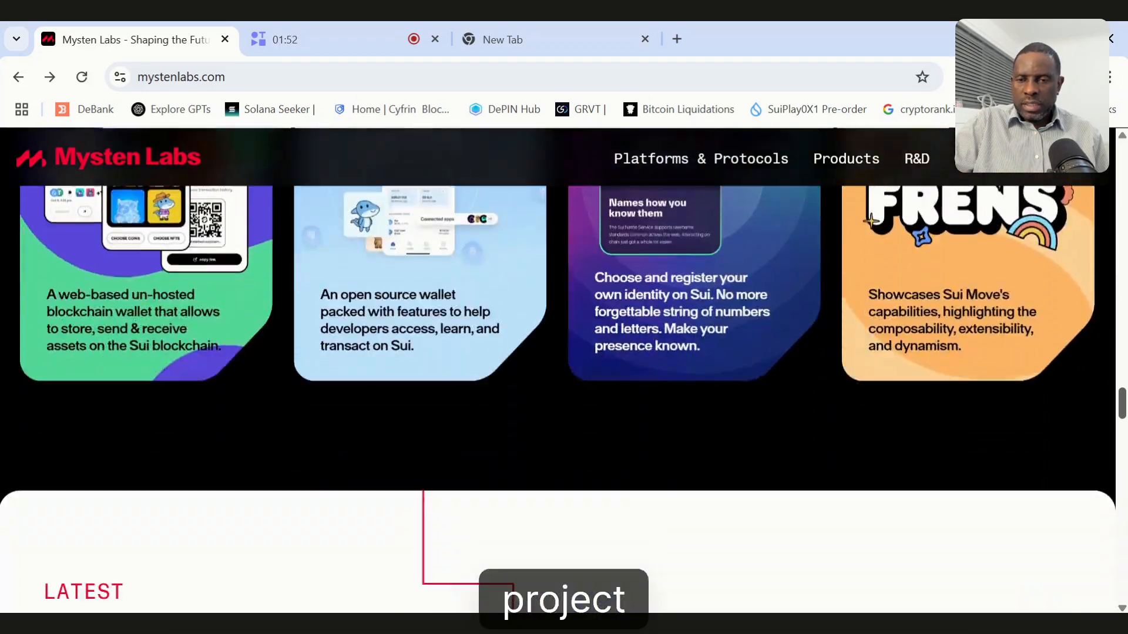
pyautogui.scroll(-3)
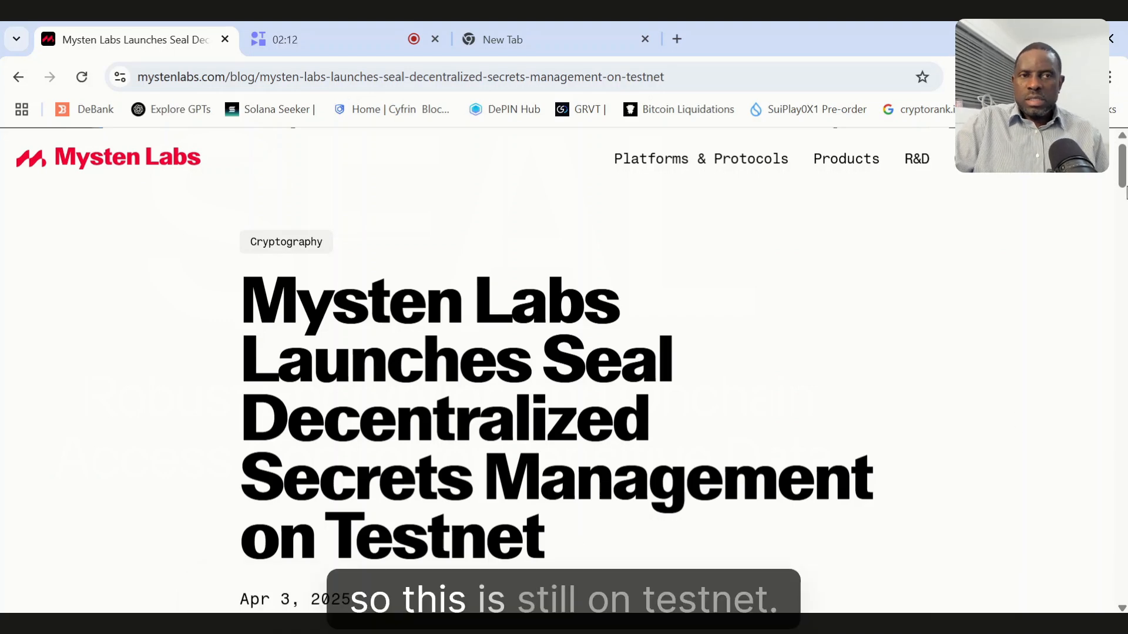
pyautogui.scroll(-3)
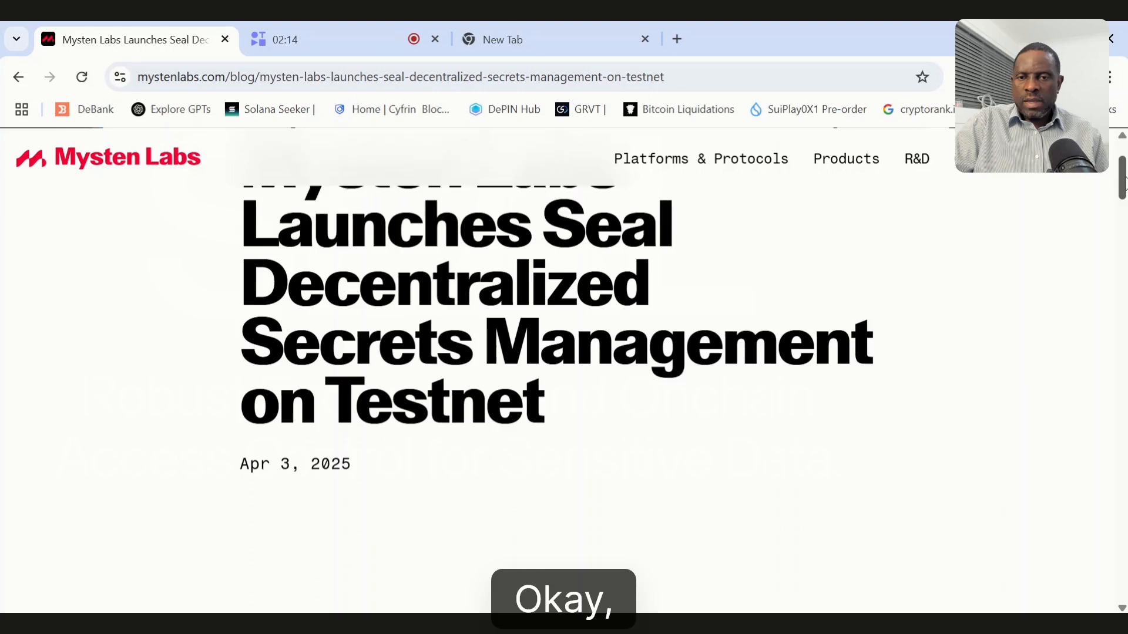
pyautogui.scroll(-3)
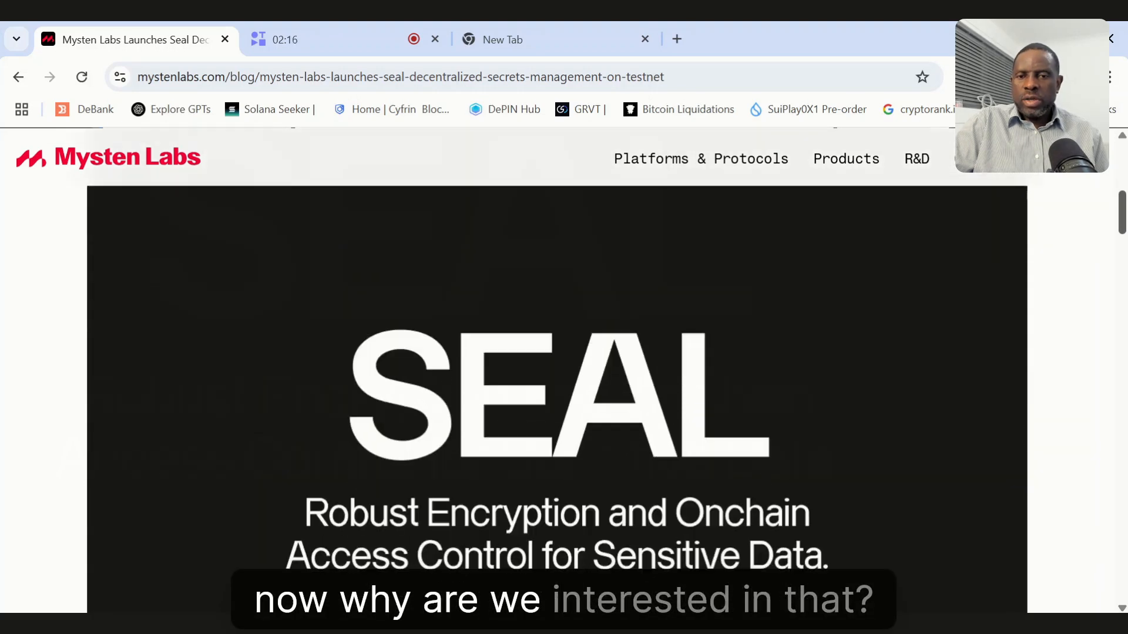
pyautogui.scroll(3)
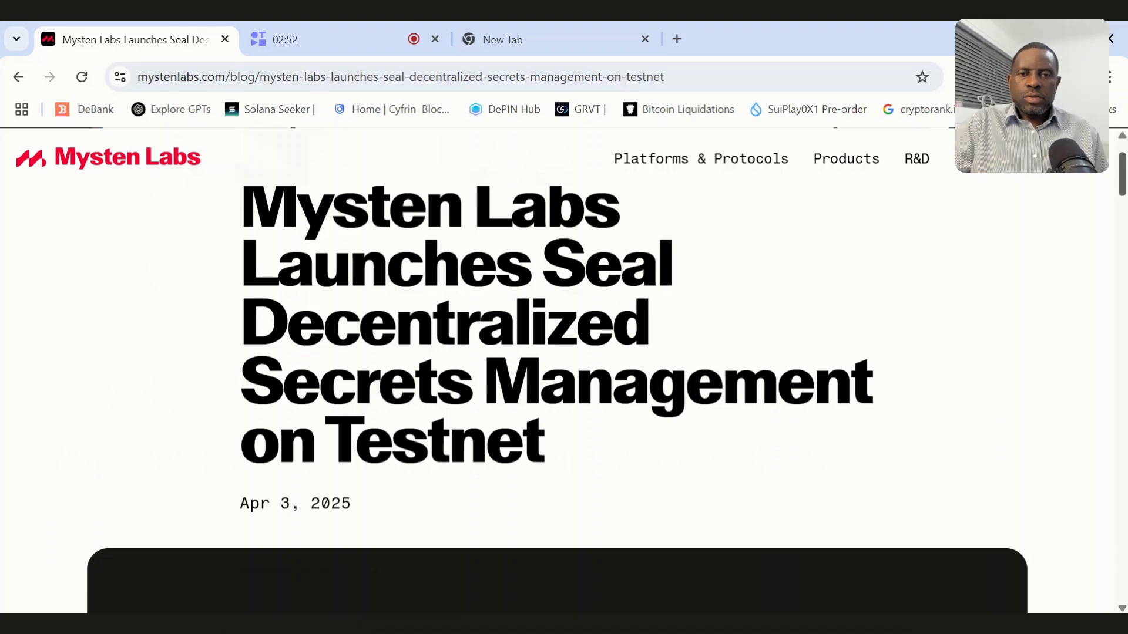
pyautogui.scroll(-3)
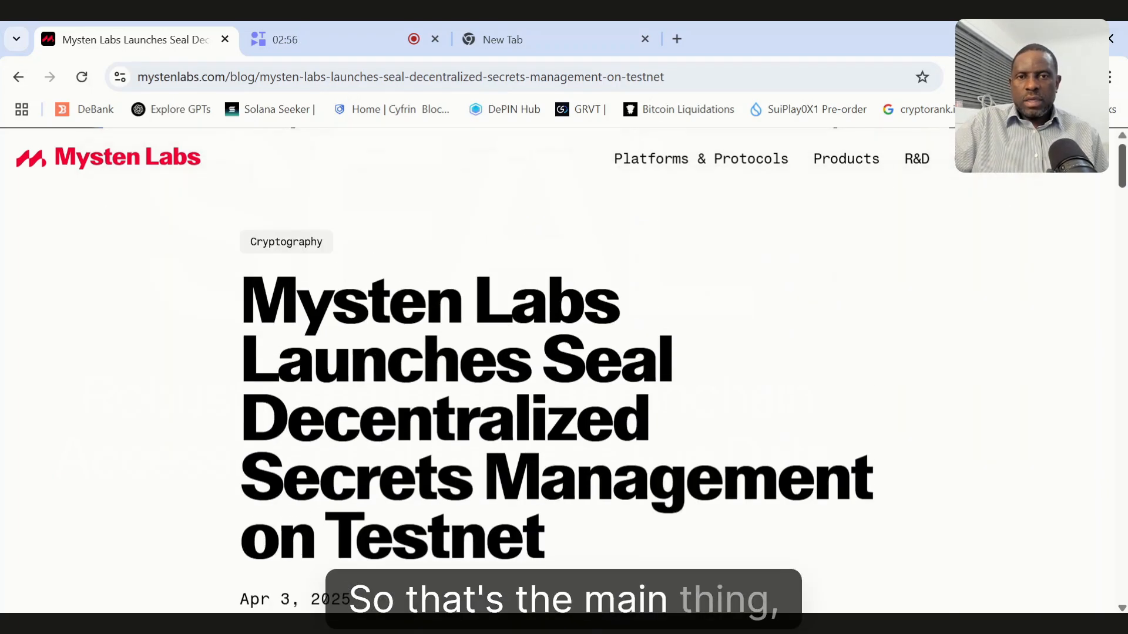
pyautogui.scroll(-3)
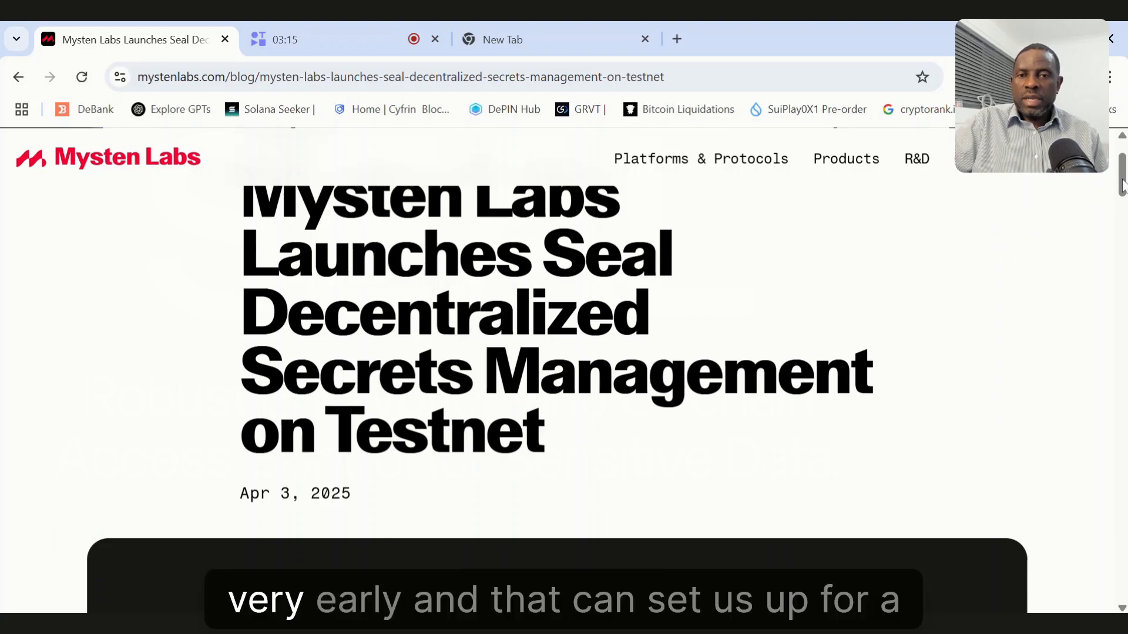
pyautogui.scroll(-3)
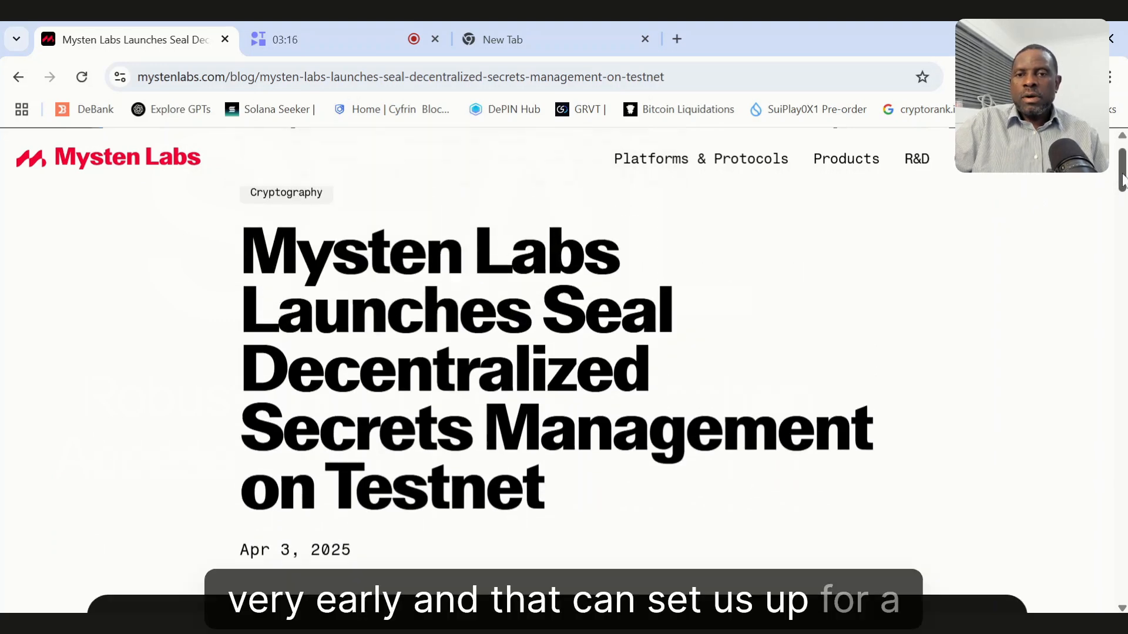
pyautogui.scroll(-3)
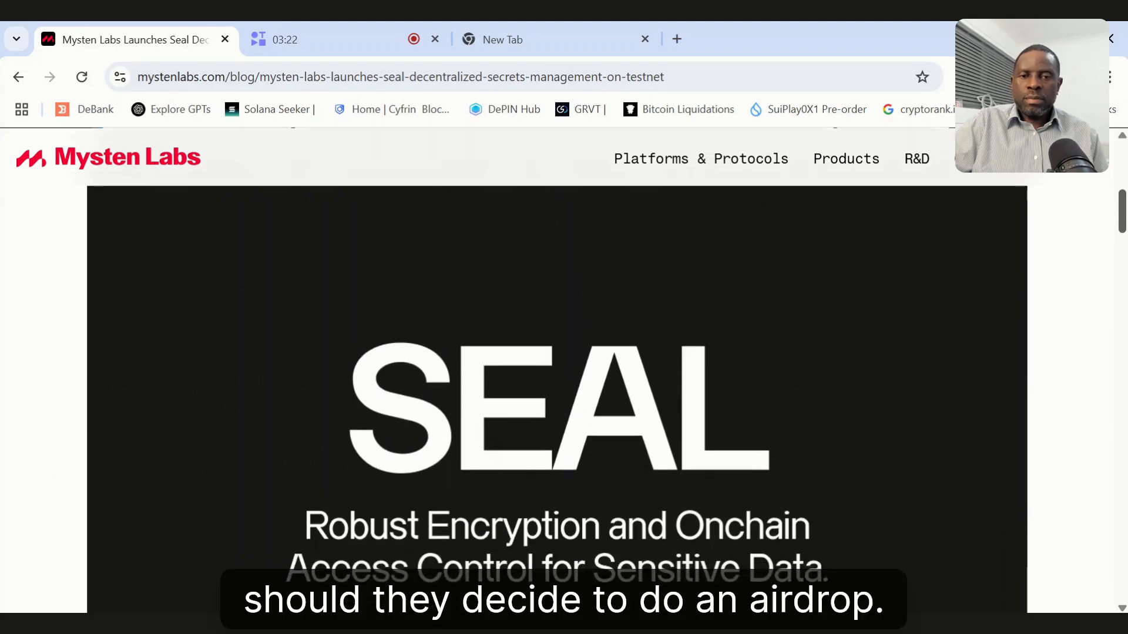
pyautogui.scroll(-3)
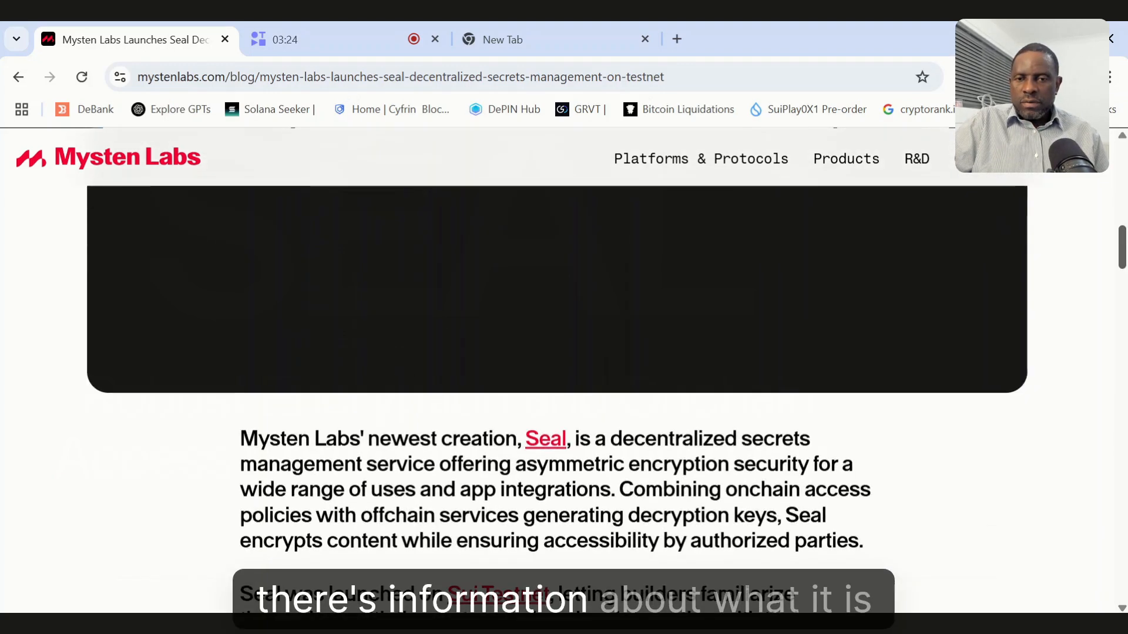
pyautogui.scroll(-3)
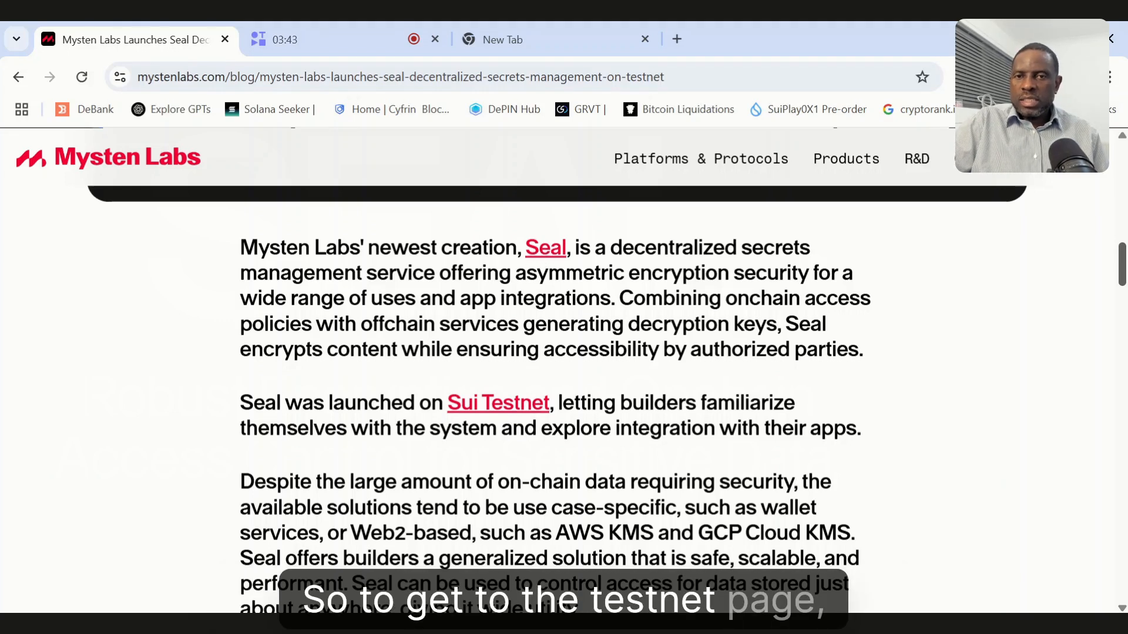
pyautogui.click(545, 247)
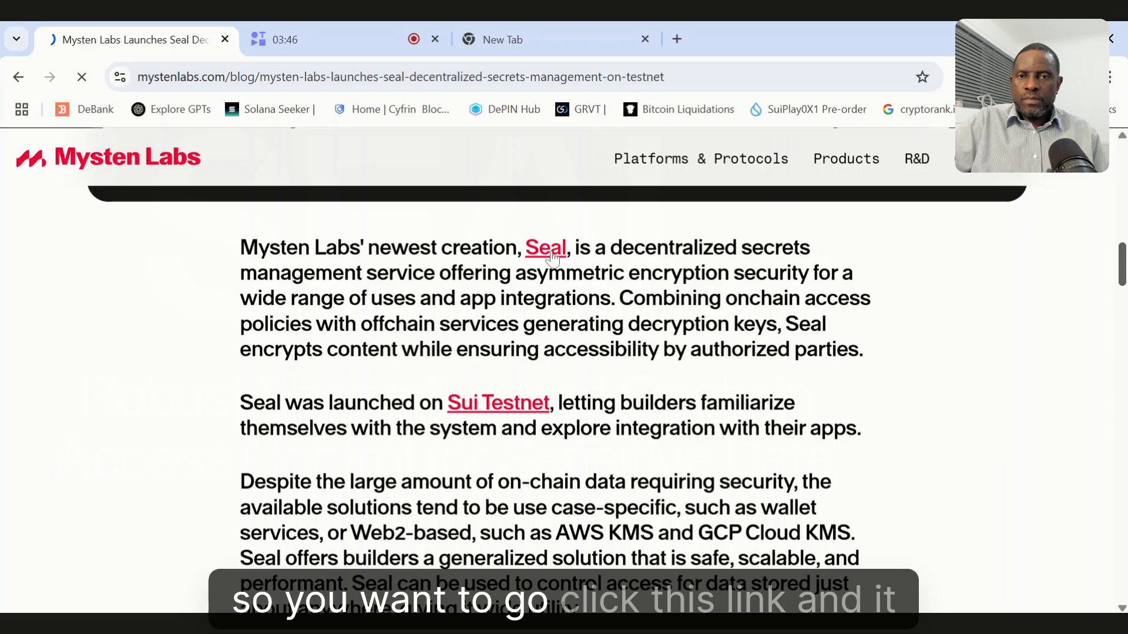
# Land on the Seal homepage and scroll to the Build with Seal / See Example App links.
pyautogui.click(547, 248)
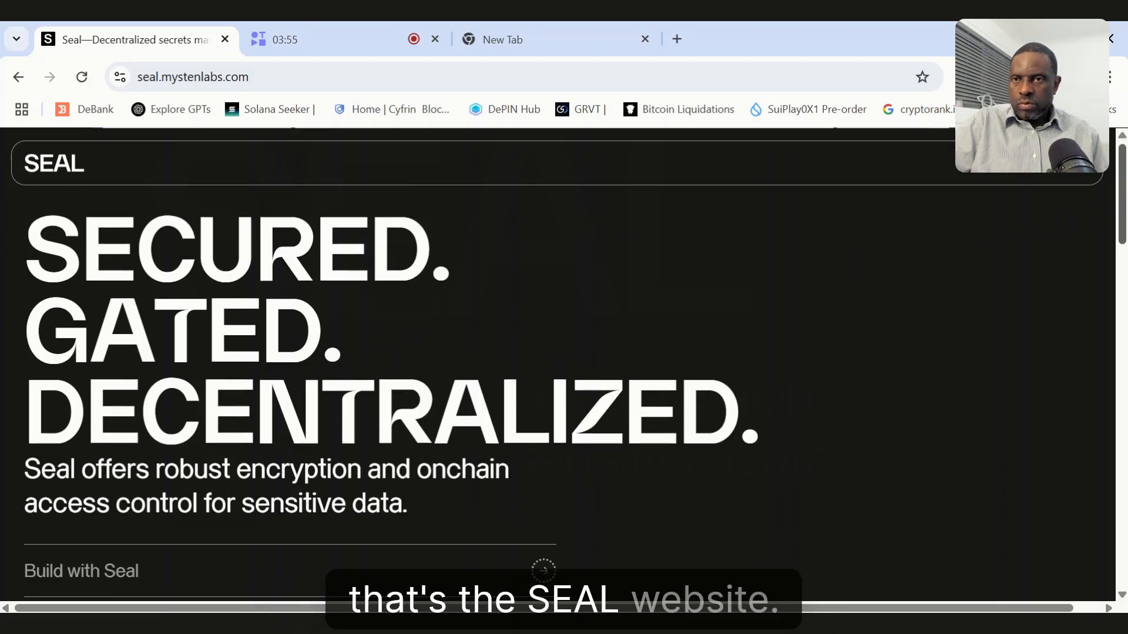
pyautogui.scroll(-3)
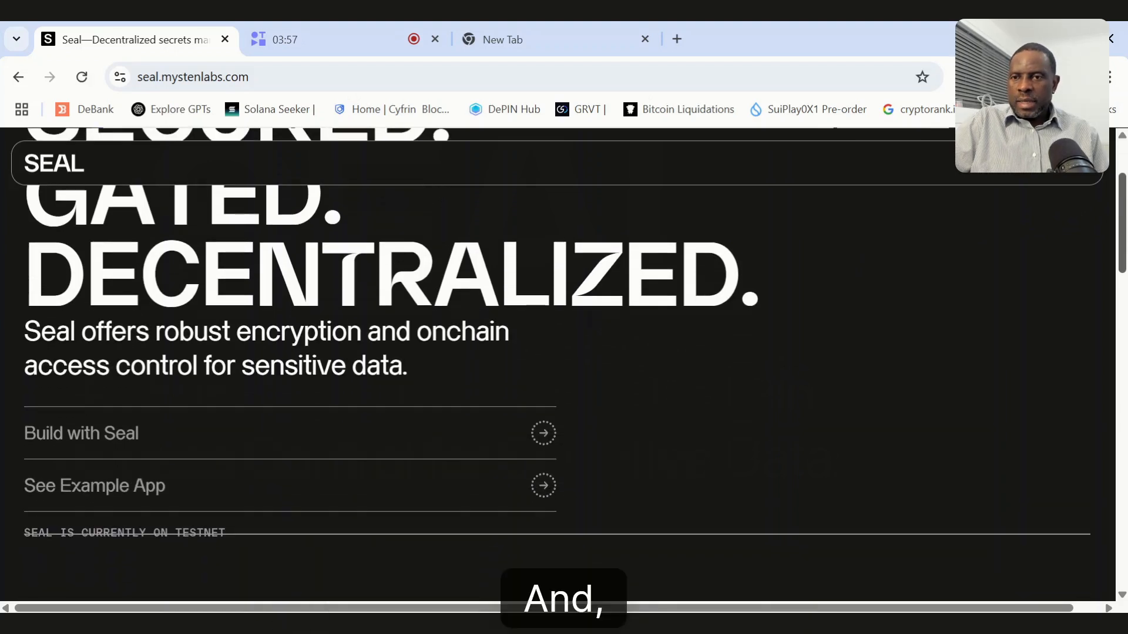
pyautogui.scroll(-3)
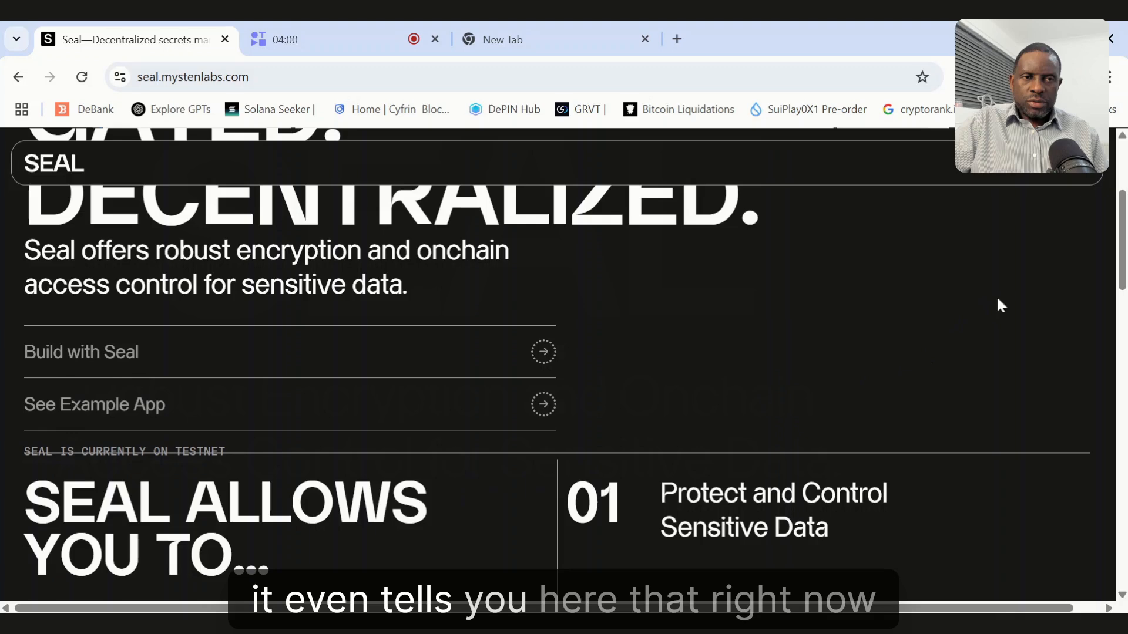
pyautogui.scroll(-3)
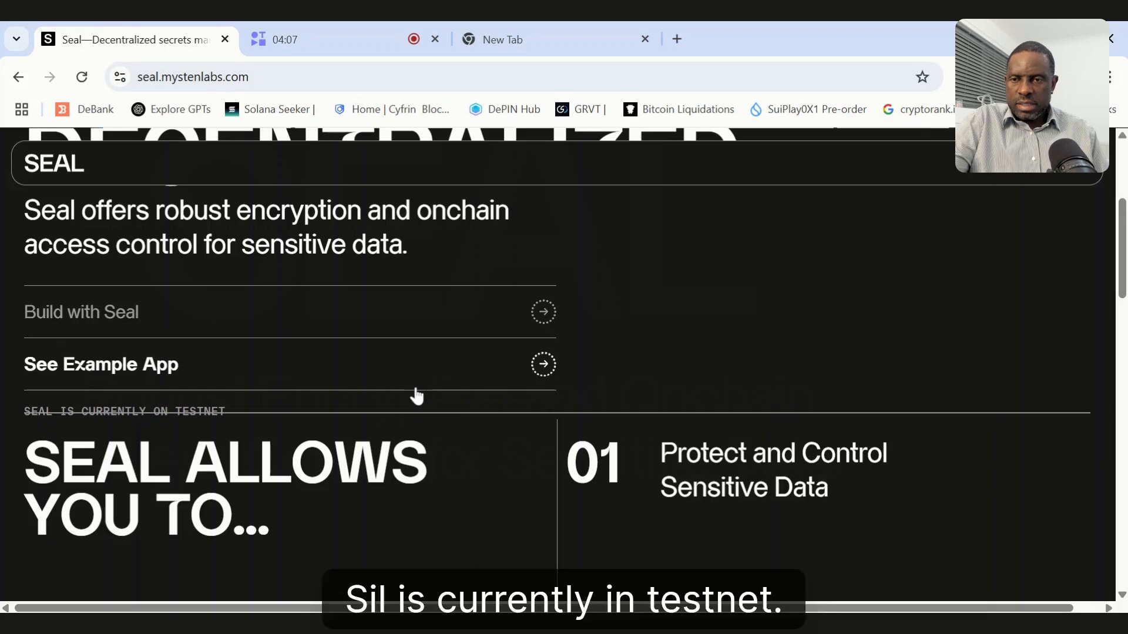
pyautogui.scroll(-3)
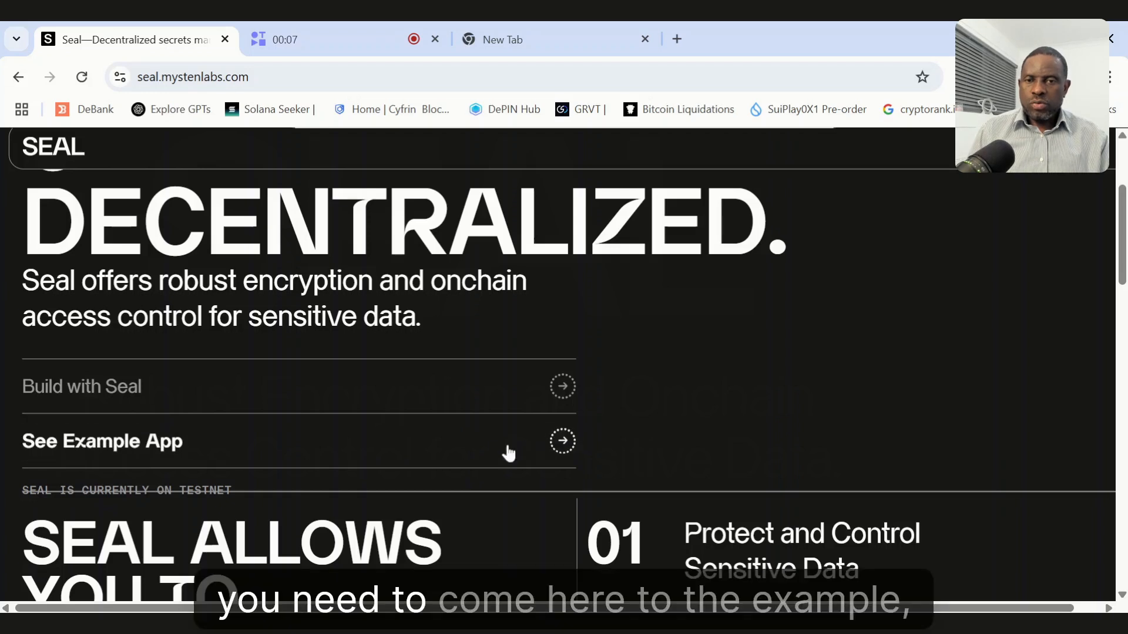
pyautogui.moveTo(545, 446)
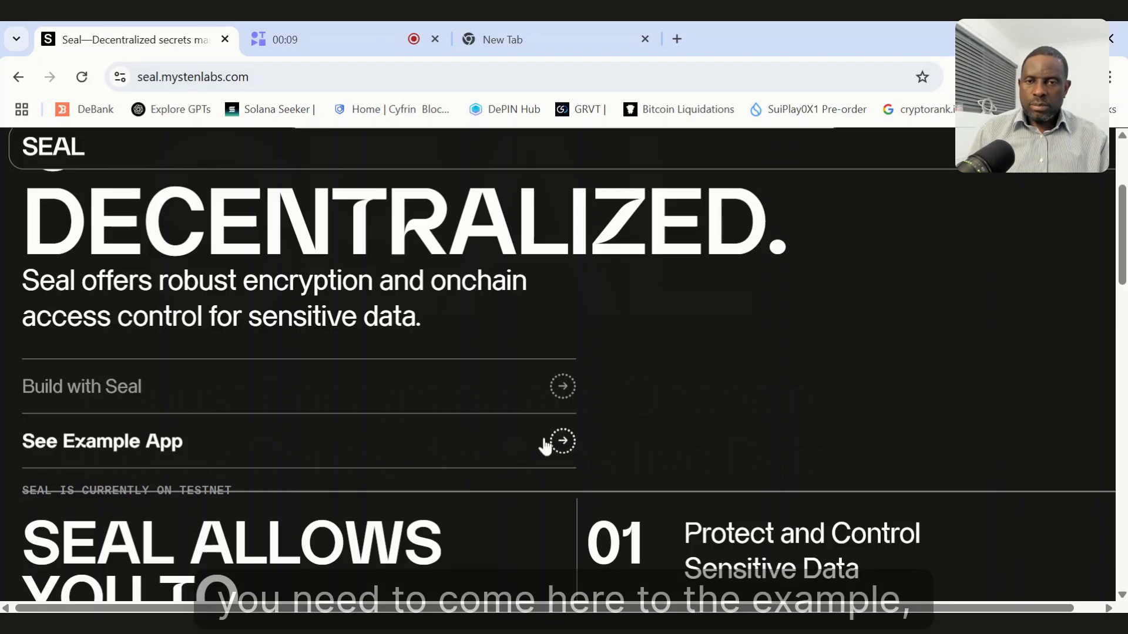
# Launch seal-example.vercel.app from the See Example App link in a new tab.
pyautogui.click(103, 440)
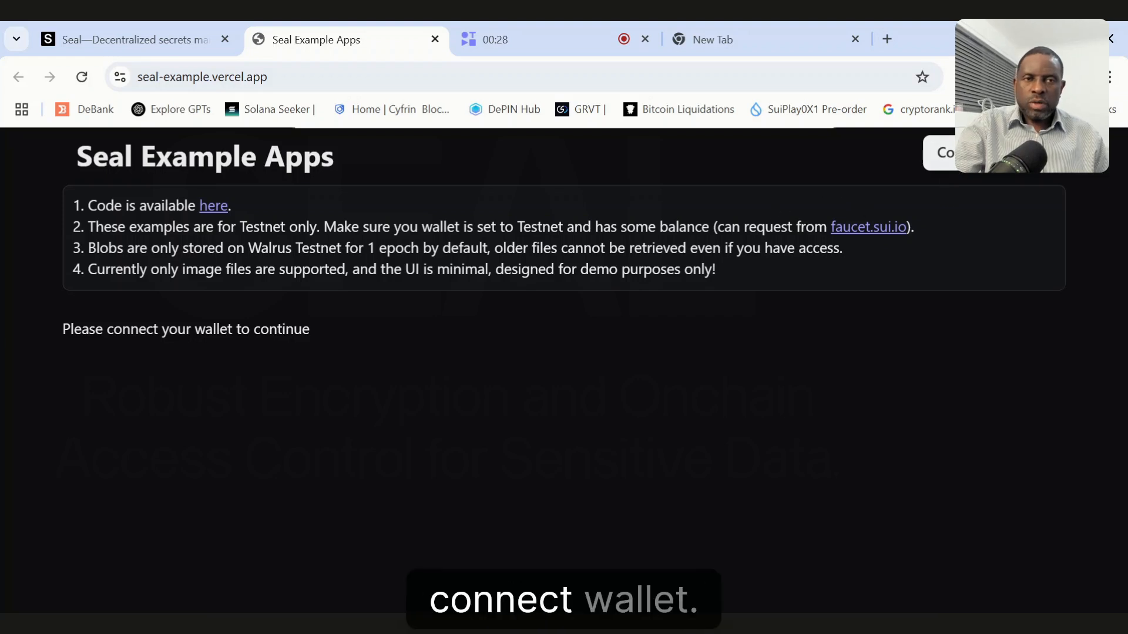
# Connect the Sui Wallet so the Allowlist and Subscription examples appear.
pyautogui.click(944, 153)
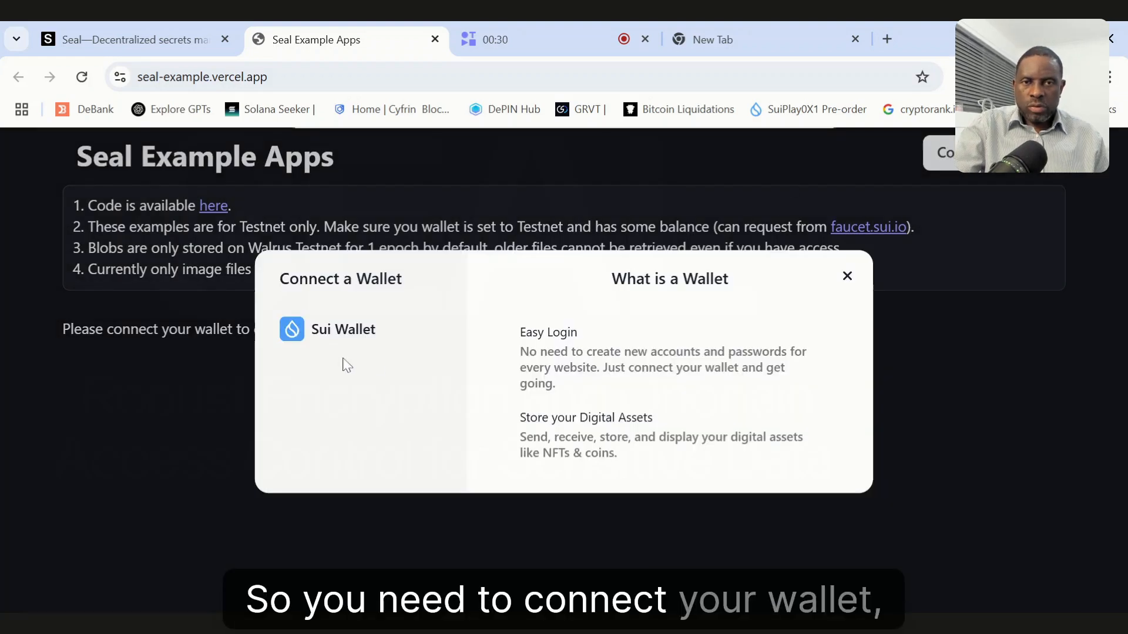
pyautogui.click(343, 329)
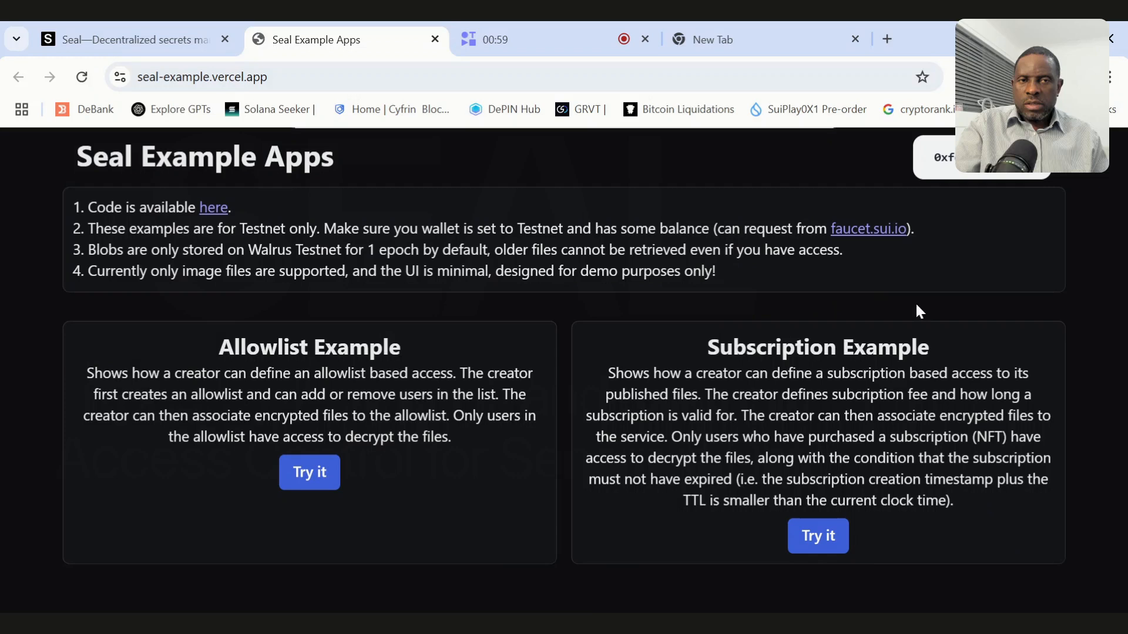
pyautogui.moveTo(586, 309)
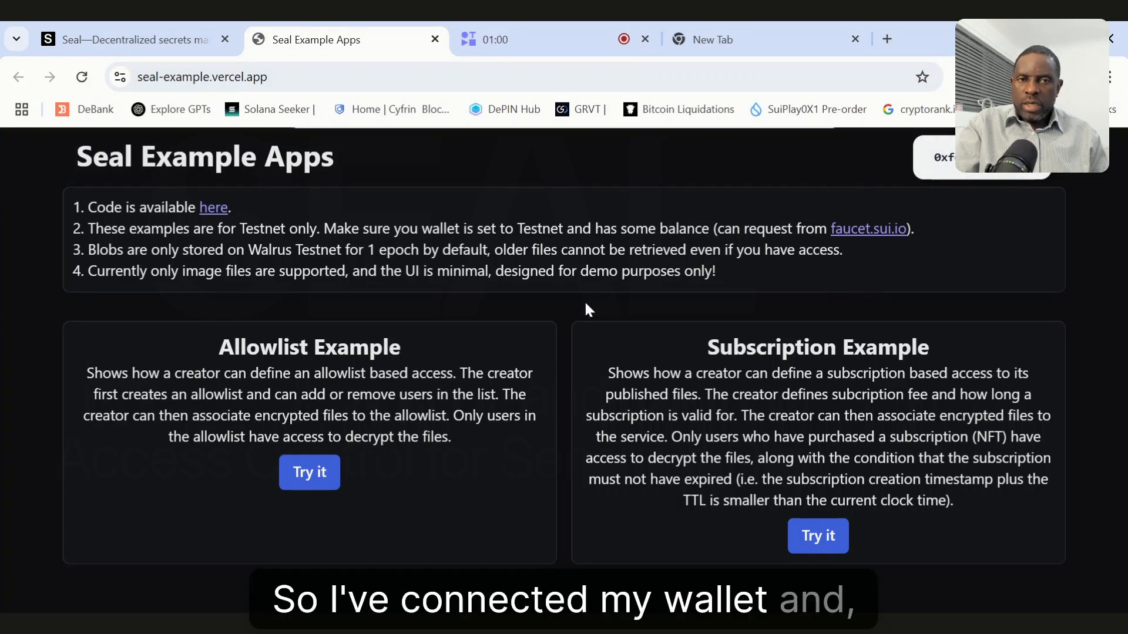
pyautogui.moveTo(871, 240)
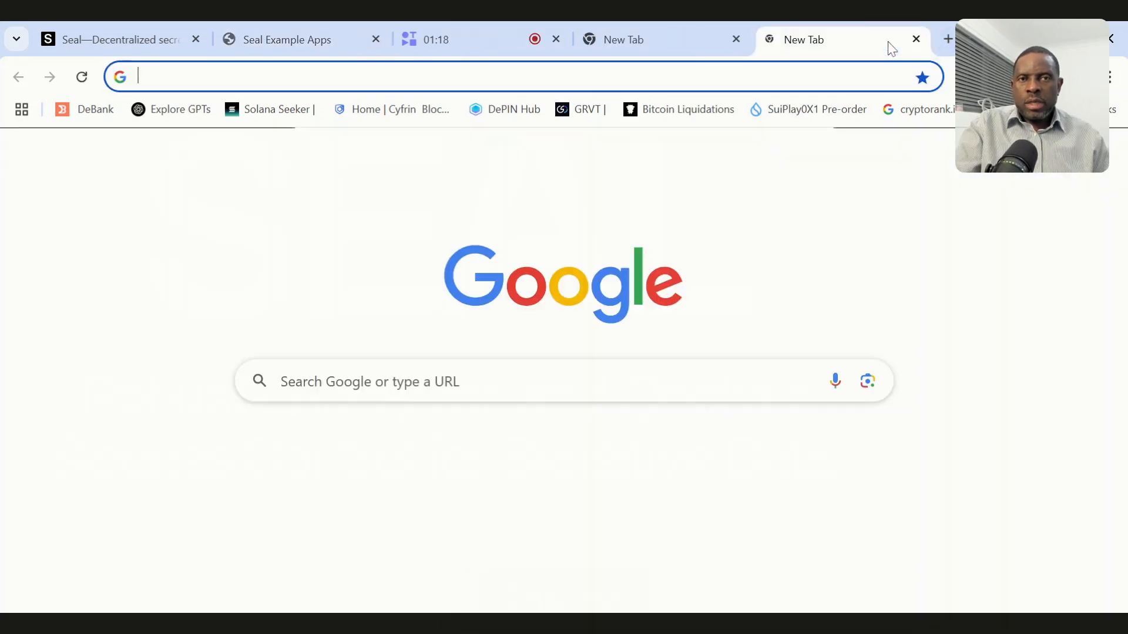
# Close the stray new tab (with 'sui' typed) and return to the Seal Example Apps tab.
pyautogui.write('sui')
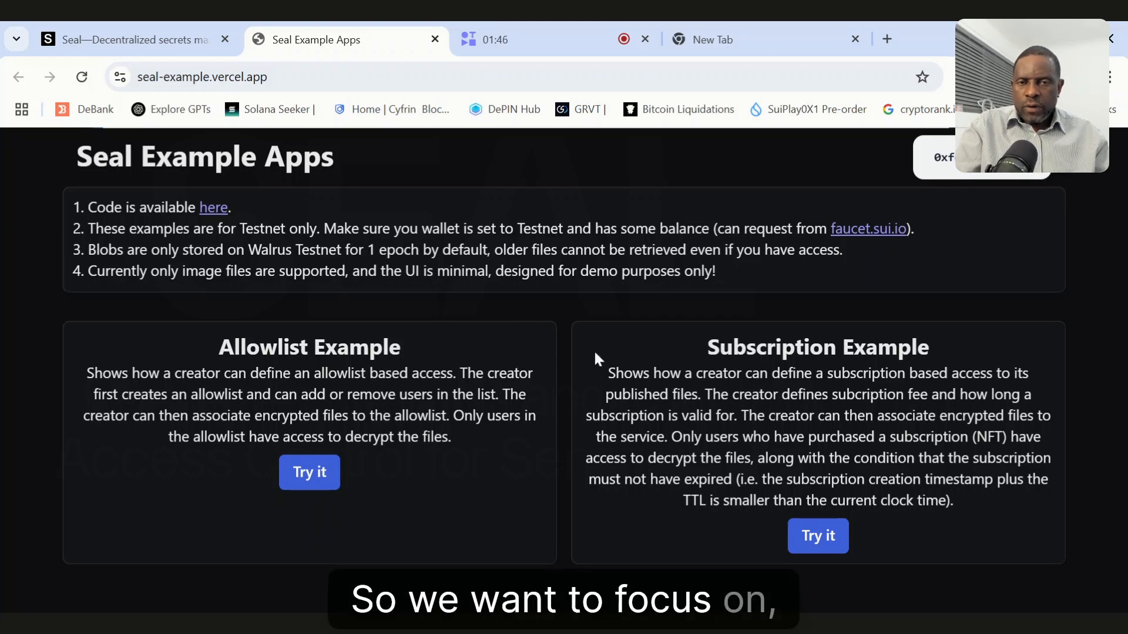
pyautogui.moveTo(489, 463)
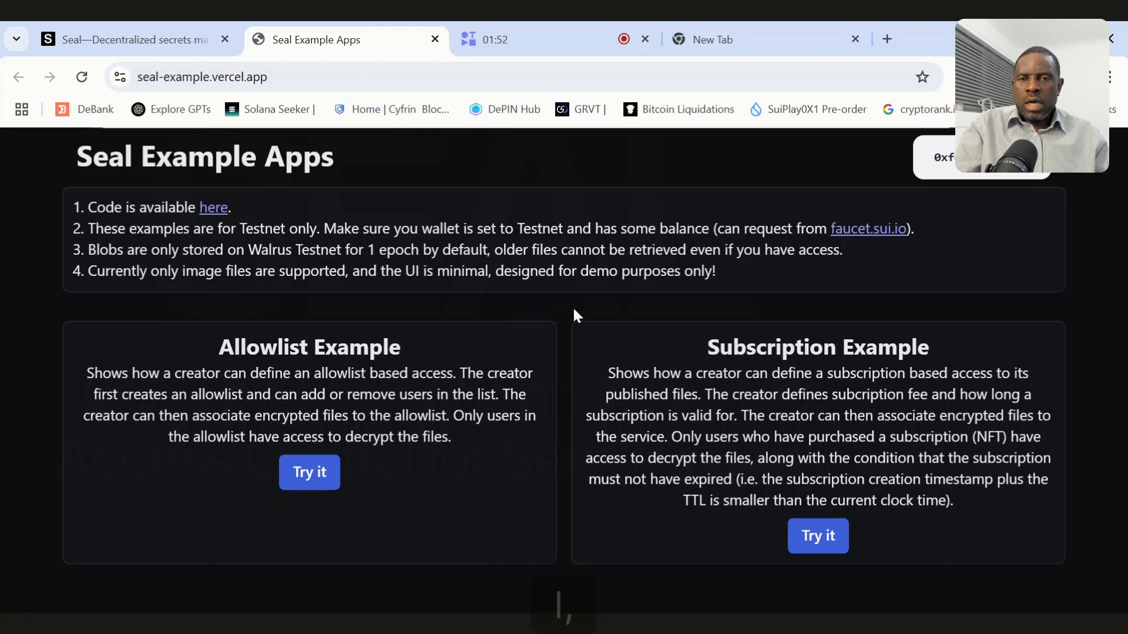
pyautogui.moveTo(853, 237)
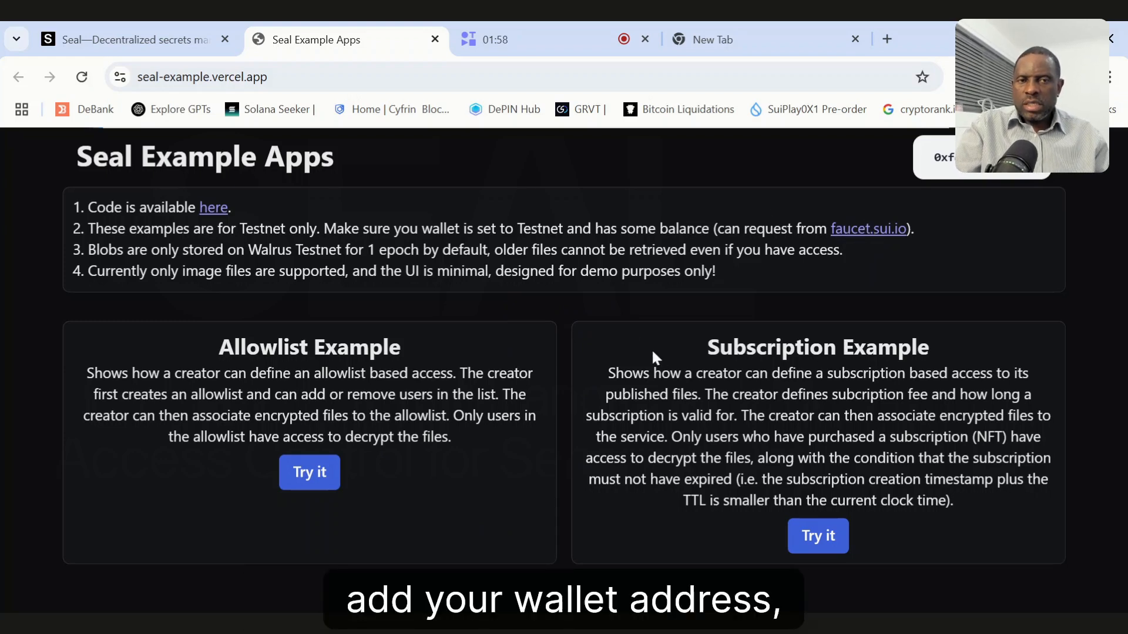
pyautogui.moveTo(579, 469)
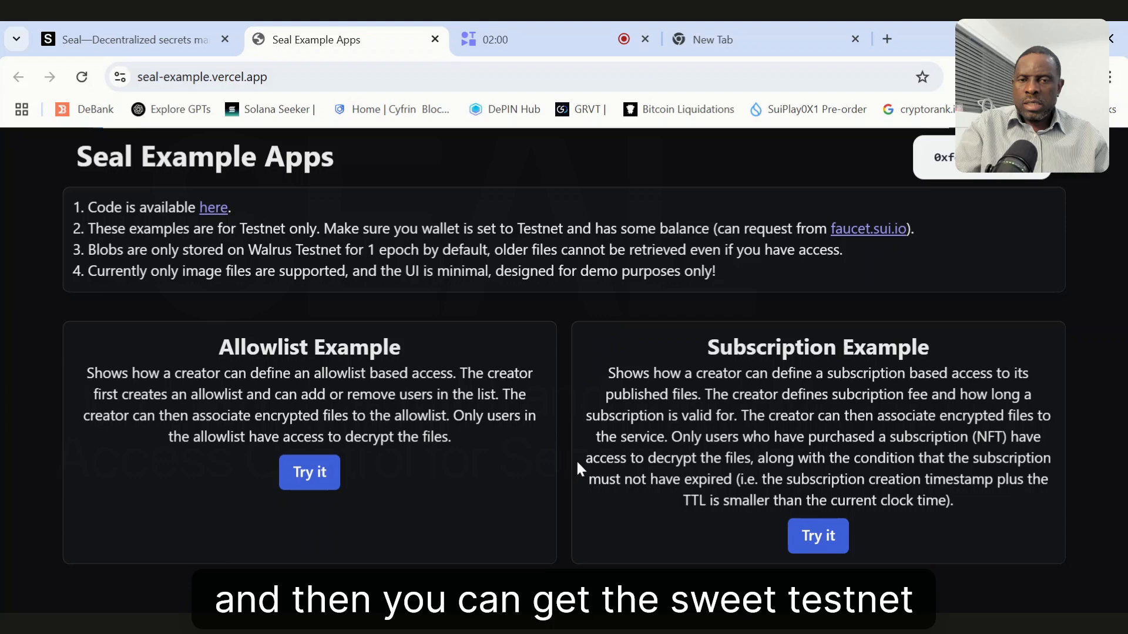
pyautogui.moveTo(472, 450)
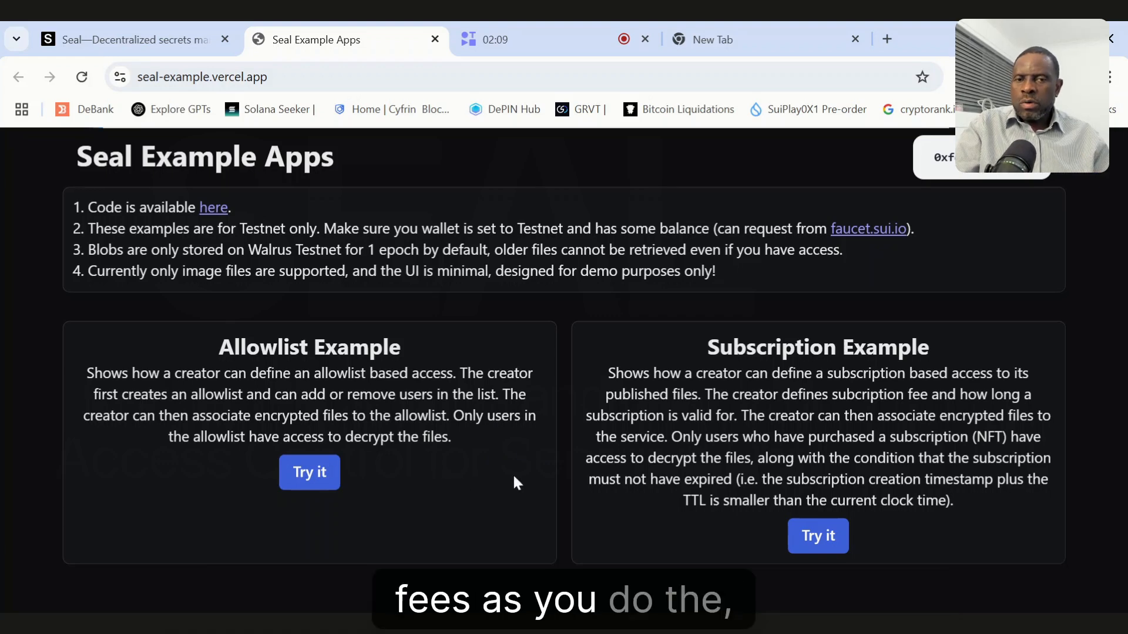
pyautogui.moveTo(360, 491)
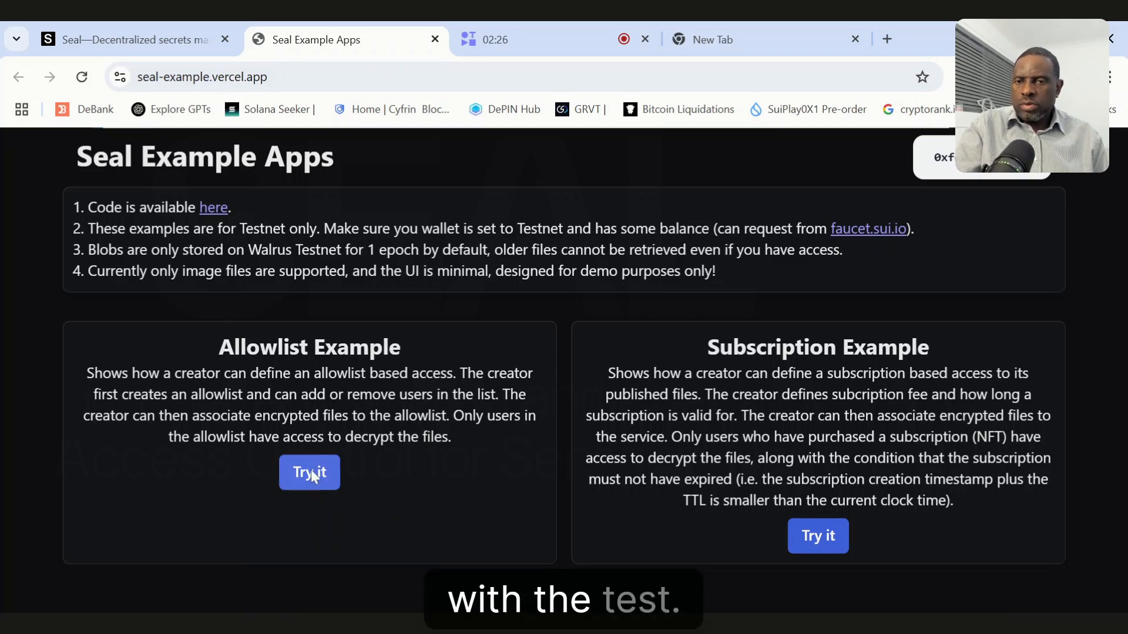
# List all created allowlists, open Manage for the second Happy Valley, and return to the list tab.
pyautogui.click(309, 472)
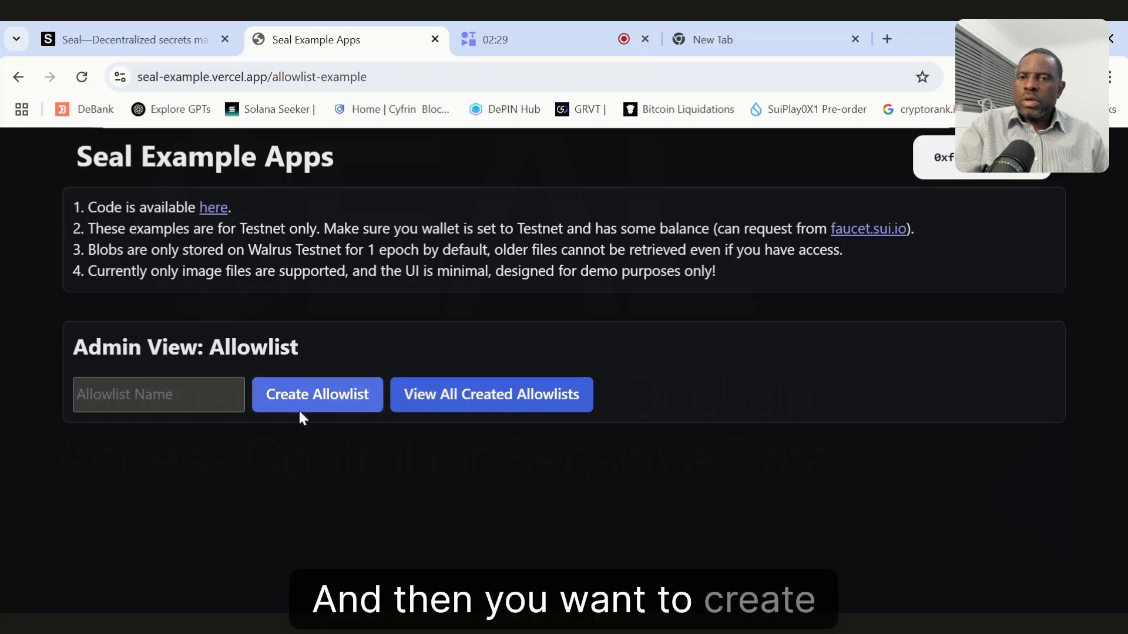
pyautogui.moveTo(331, 395)
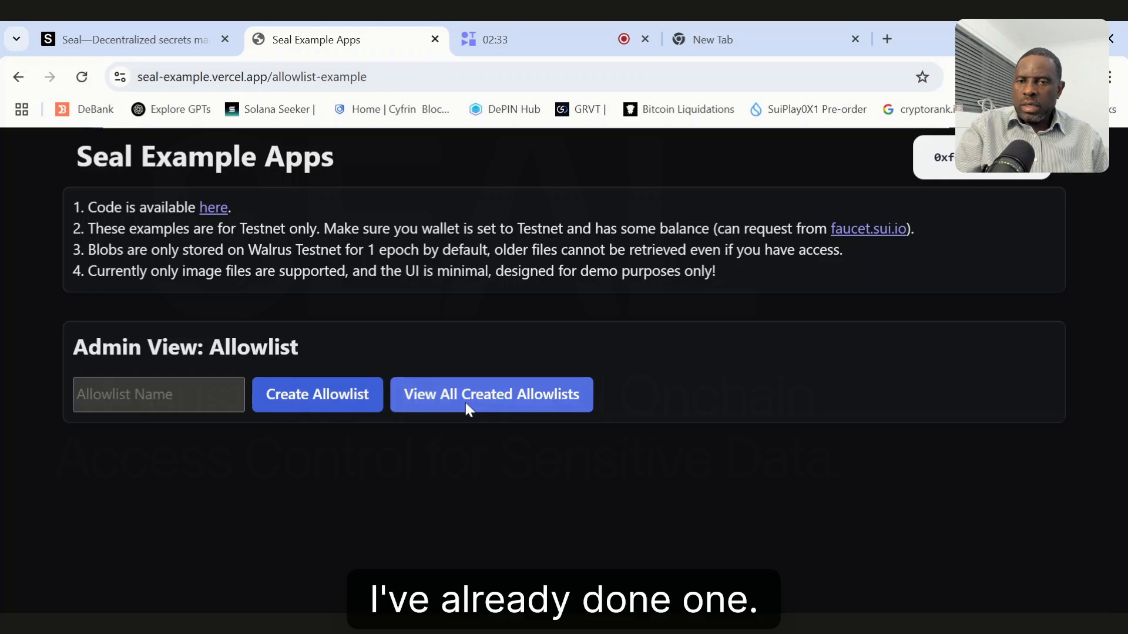
pyautogui.click(491, 395)
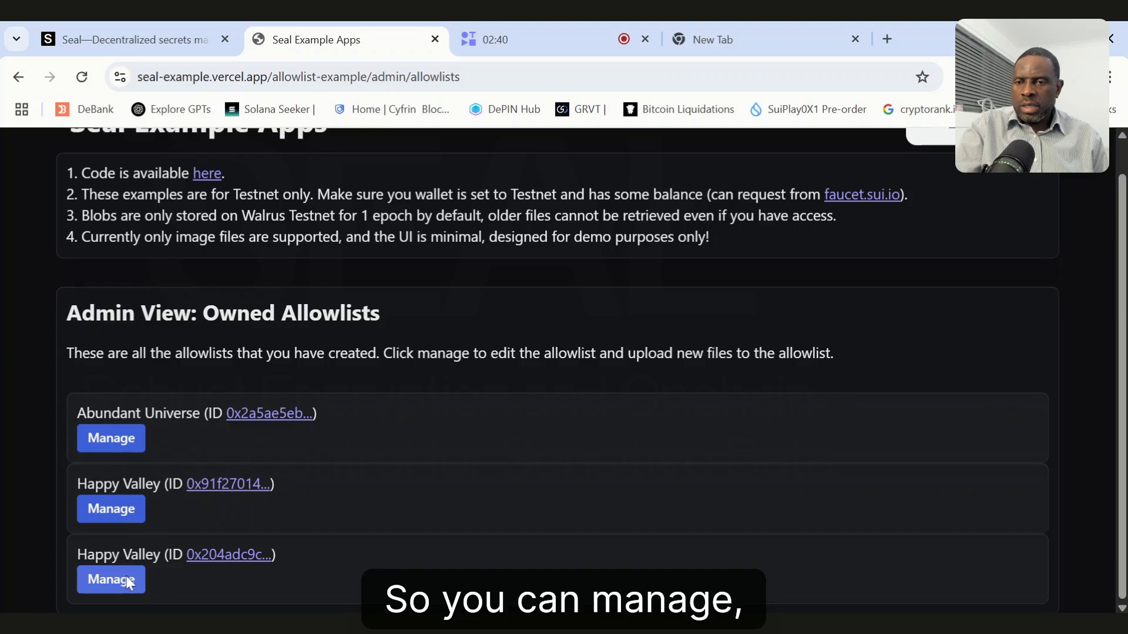
pyautogui.click(110, 579)
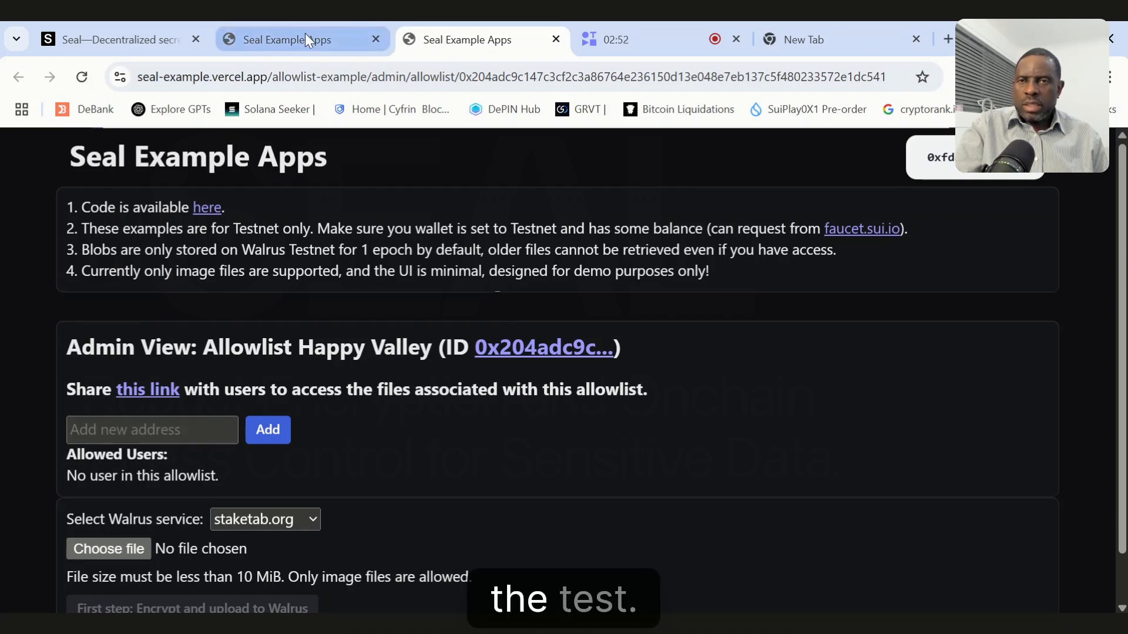
pyautogui.click(18, 77)
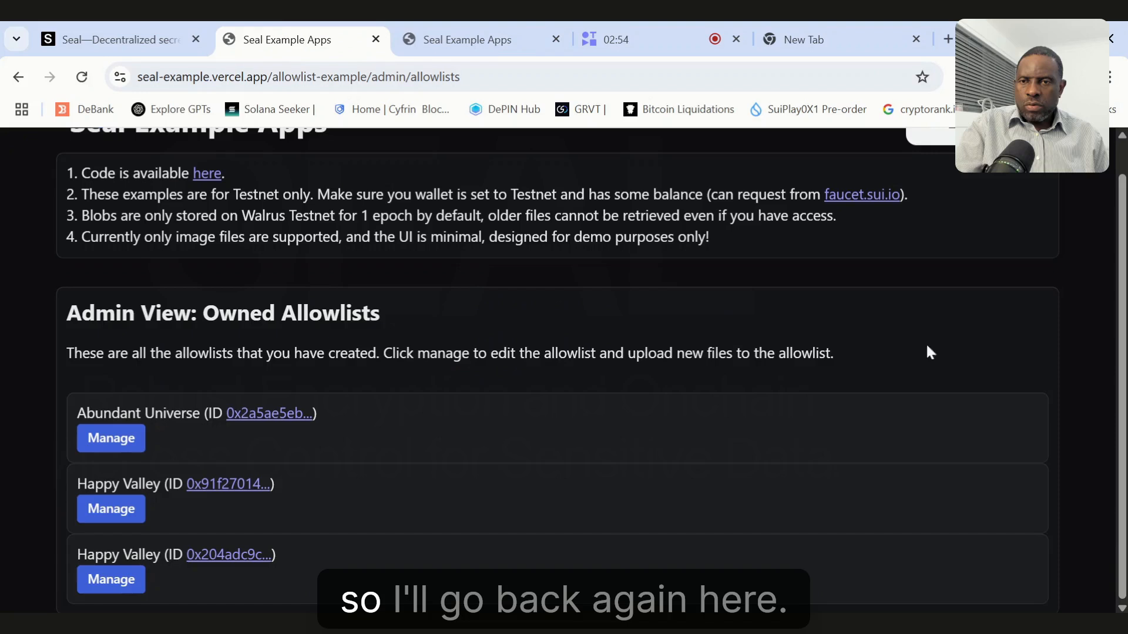
# Create a new allowlist named 'Test' from the allowlist creation page.
pyautogui.click(17, 77)
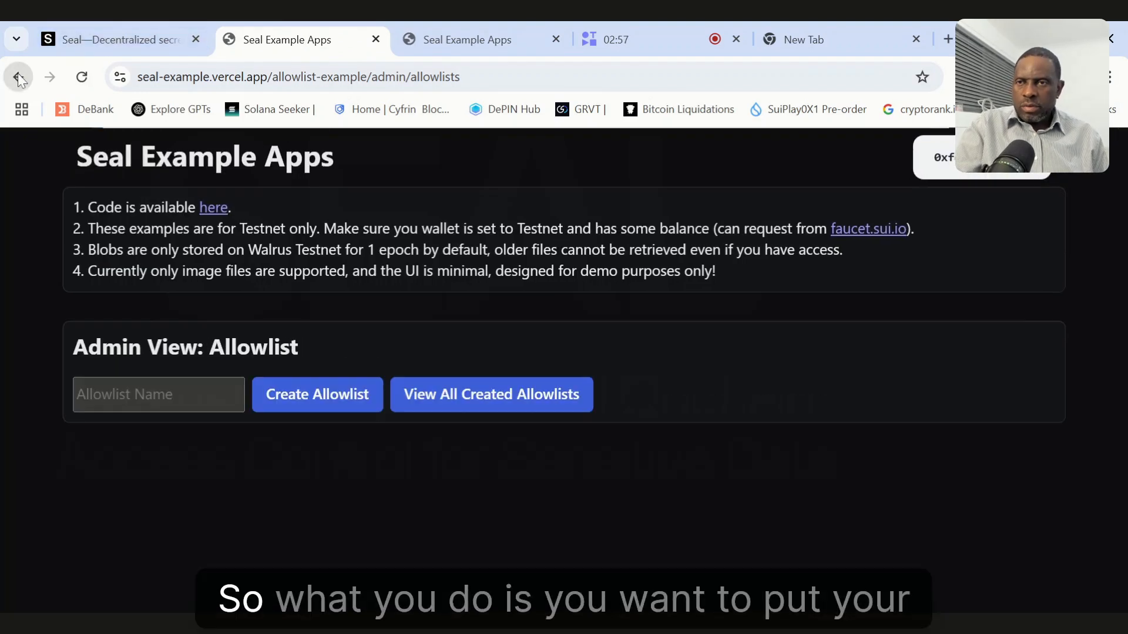
pyautogui.click(18, 78)
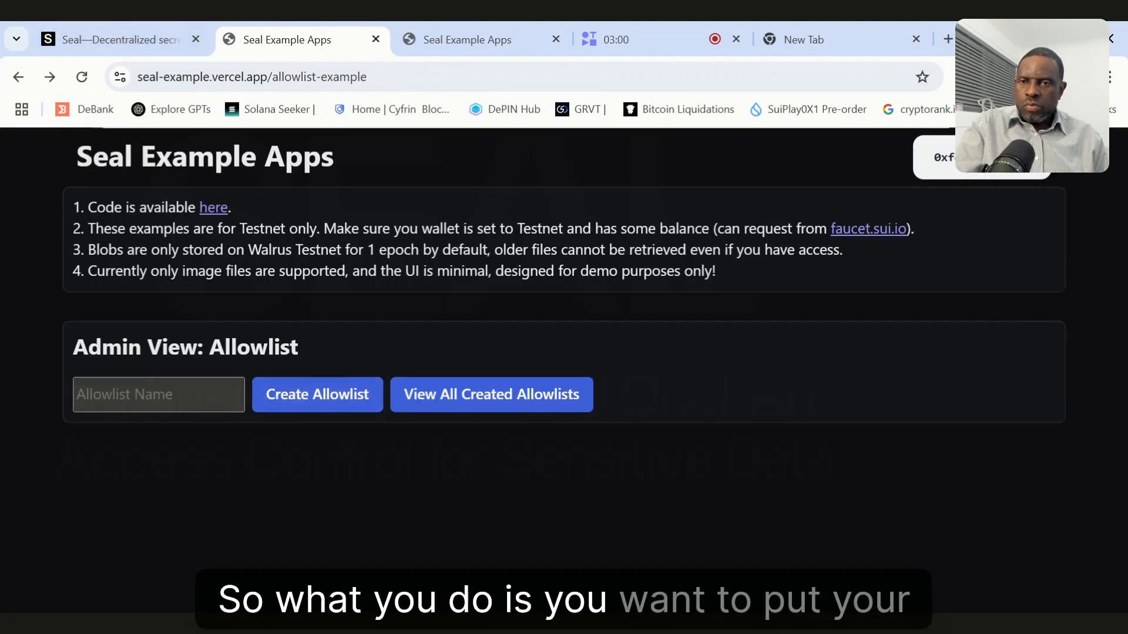
pyautogui.click(158, 395)
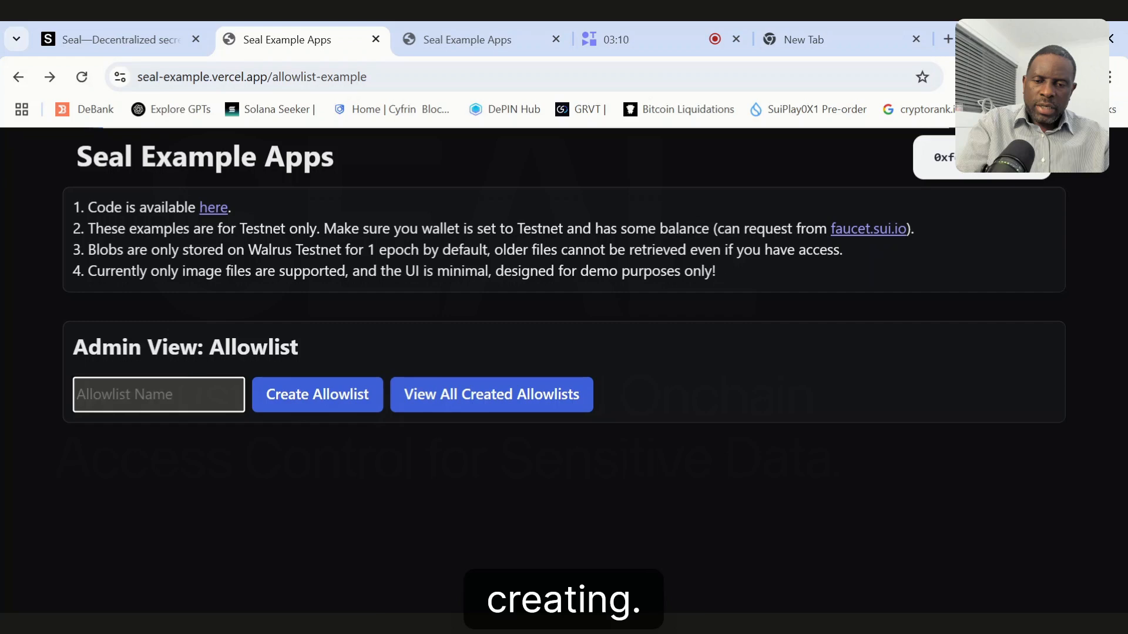
pyautogui.write('Test')
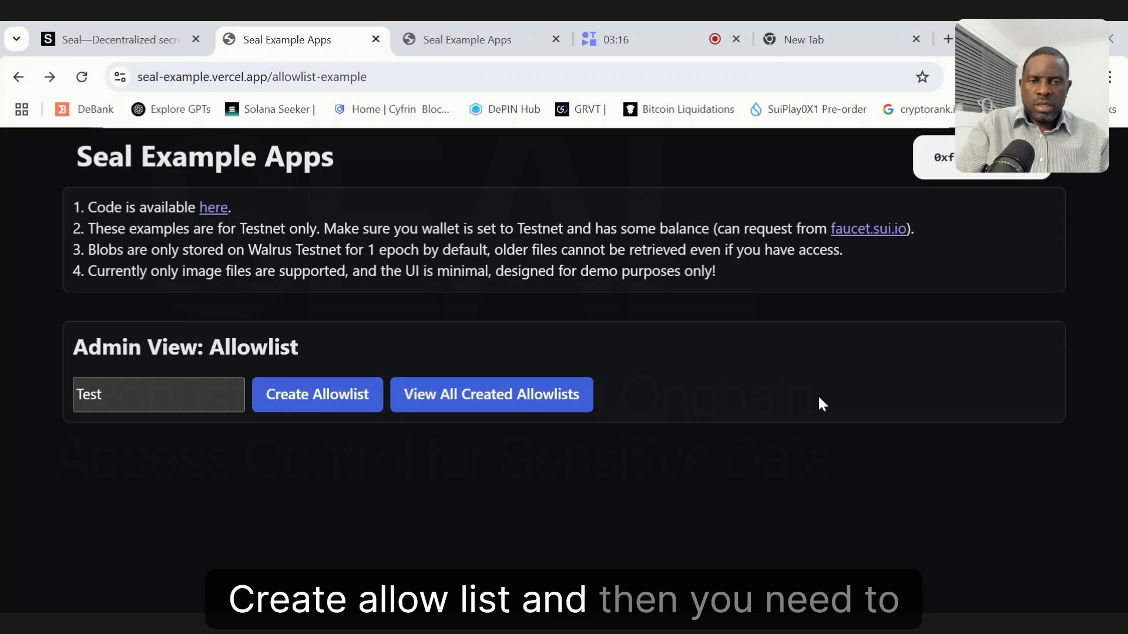
pyautogui.moveTo(776, 432)
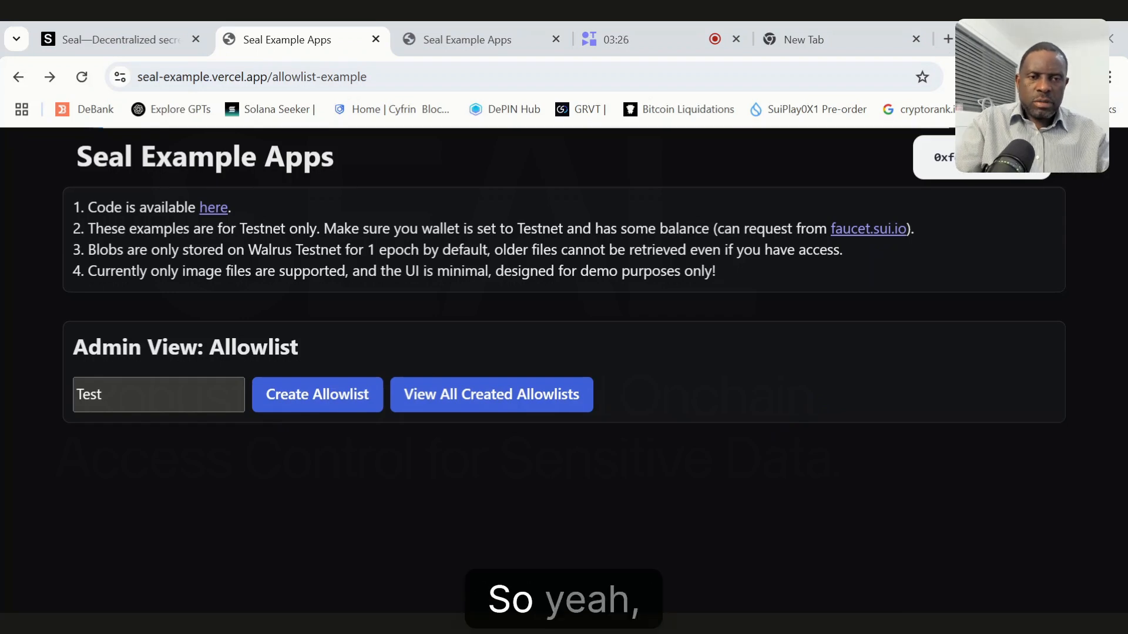
pyautogui.moveTo(772, 502)
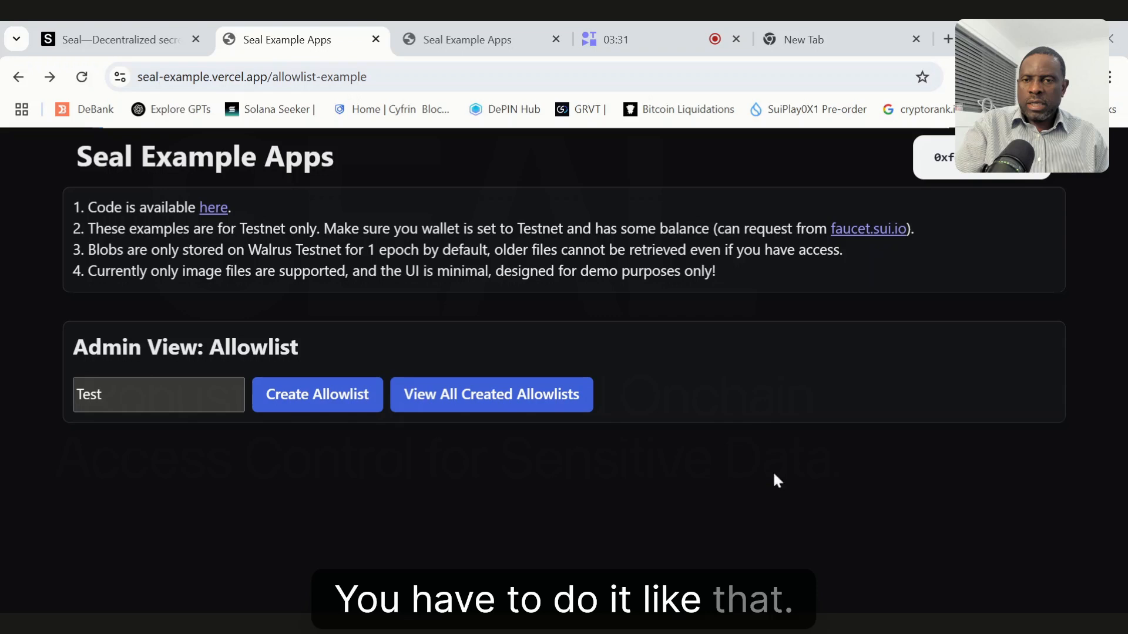
pyautogui.moveTo(712, 416)
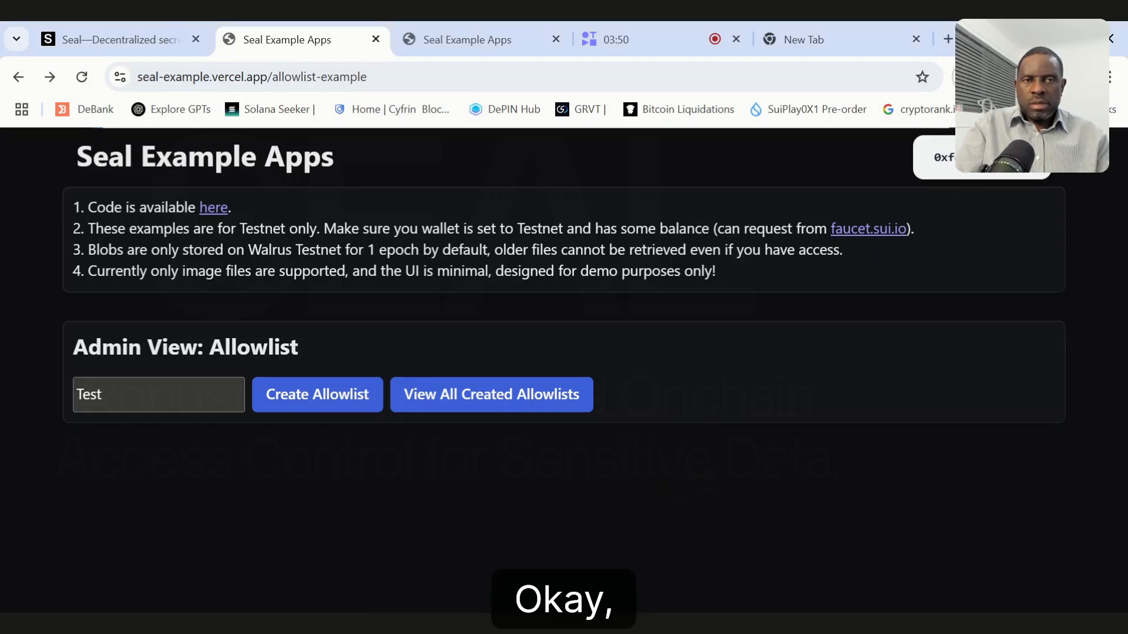
pyautogui.click(316, 395)
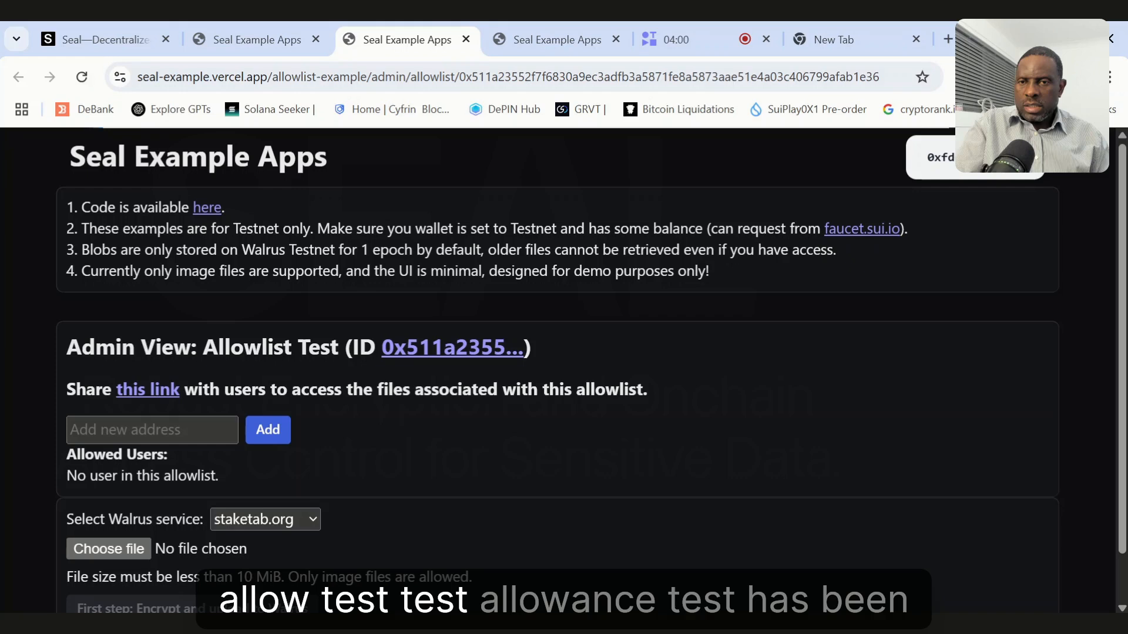
pyautogui.moveTo(410, 372)
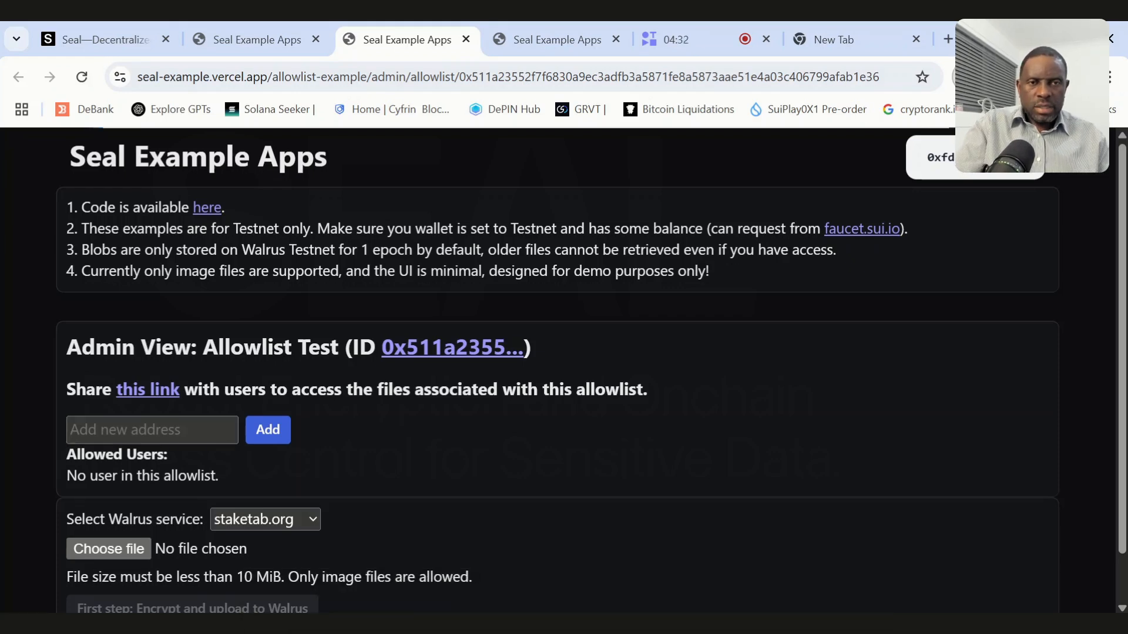
pyautogui.click(151, 430)
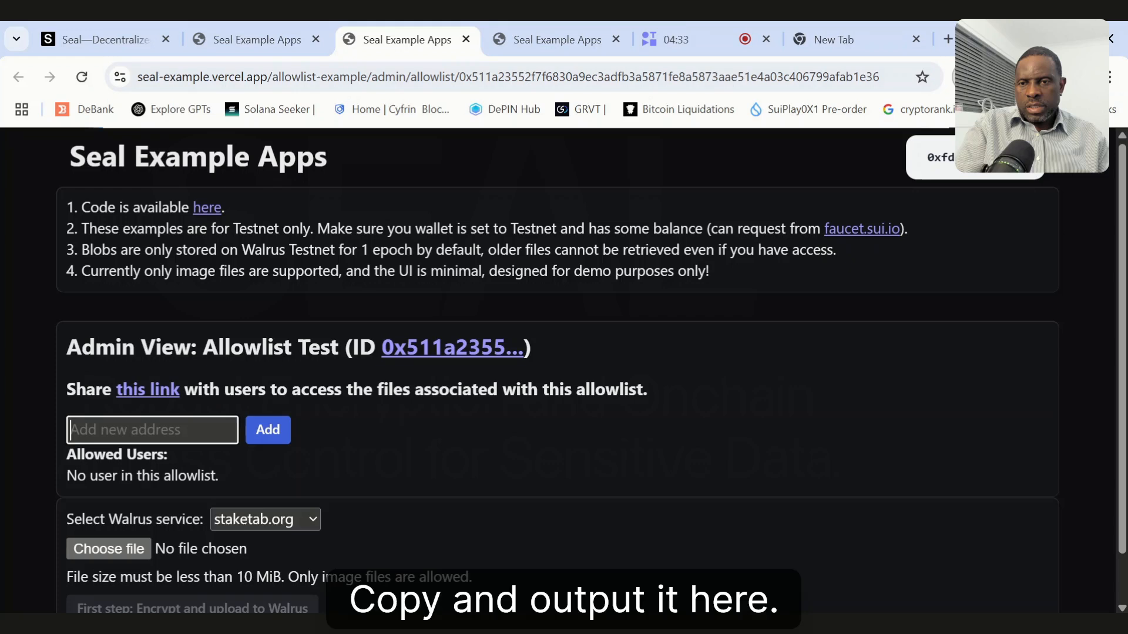
pyautogui.write('65dcfa84e11bdbc3c4af03')
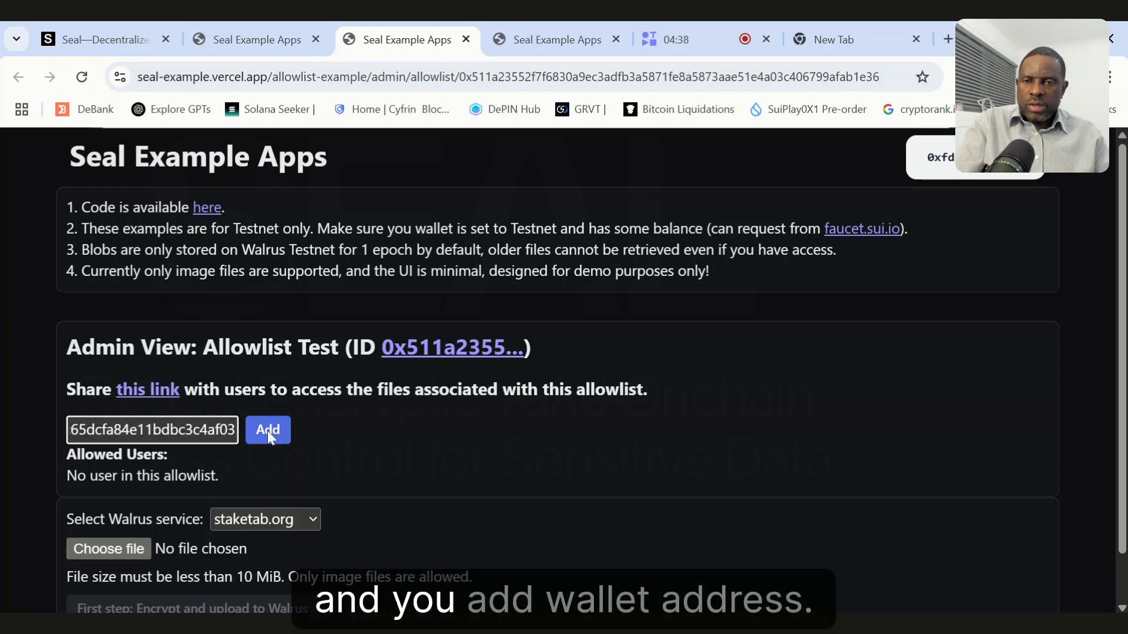
pyautogui.click(266, 430)
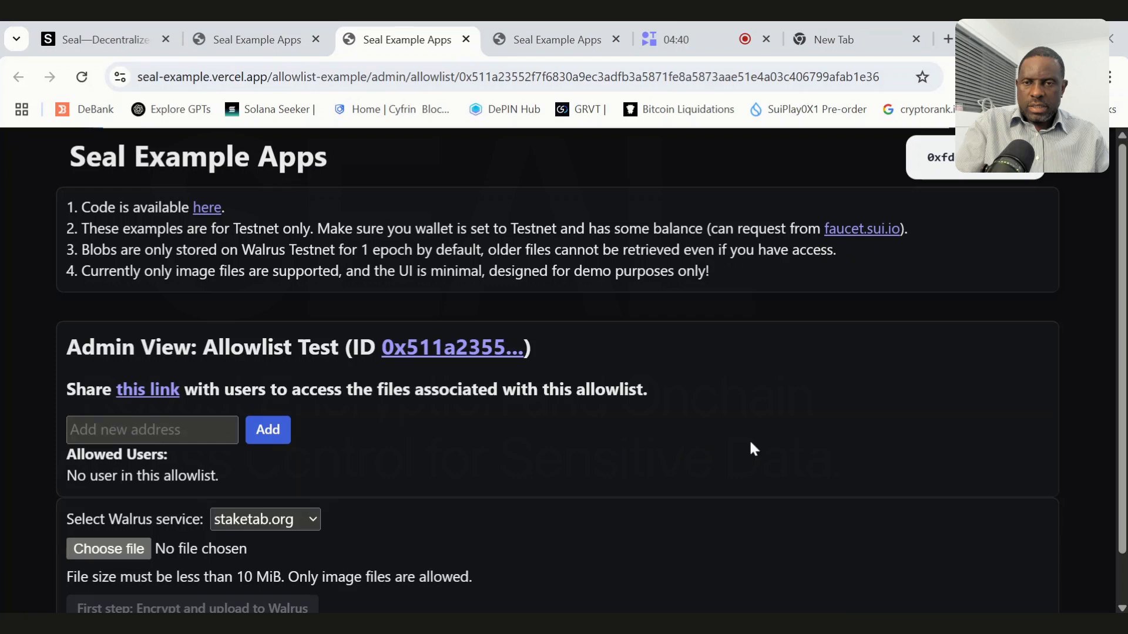
pyautogui.moveTo(816, 446)
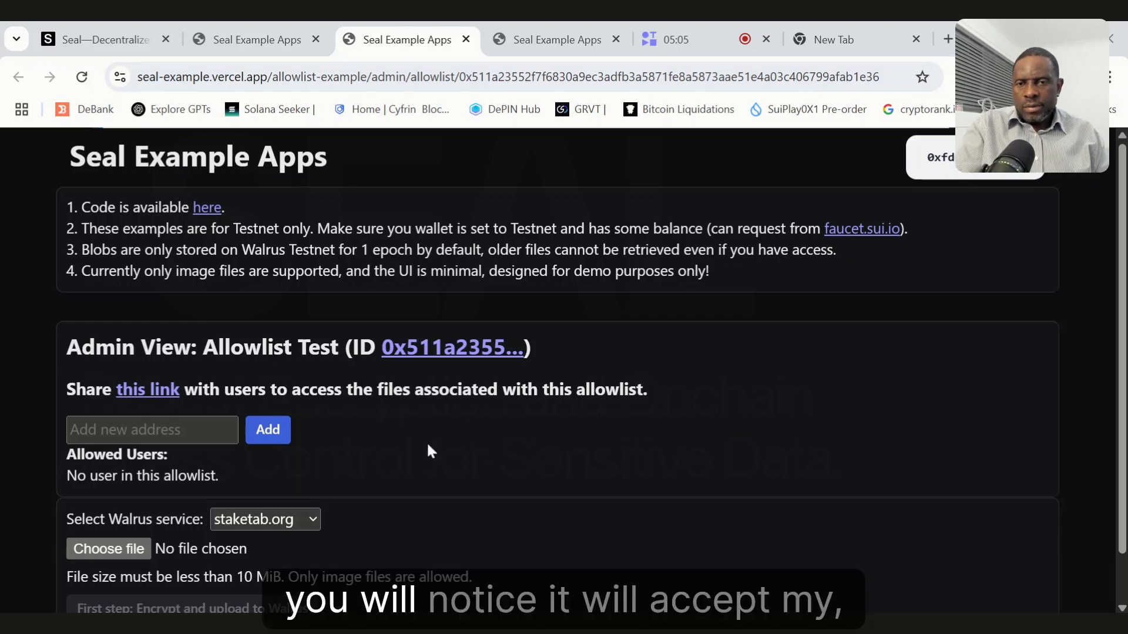
pyautogui.moveTo(820, 472)
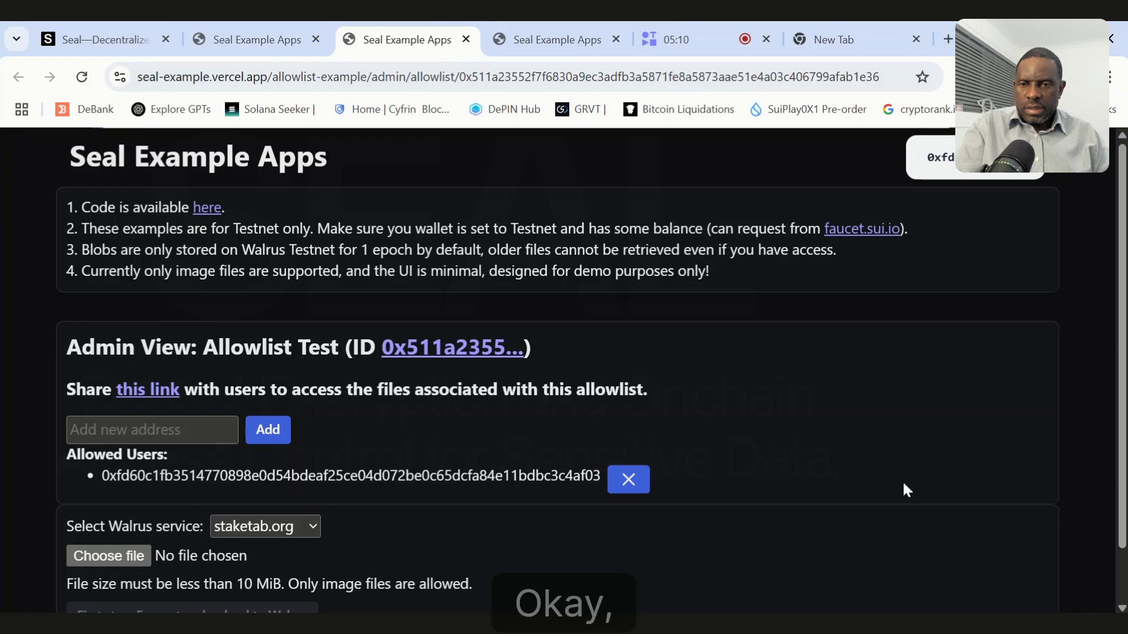
pyautogui.scroll(-3)
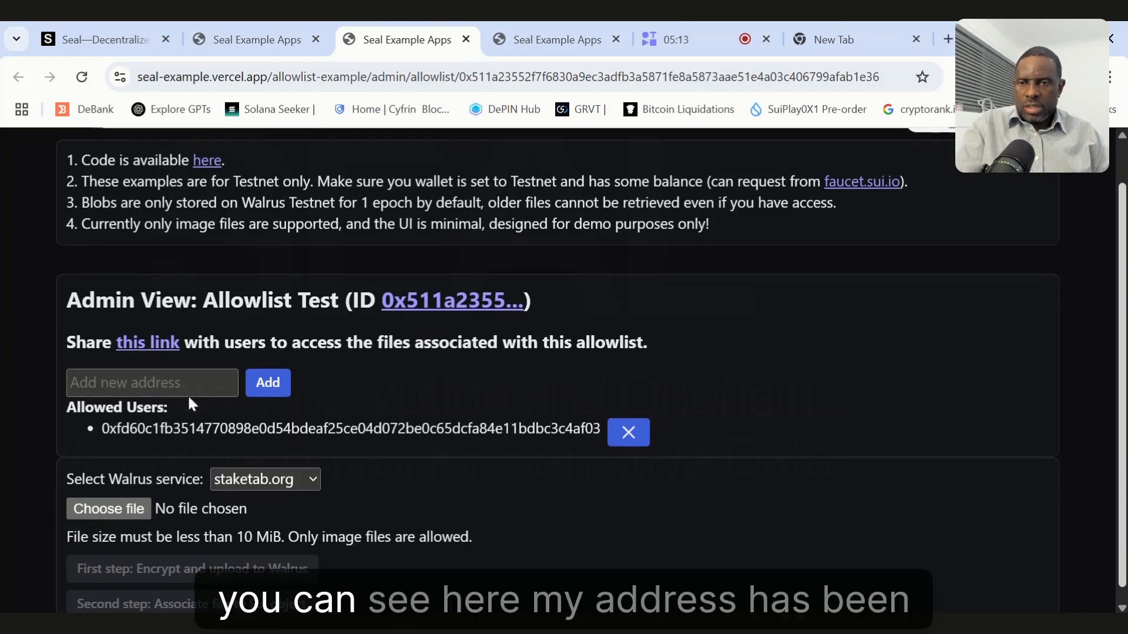
pyautogui.moveTo(158, 456)
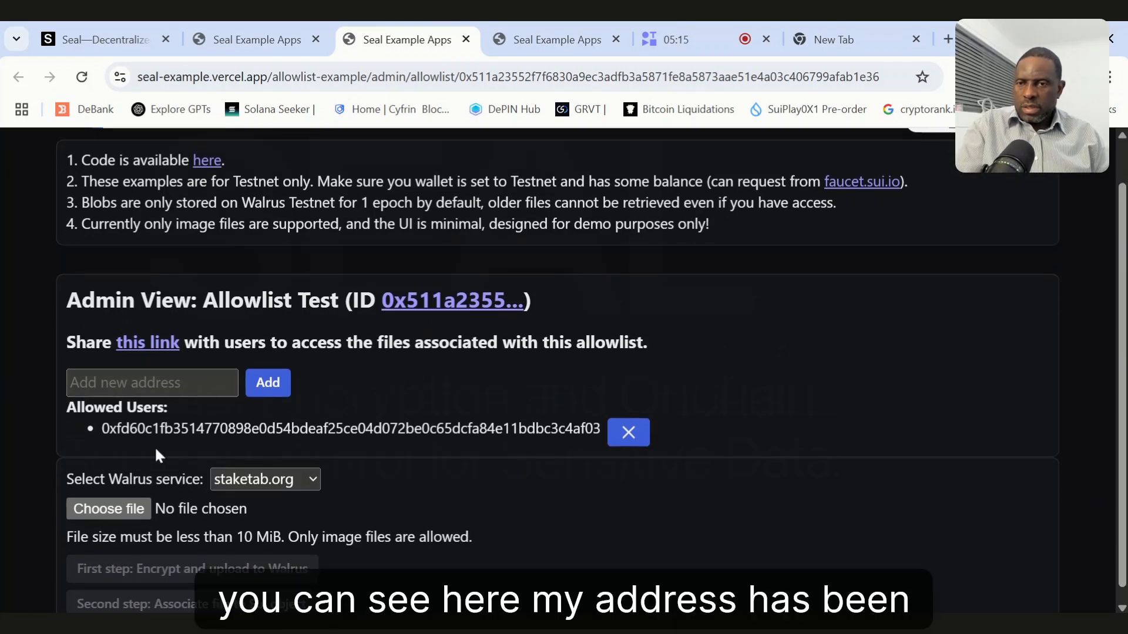
# Encrypt abundance tree2.jpg, upload it to Walrus via redundex.com, attach it to Test and confirm.
pyautogui.scroll(-3)
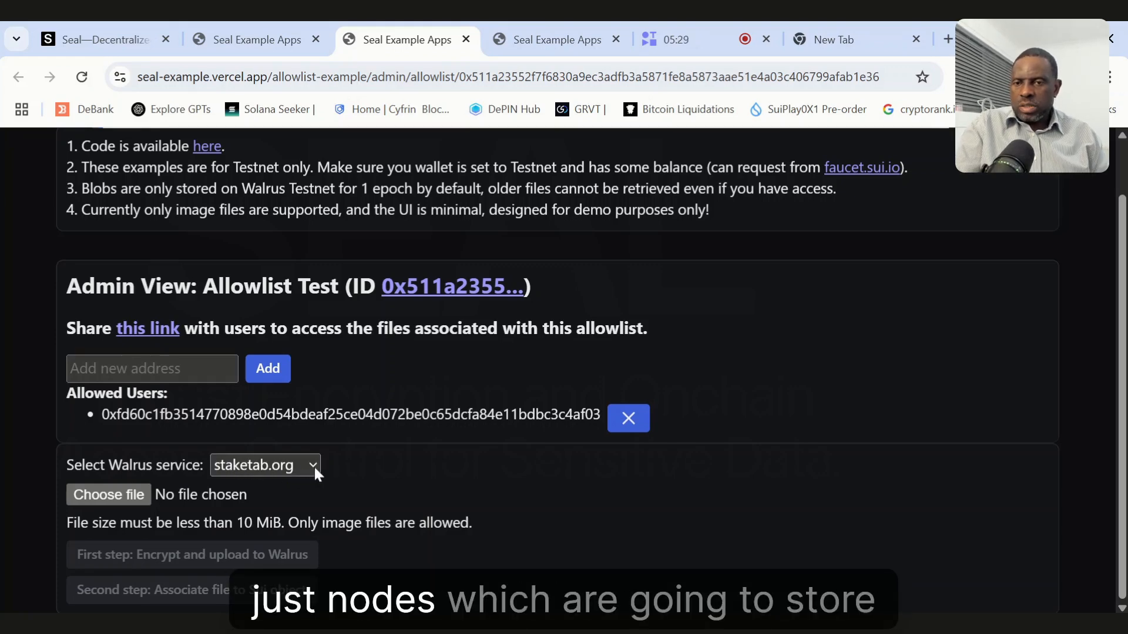
pyautogui.click(265, 465)
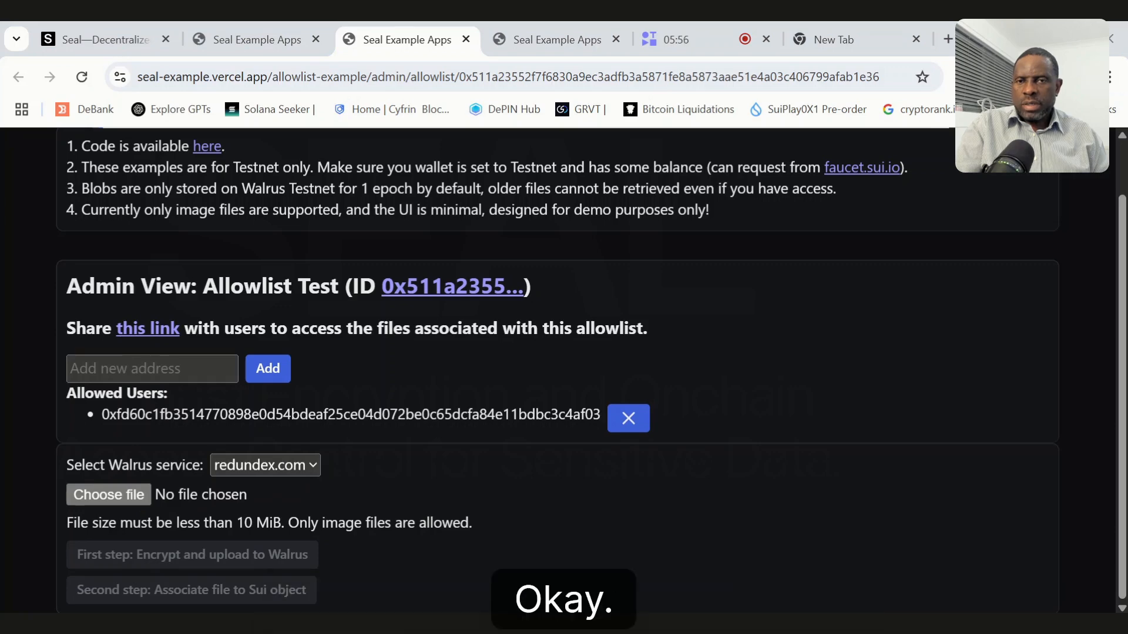
pyautogui.click(108, 494)
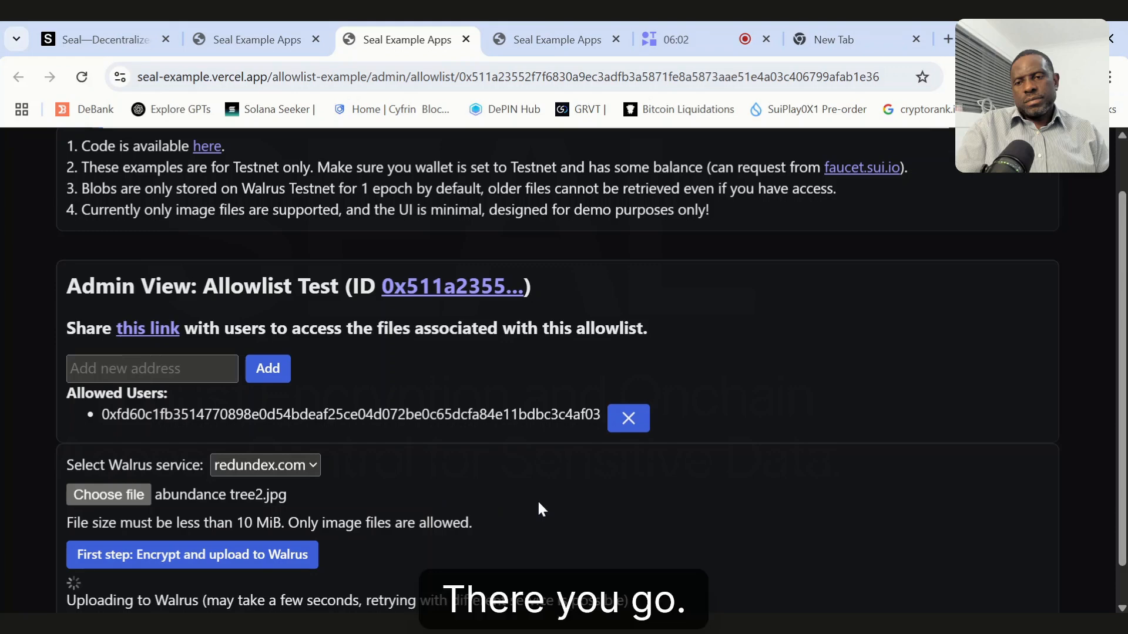
pyautogui.scroll(-3)
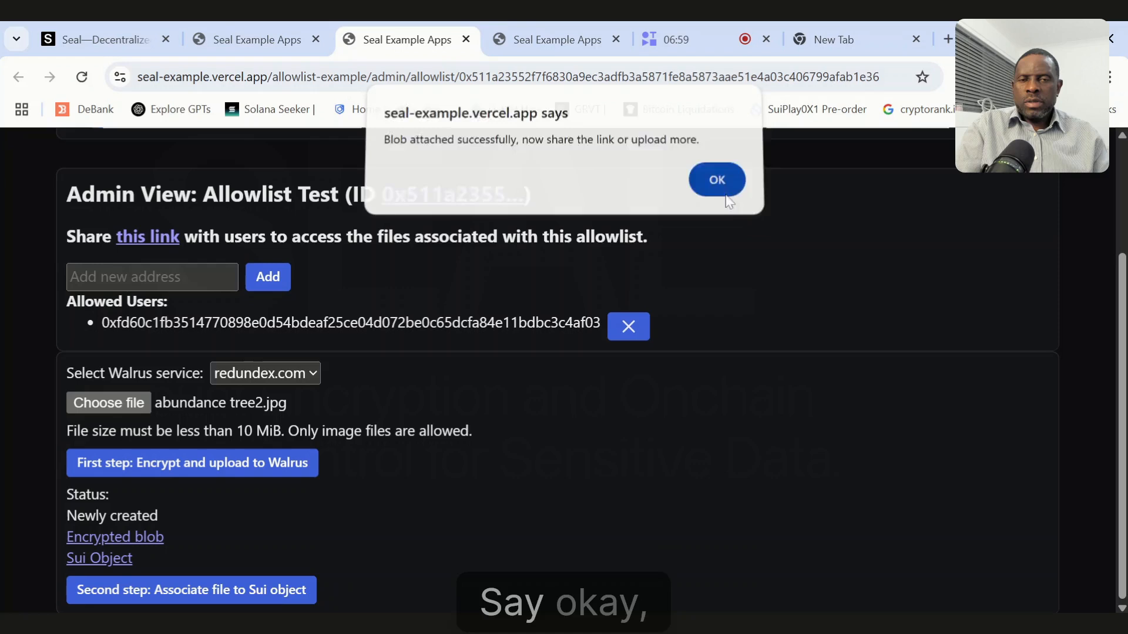
pyautogui.click(715, 178)
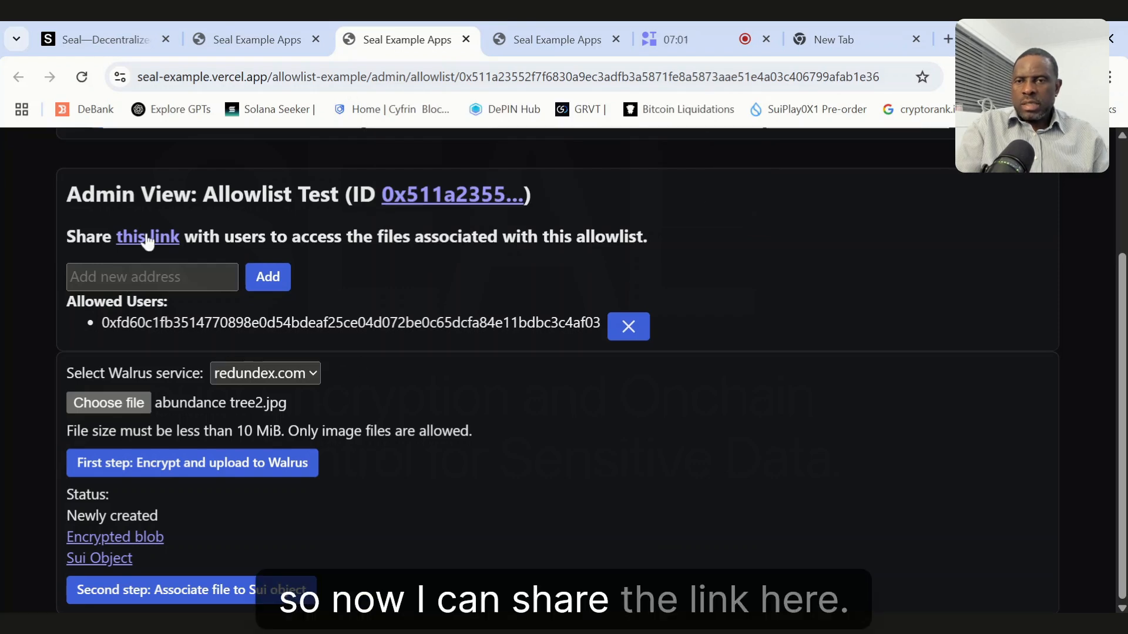
# Follow the Test allowlist's share link, download and decrypt all files, then close the image preview.
pyautogui.click(147, 236)
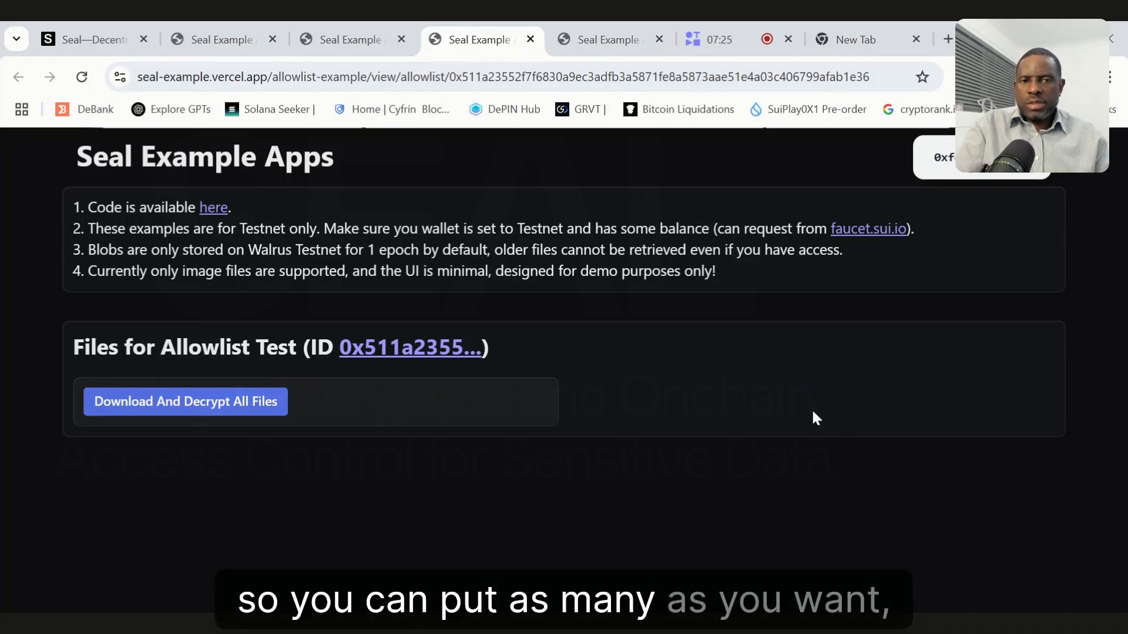
pyautogui.moveTo(796, 473)
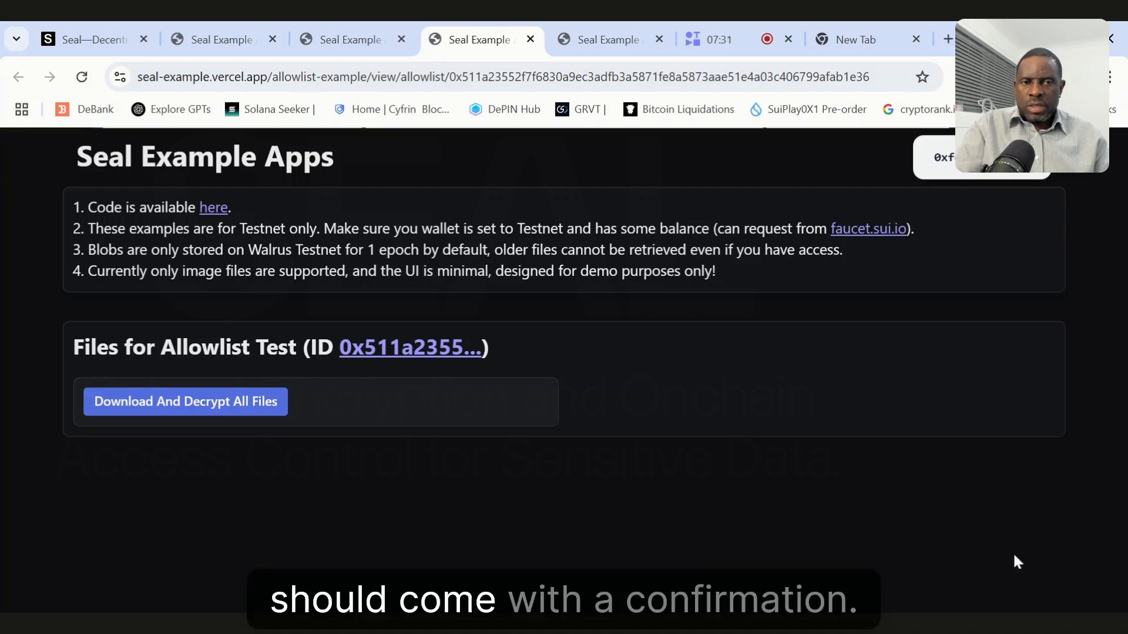
pyautogui.click(184, 402)
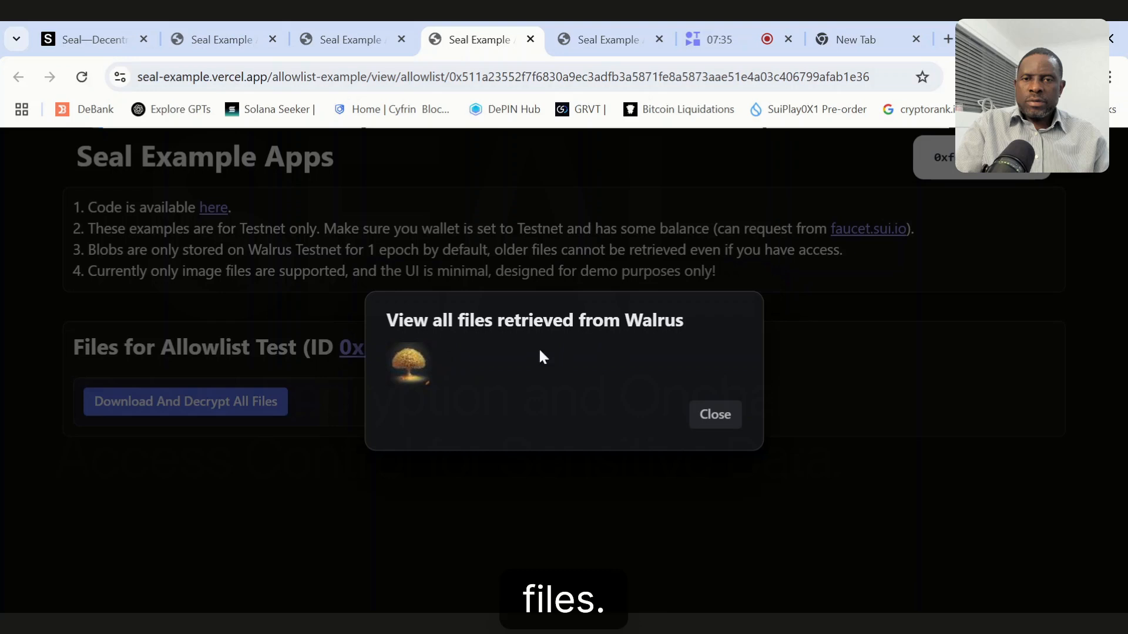
pyautogui.moveTo(647, 417)
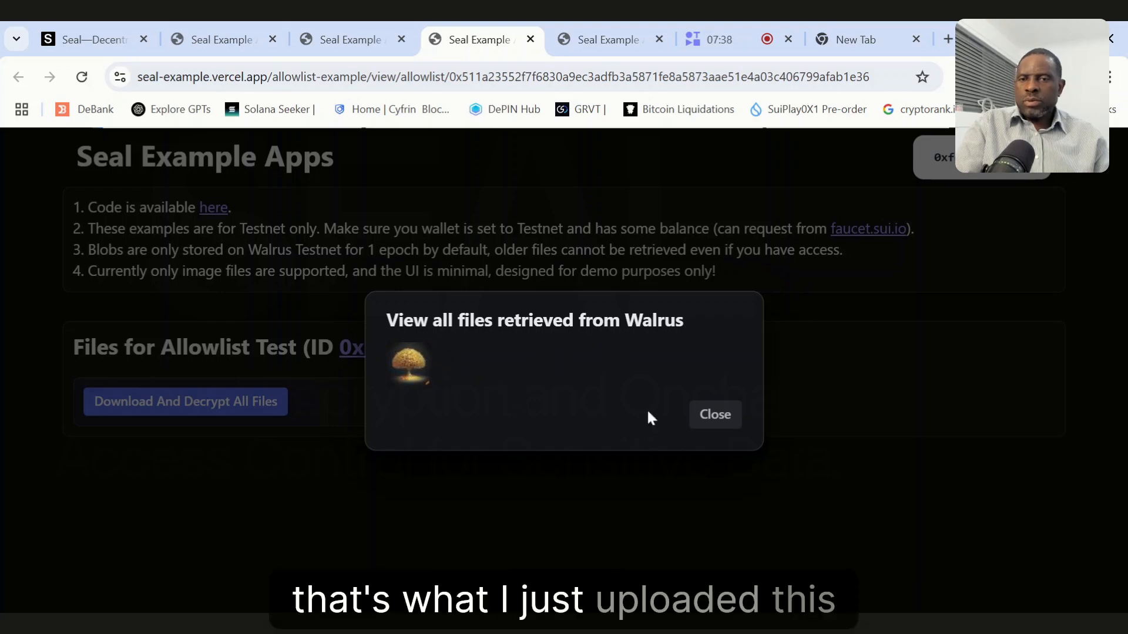
pyautogui.click(713, 415)
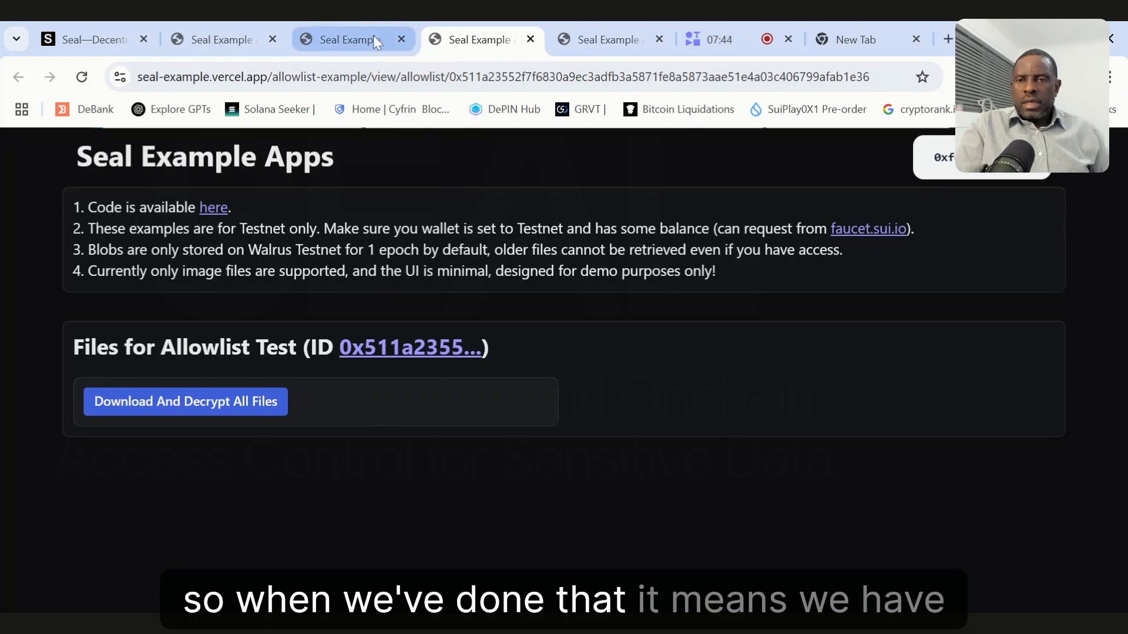
# Revisit the owned allowlists via the Allowlist Example, then return to the examples home page.
pyautogui.click(213, 39)
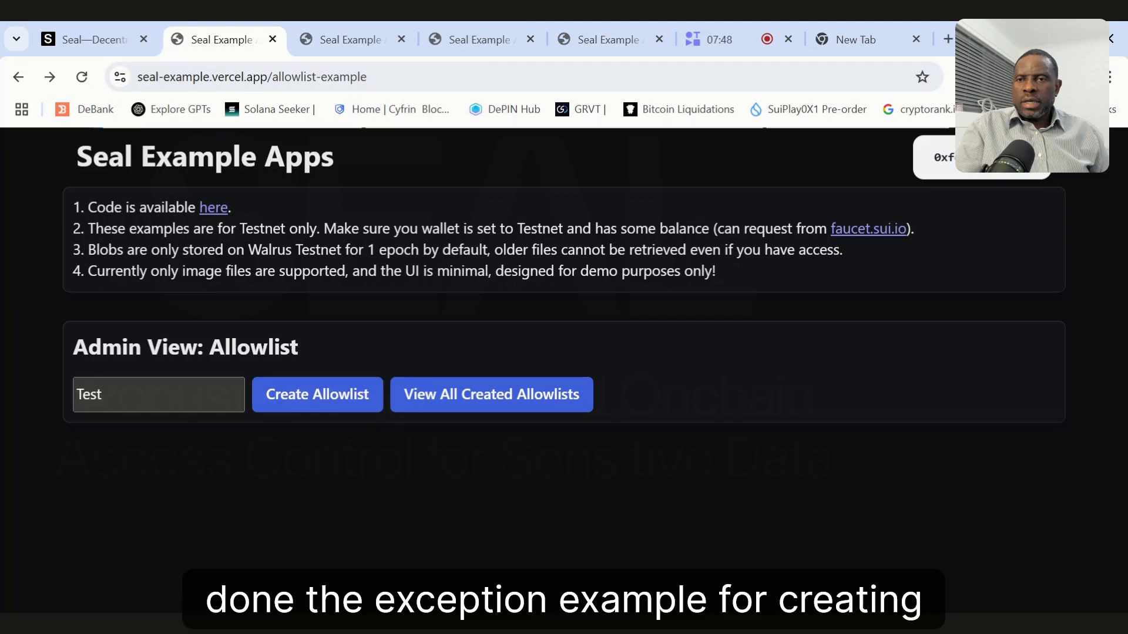
pyautogui.click(17, 77)
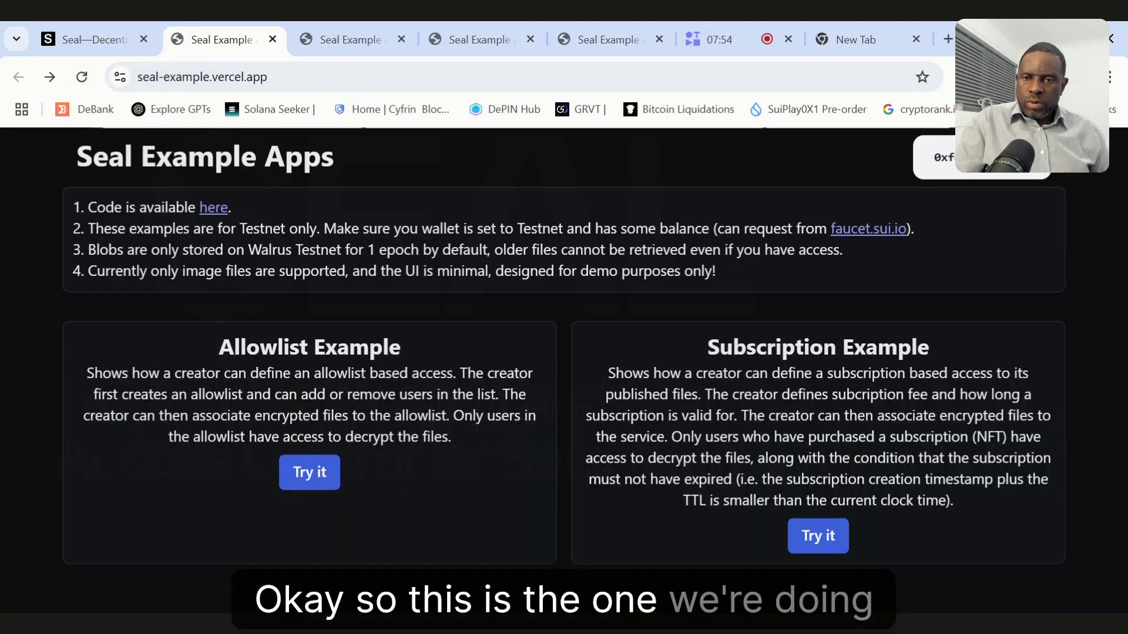
pyautogui.click(309, 473)
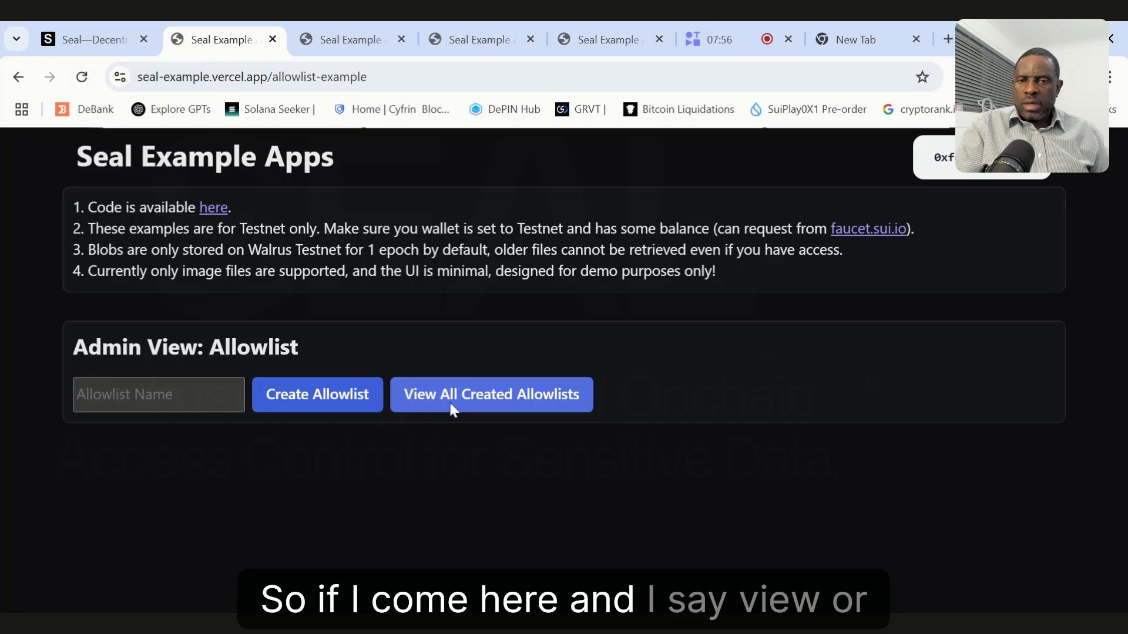
pyautogui.click(491, 395)
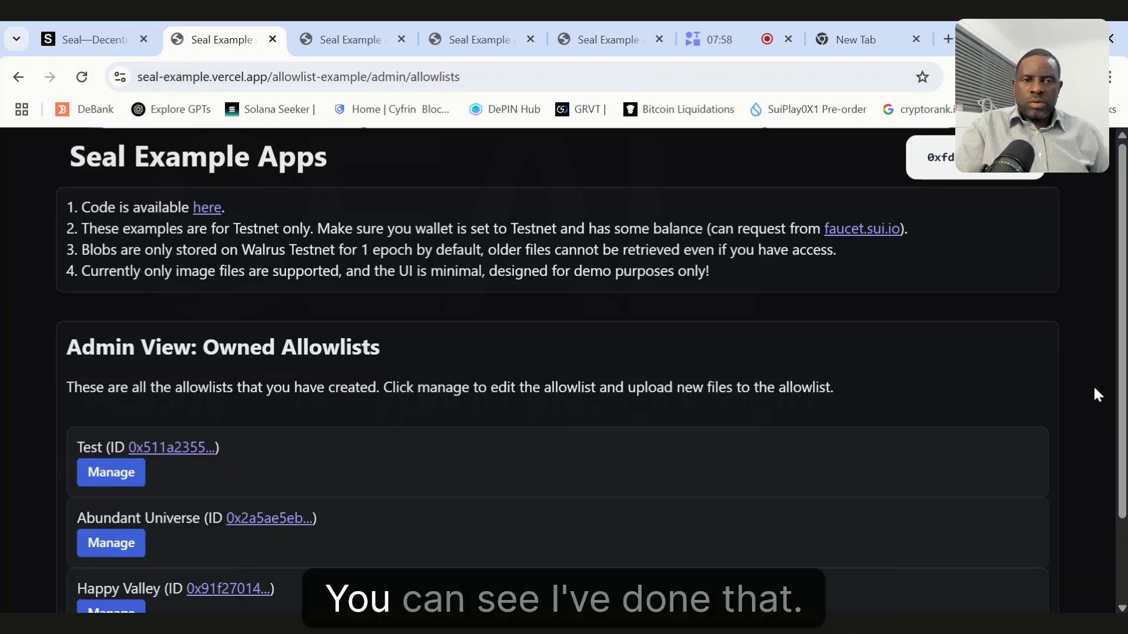
pyautogui.scroll(-3)
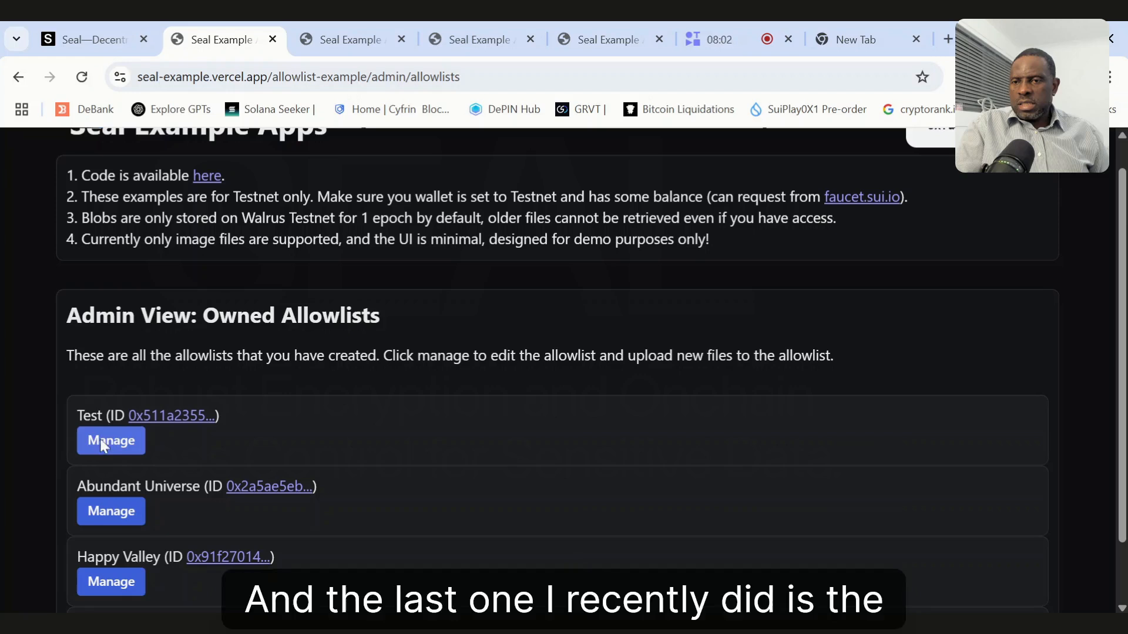
pyautogui.moveTo(160, 440)
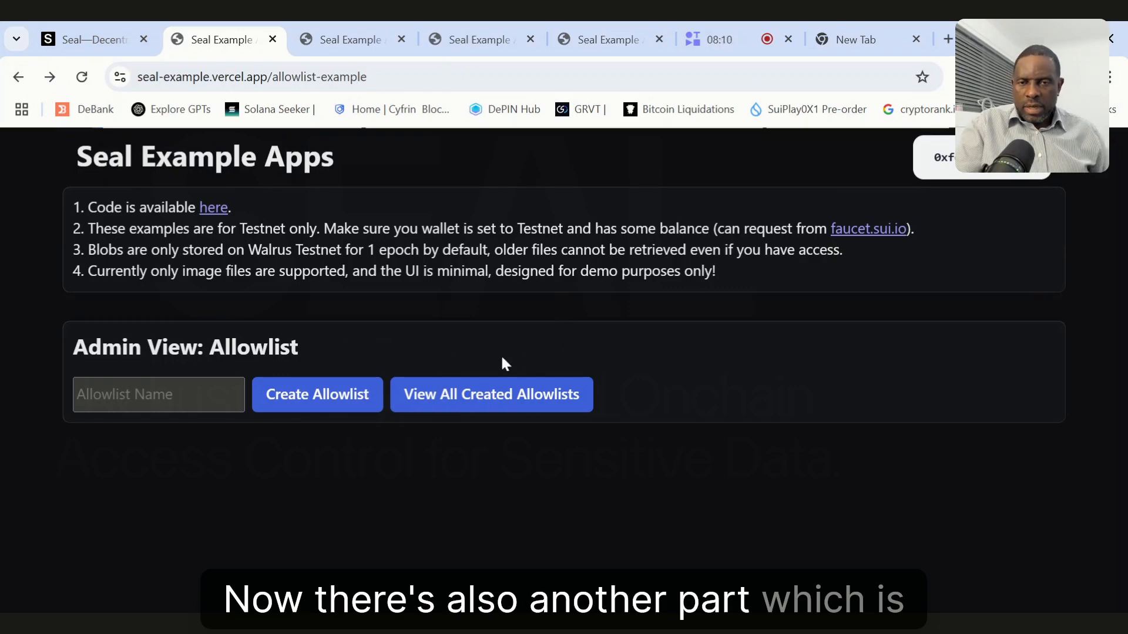
pyautogui.click(18, 77)
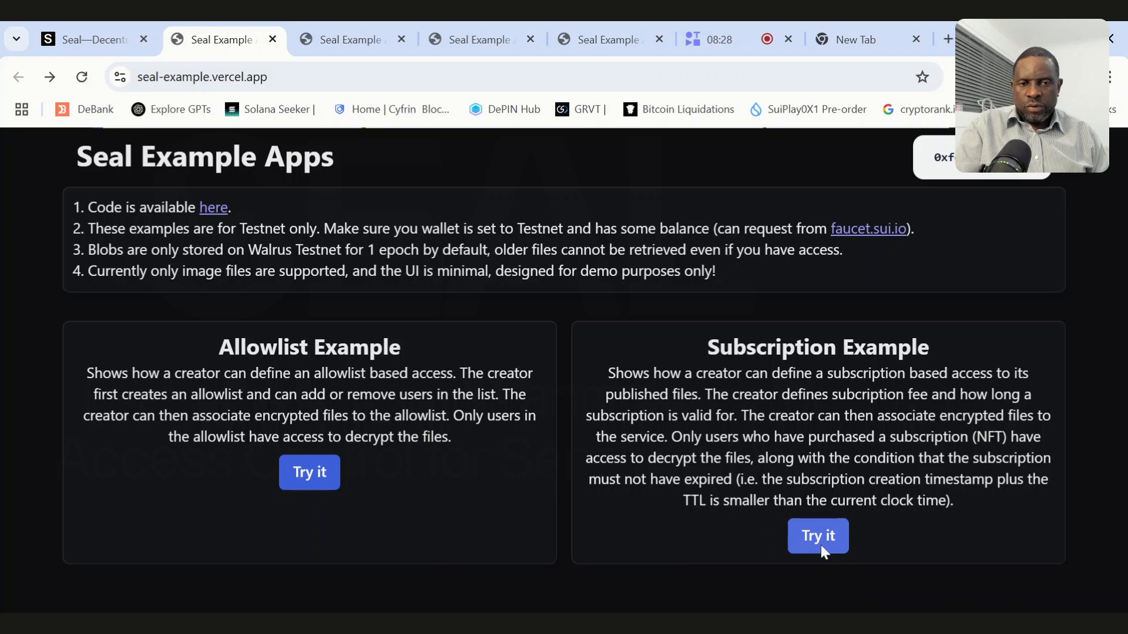
# Fill the subscription form with price 10 MIST, duration 120 minutes and name 'Test Service'.
pyautogui.click(817, 536)
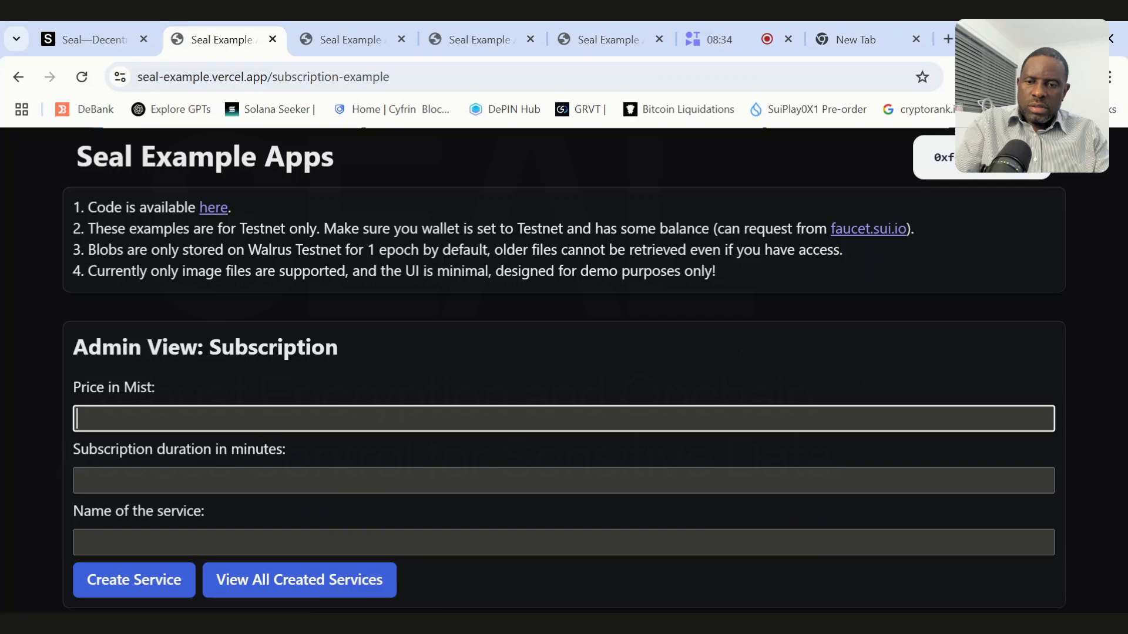
pyautogui.write('10')
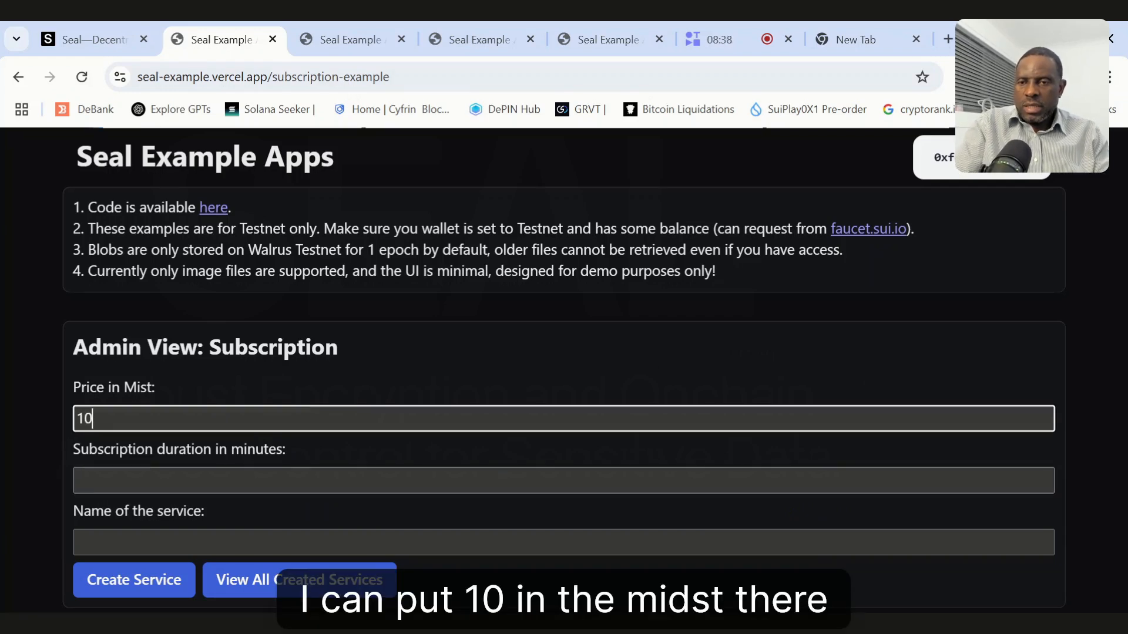
pyautogui.write('120')
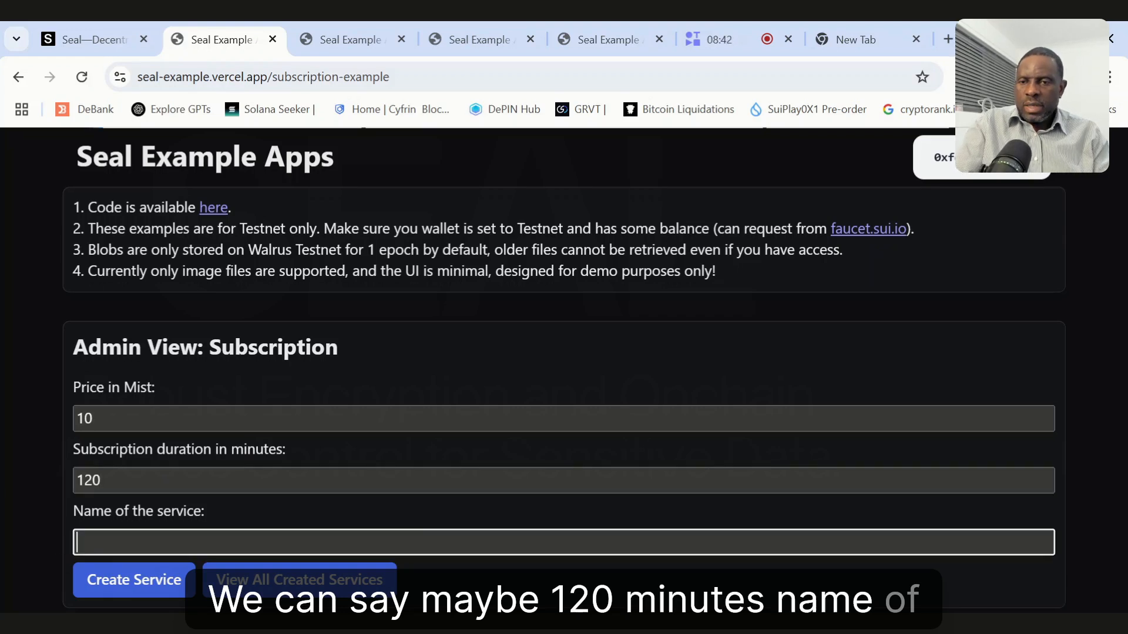
pyautogui.write('T')
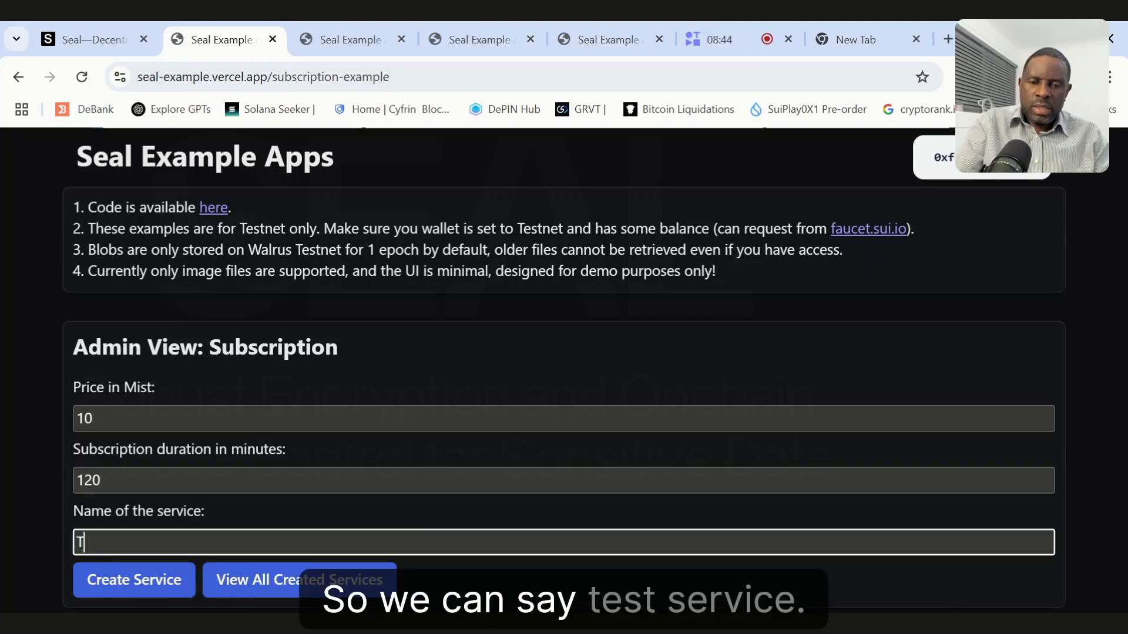
pyautogui.write('Test S')
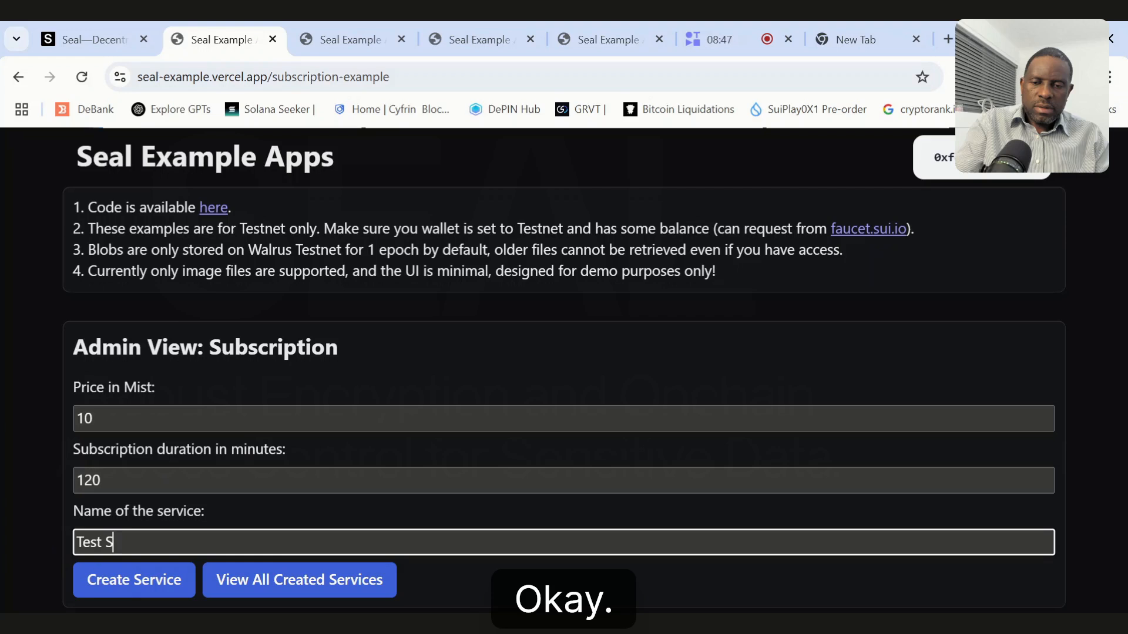
pyautogui.write('Ervice')
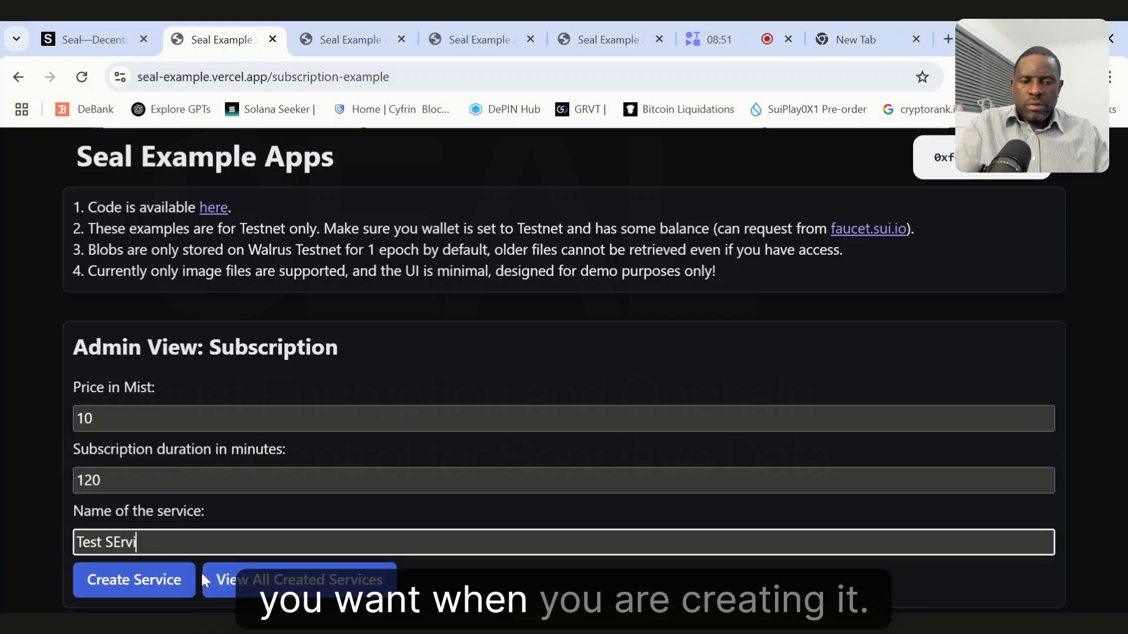
pyautogui.press('Backspace')
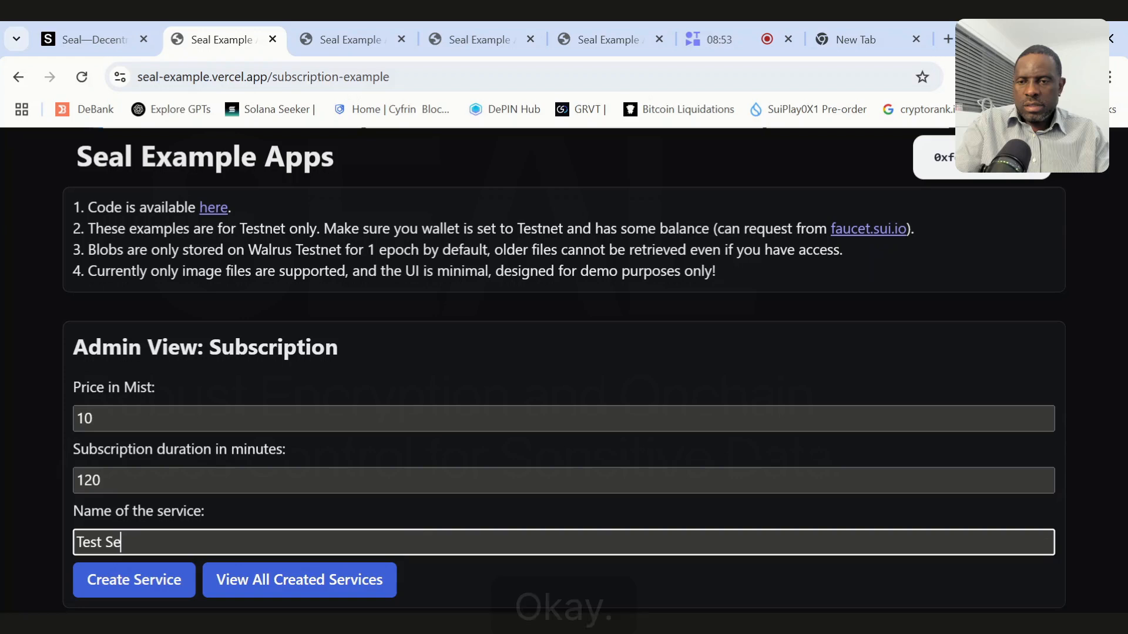
pyautogui.write('rvice')
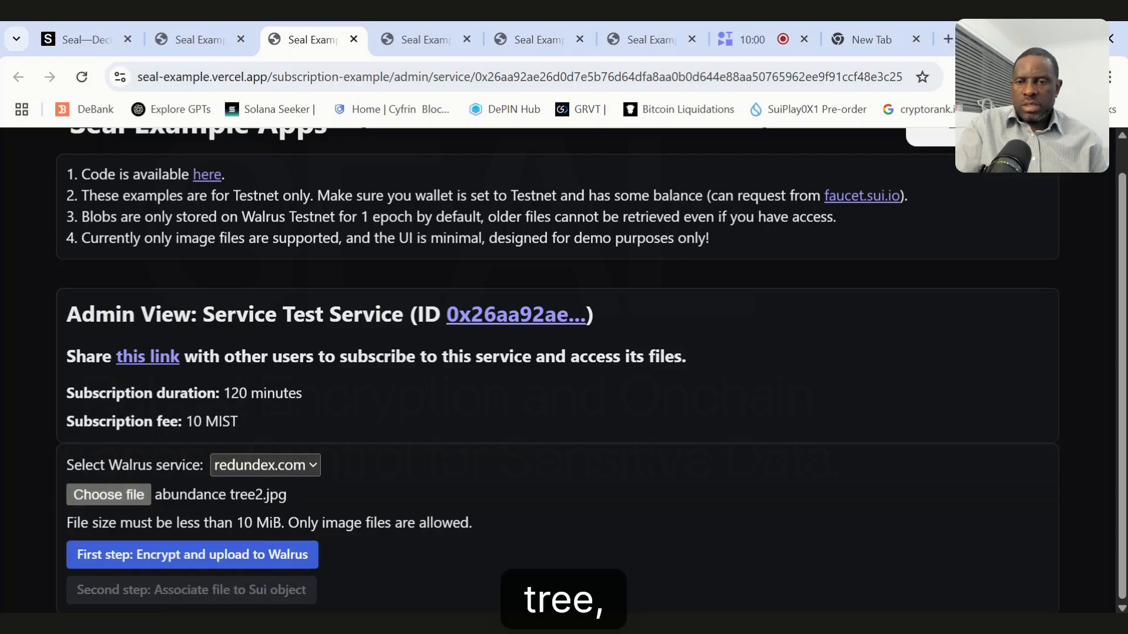
# Encrypt and upload the tree image to Walrus, attach it to Test Service, and acknowledge the success alert.
pyautogui.click(191, 555)
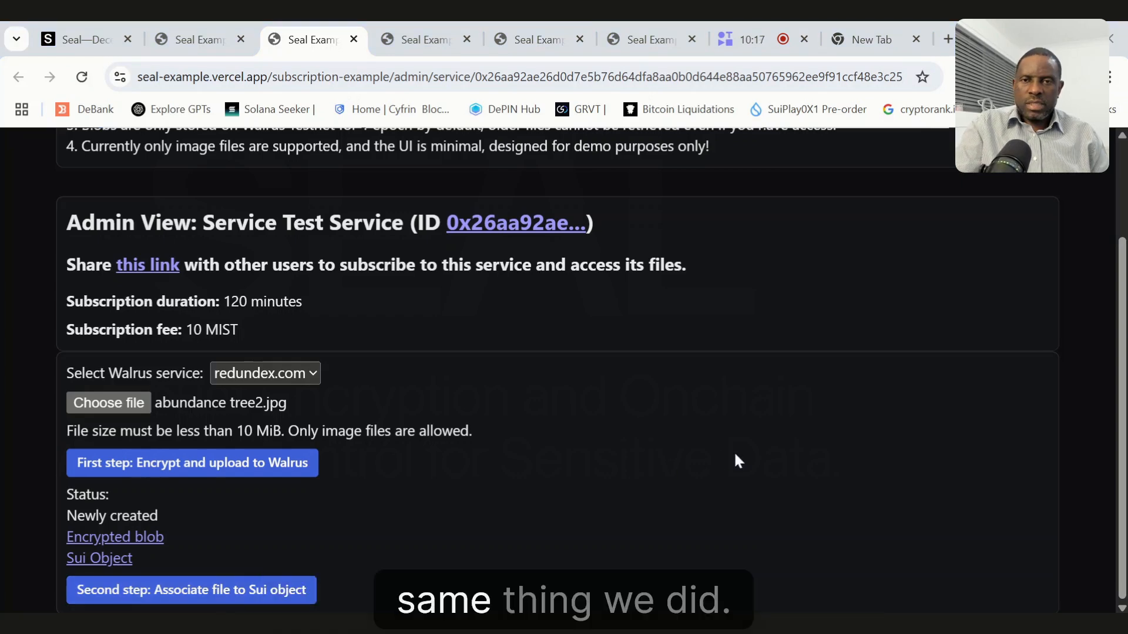
pyautogui.moveTo(834, 457)
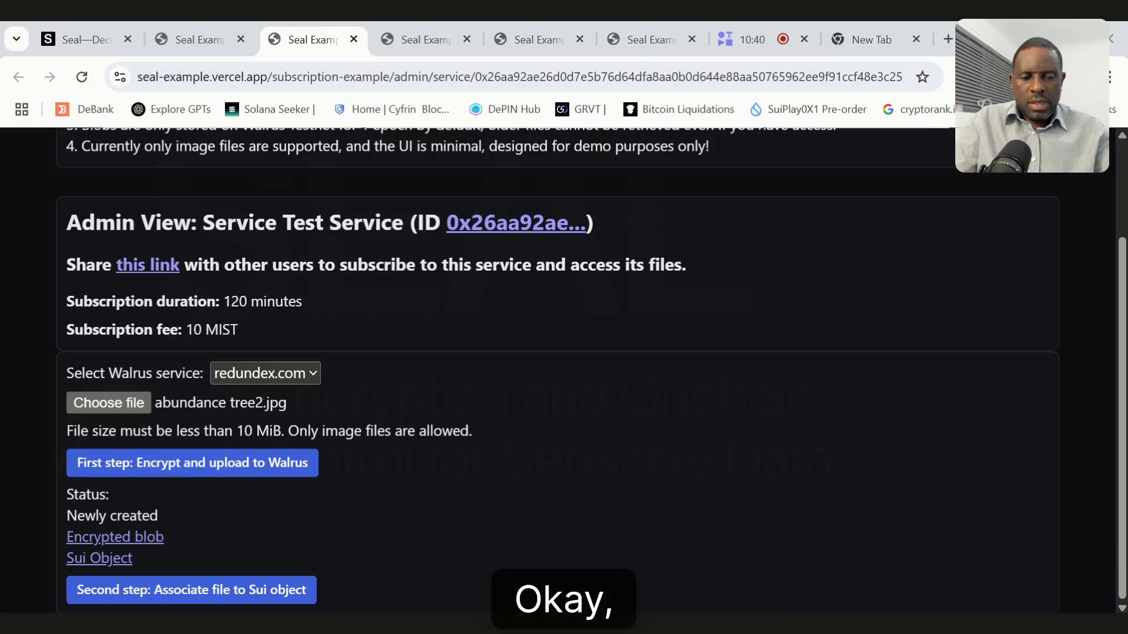
pyautogui.click(190, 589)
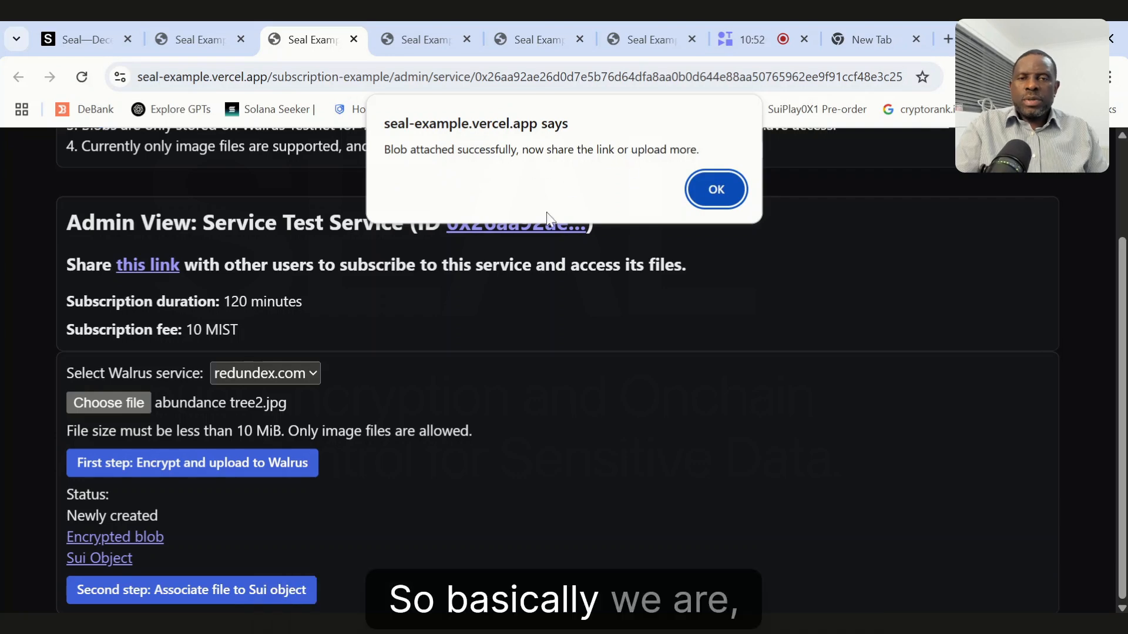
pyautogui.click(716, 188)
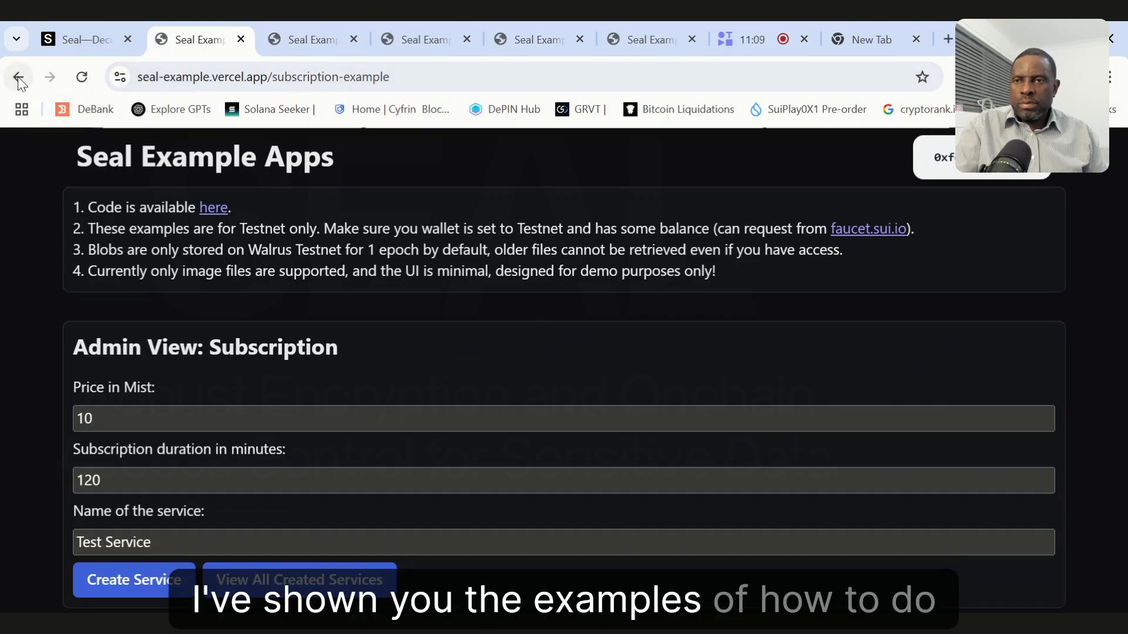
# Return to the examples home page, then browse the Seal website homepage in its tab.
pyautogui.click(17, 78)
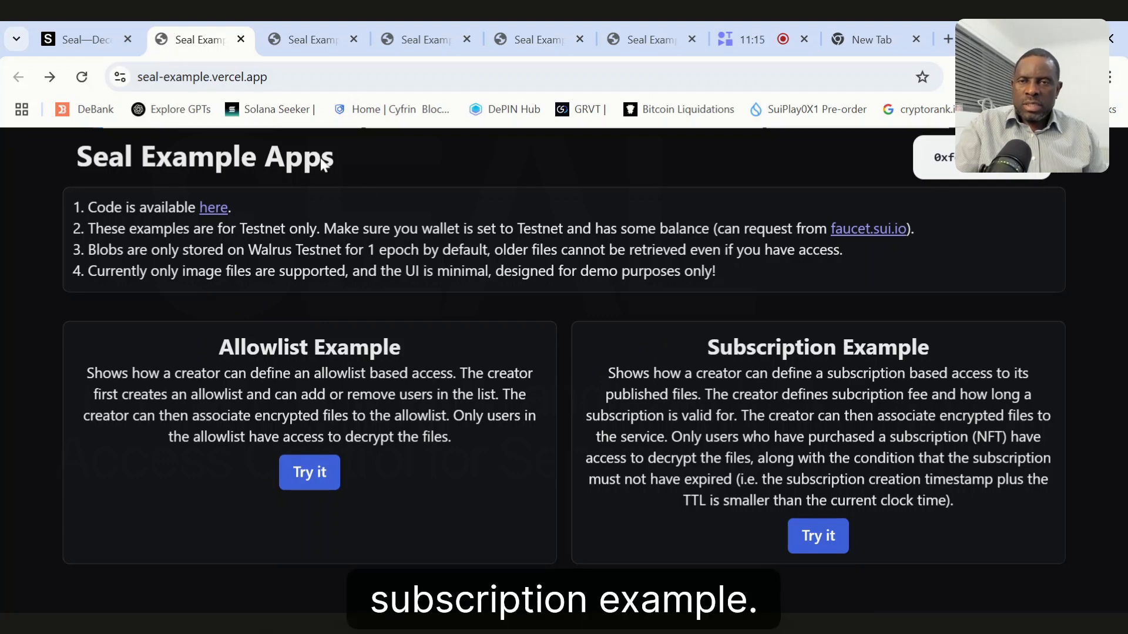
pyautogui.click(79, 39)
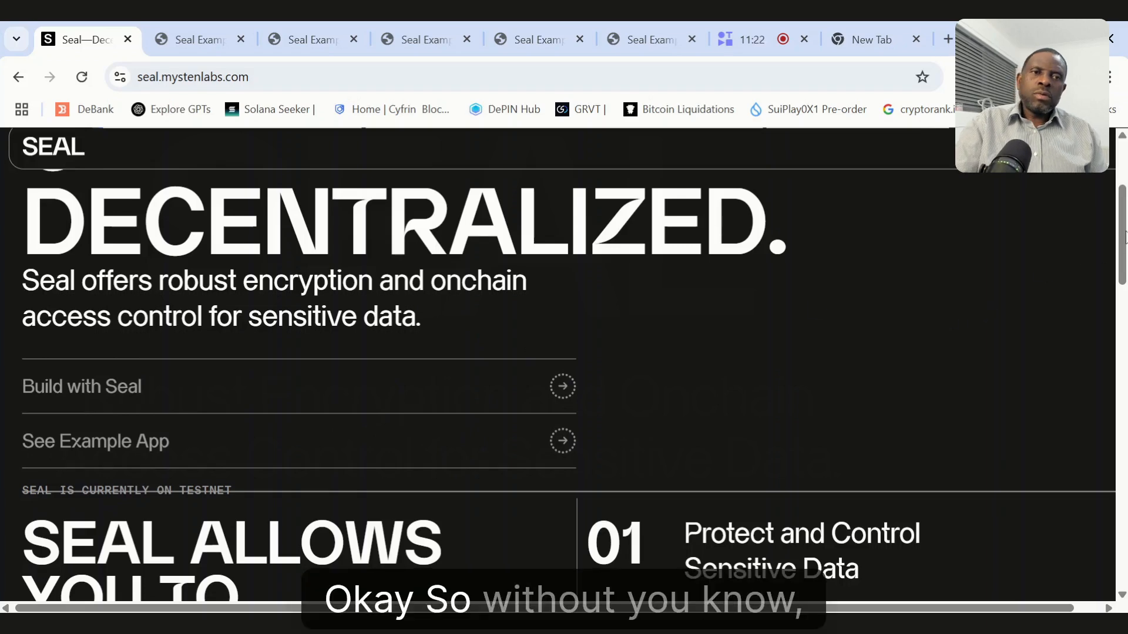
pyautogui.scroll(-3)
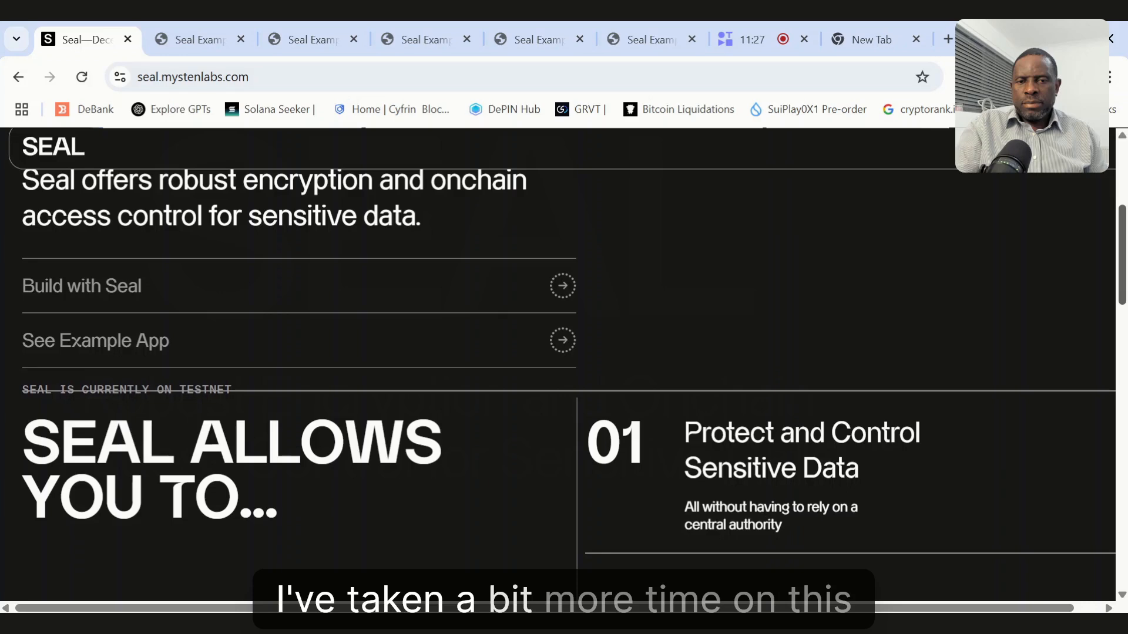
pyautogui.scroll(-3)
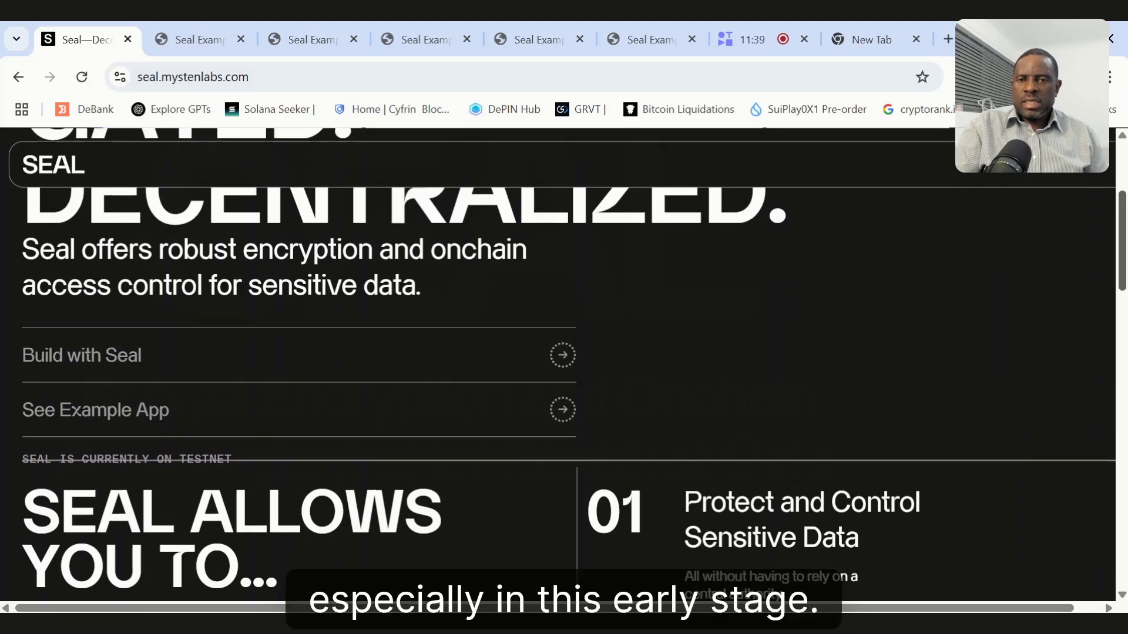
pyautogui.scroll(3)
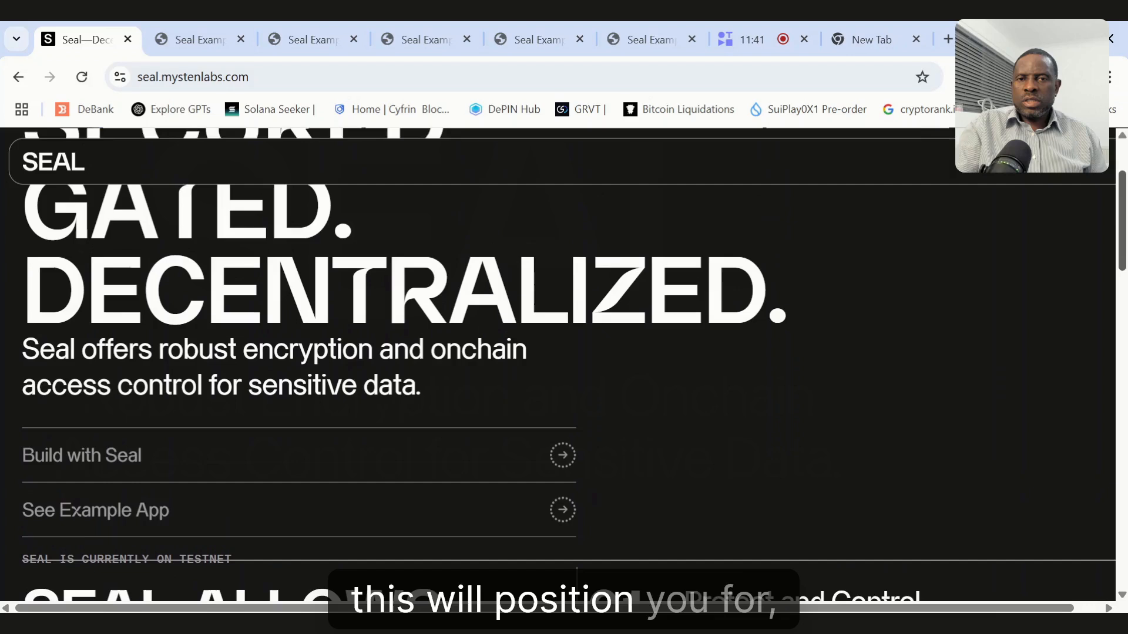
pyautogui.scroll(-3)
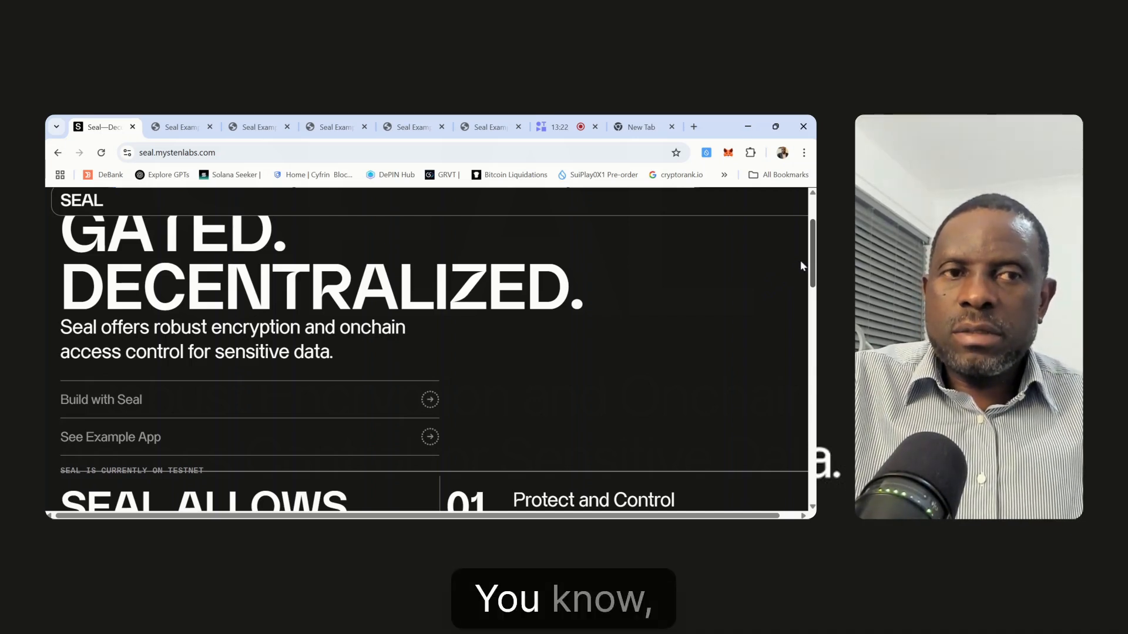
pyautogui.scroll(-3)
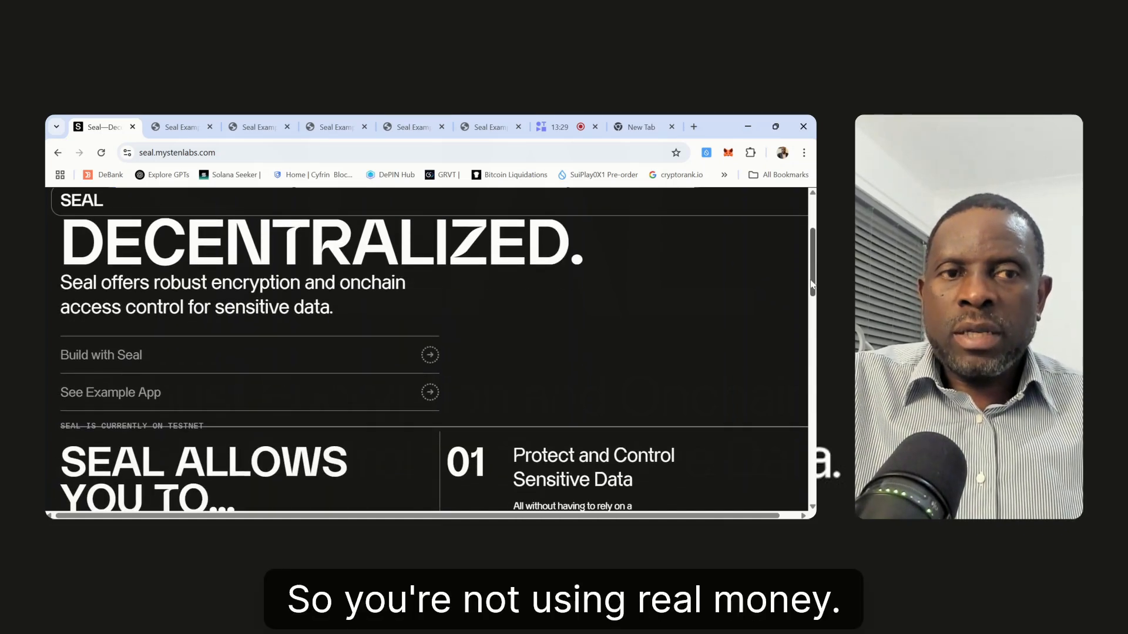
pyautogui.moveTo(743, 311)
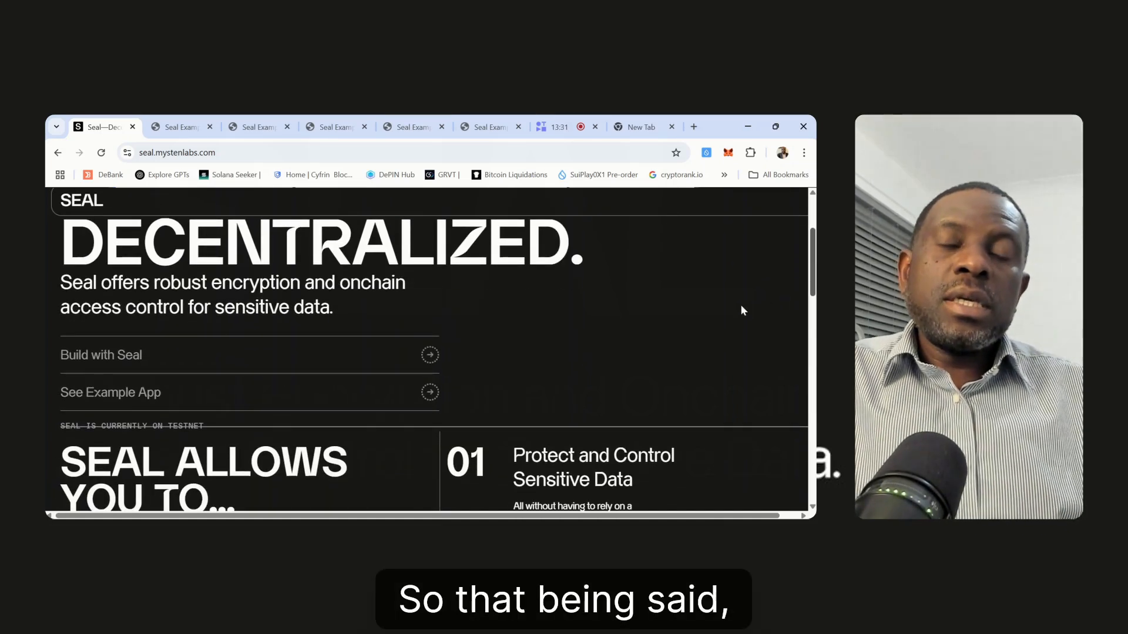